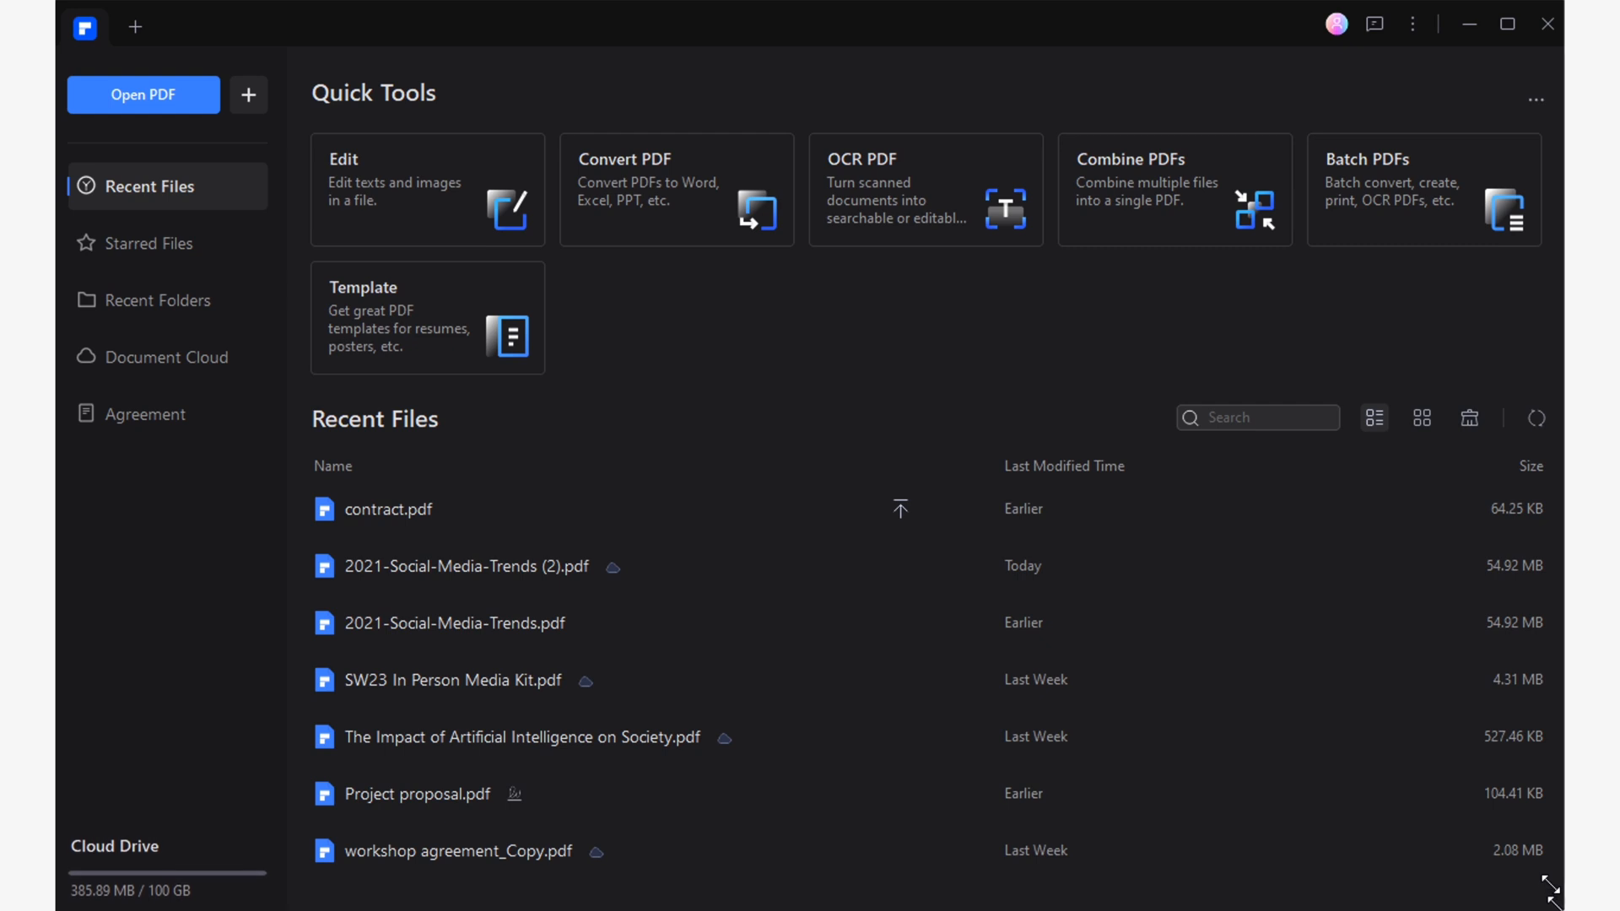
mouse_move(835, 365)
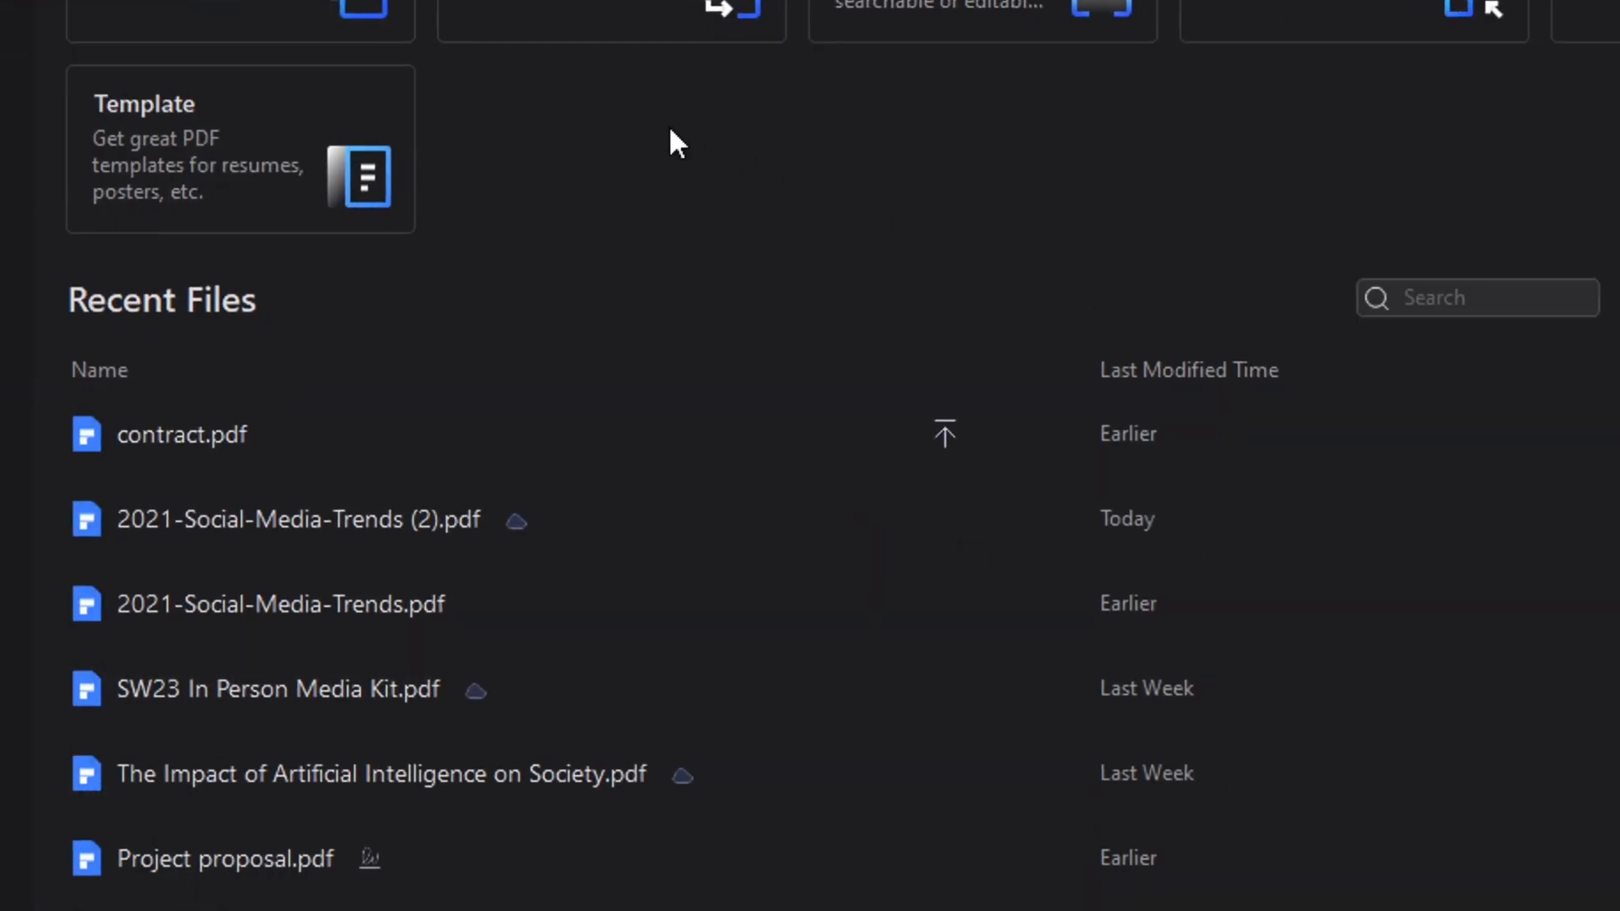
mouse_move(390, 619)
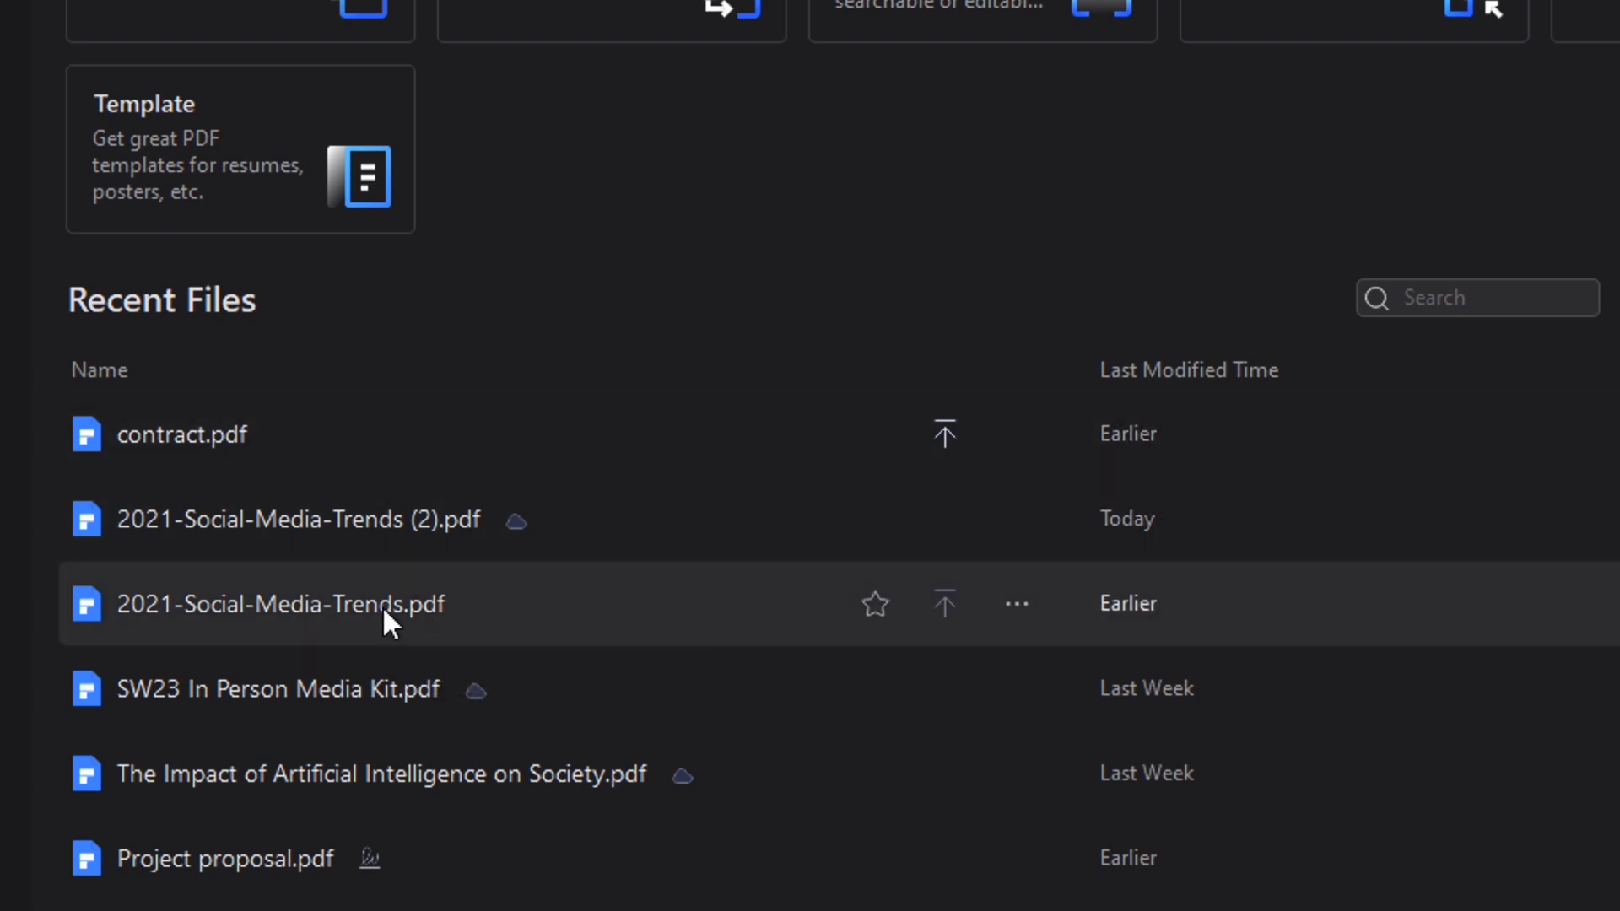
Open 2021-Social-Media-Trends.pdf from the Recent Files list
double_click(282, 604)
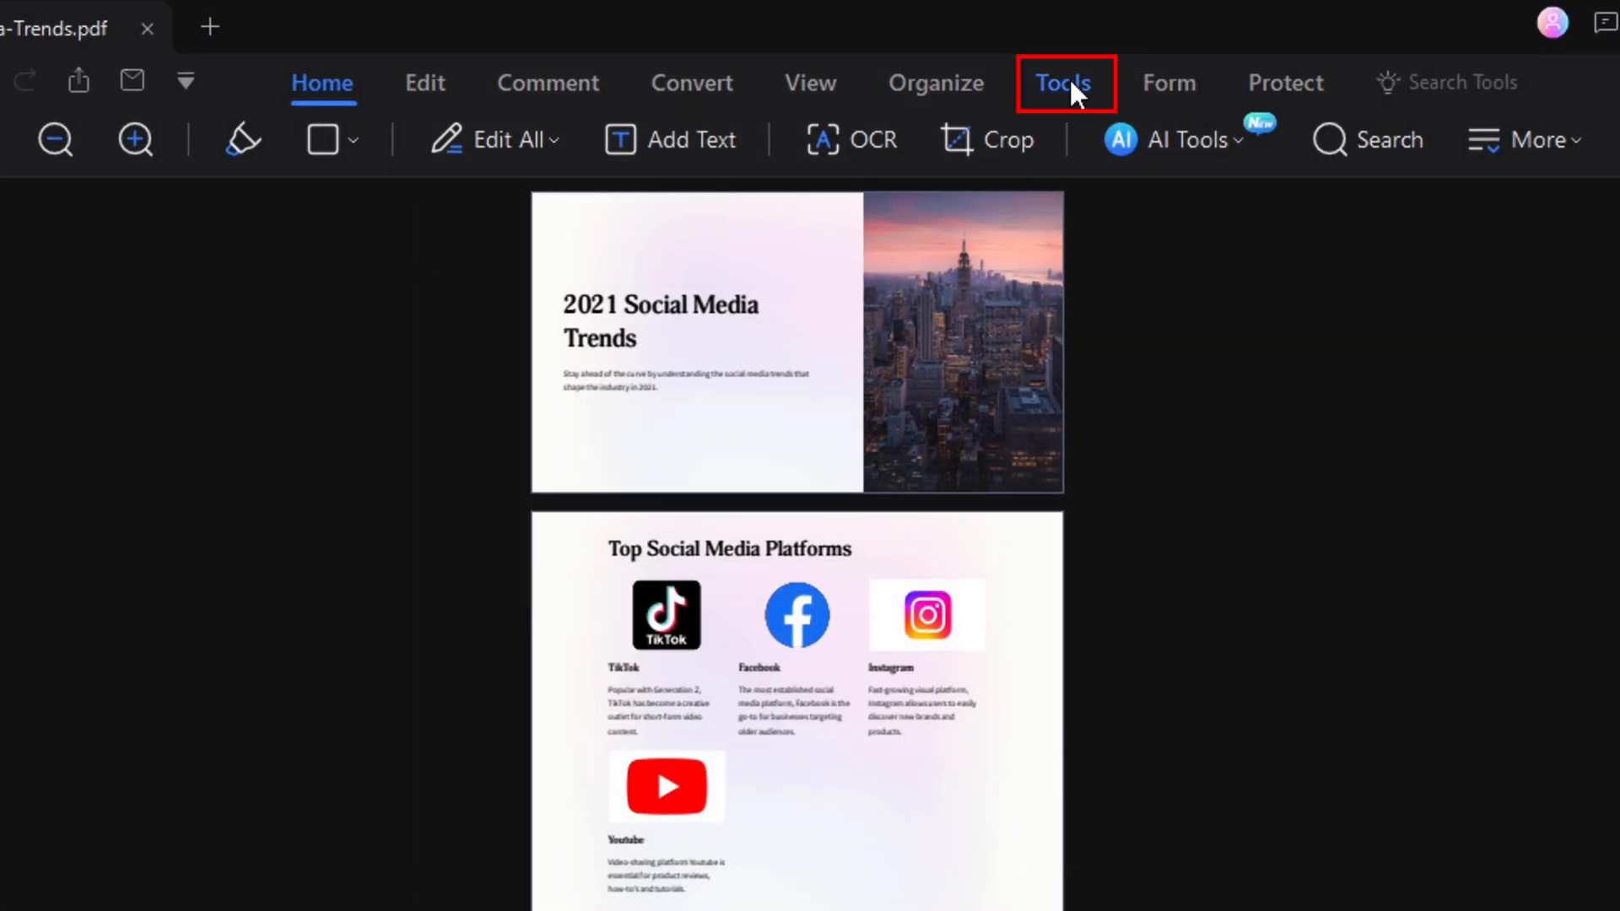
Convert pages 1-18 to Markdown via AI Tools, saving 2021-Social-Media-Trends_1.md to the source folder
click(1063, 83)
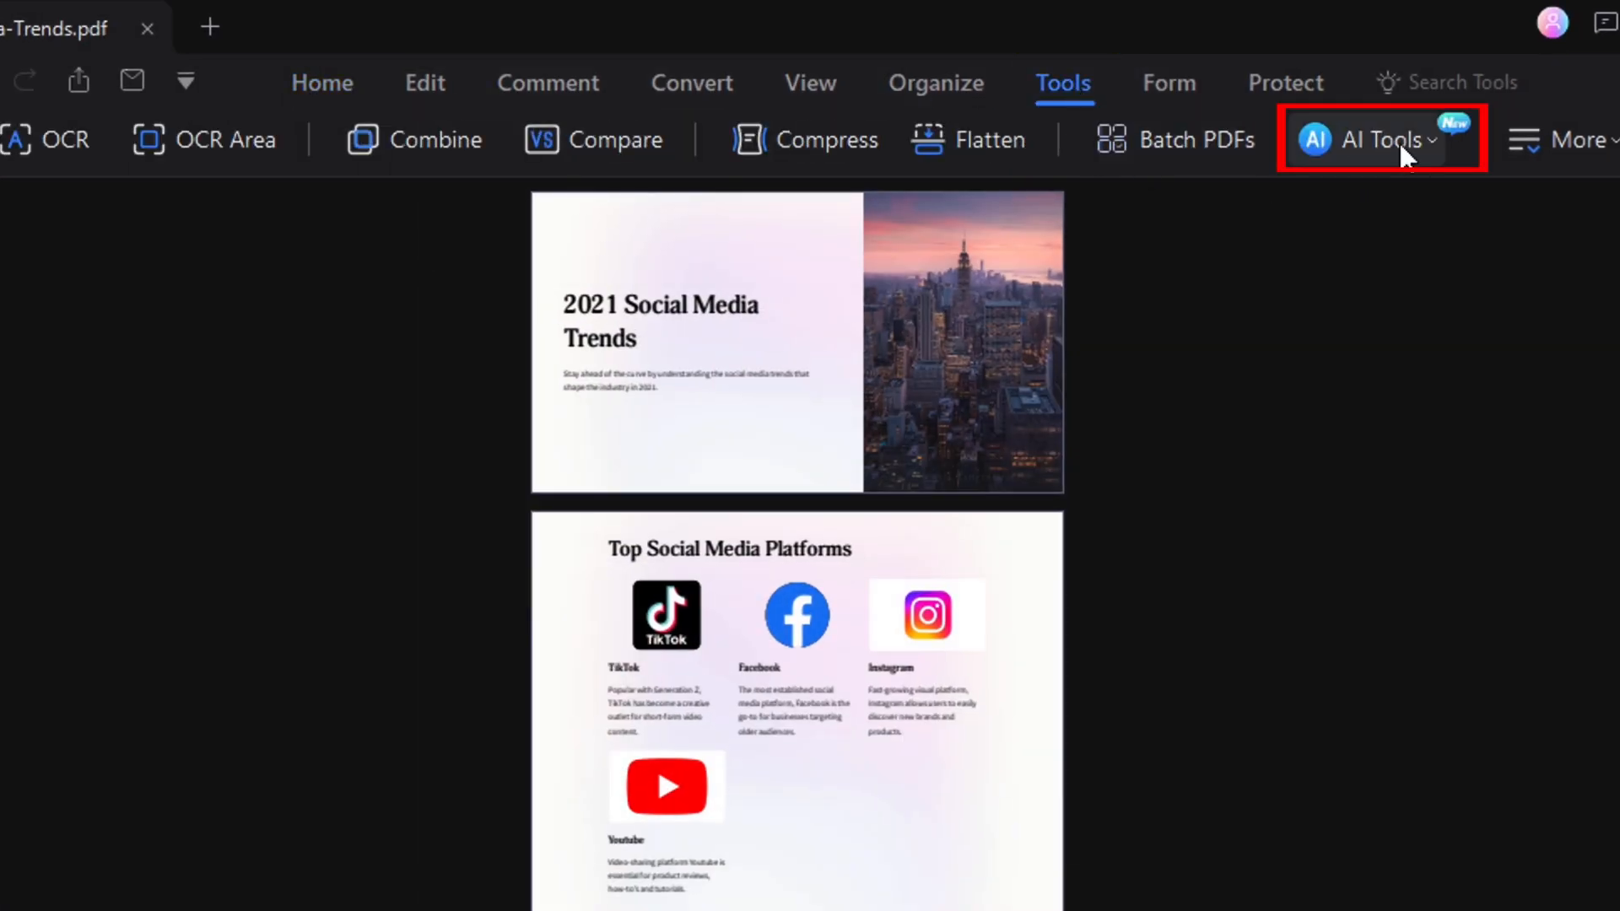
click(1374, 140)
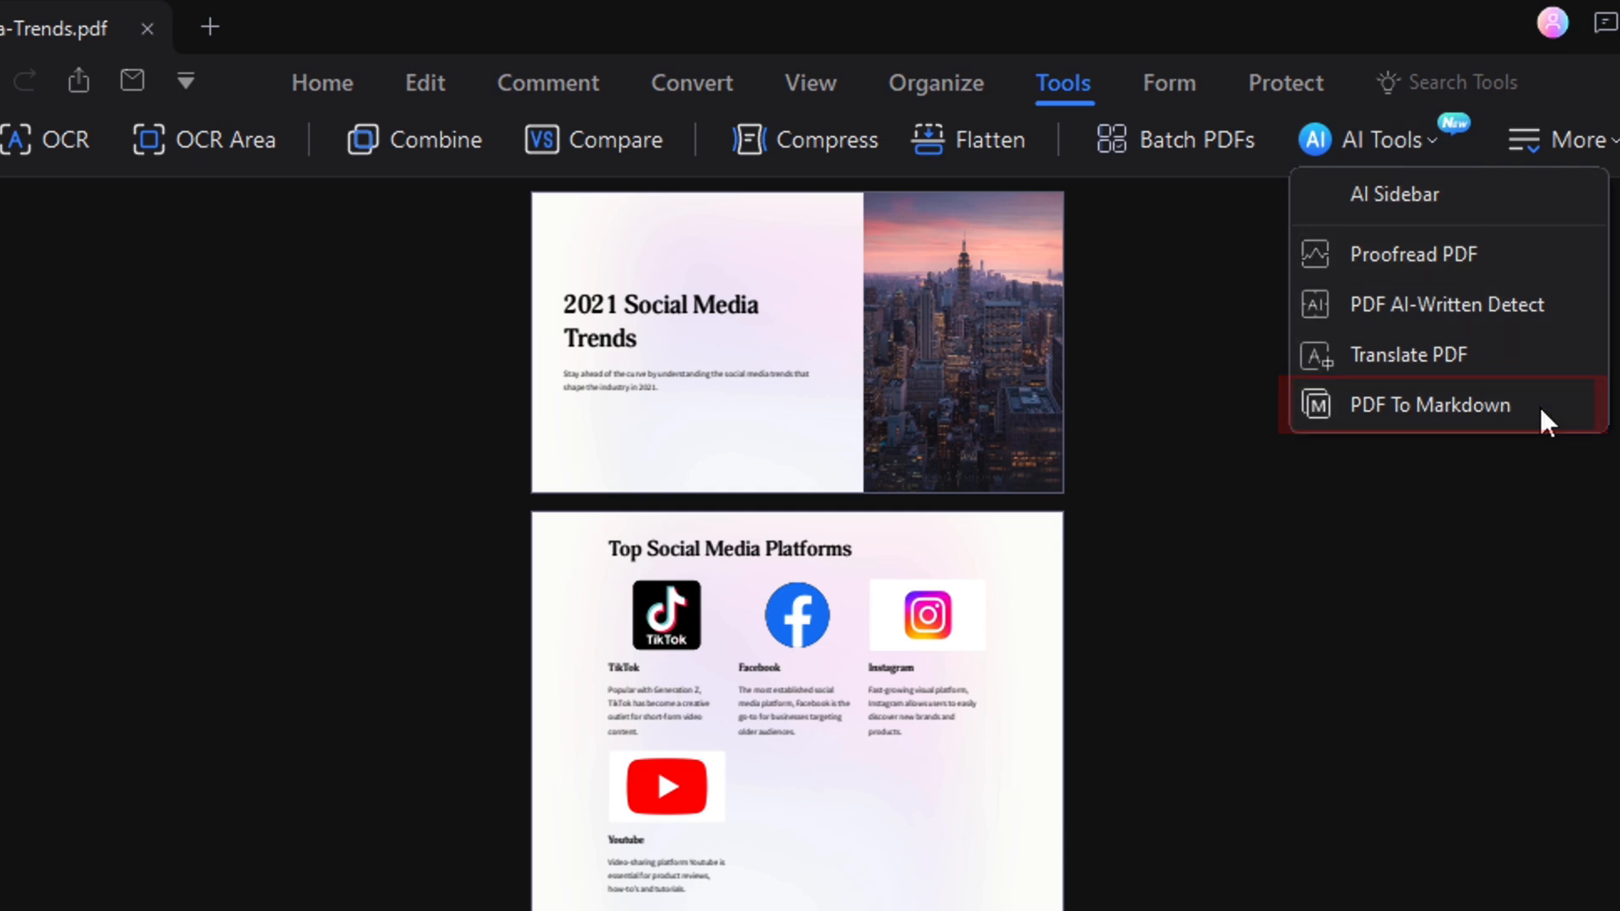
click(1432, 404)
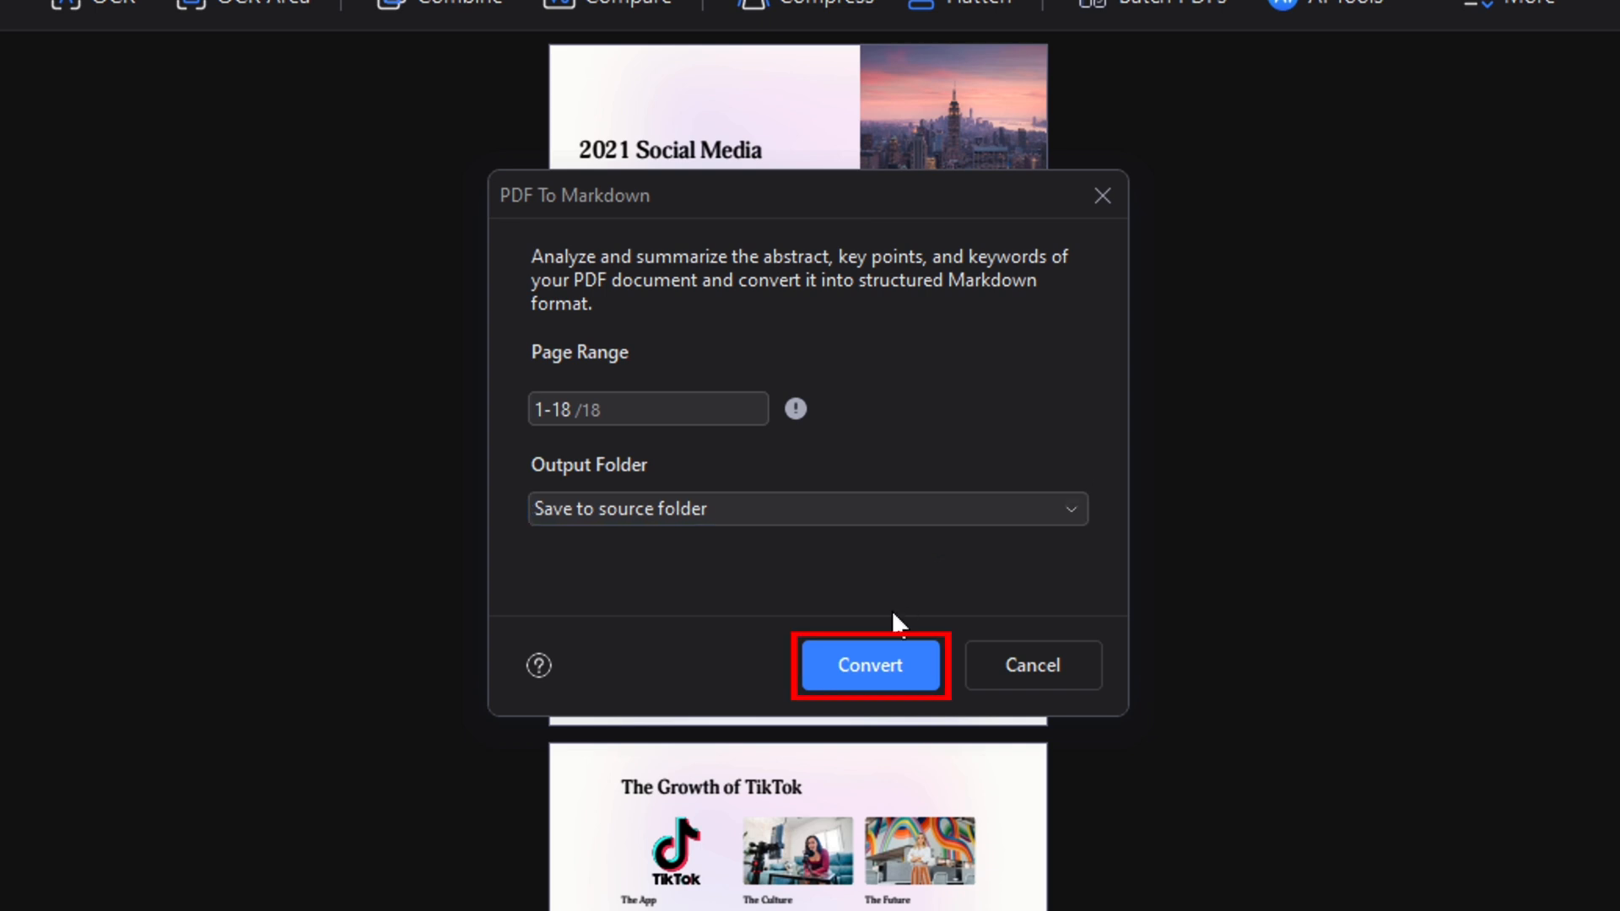
click(869, 665)
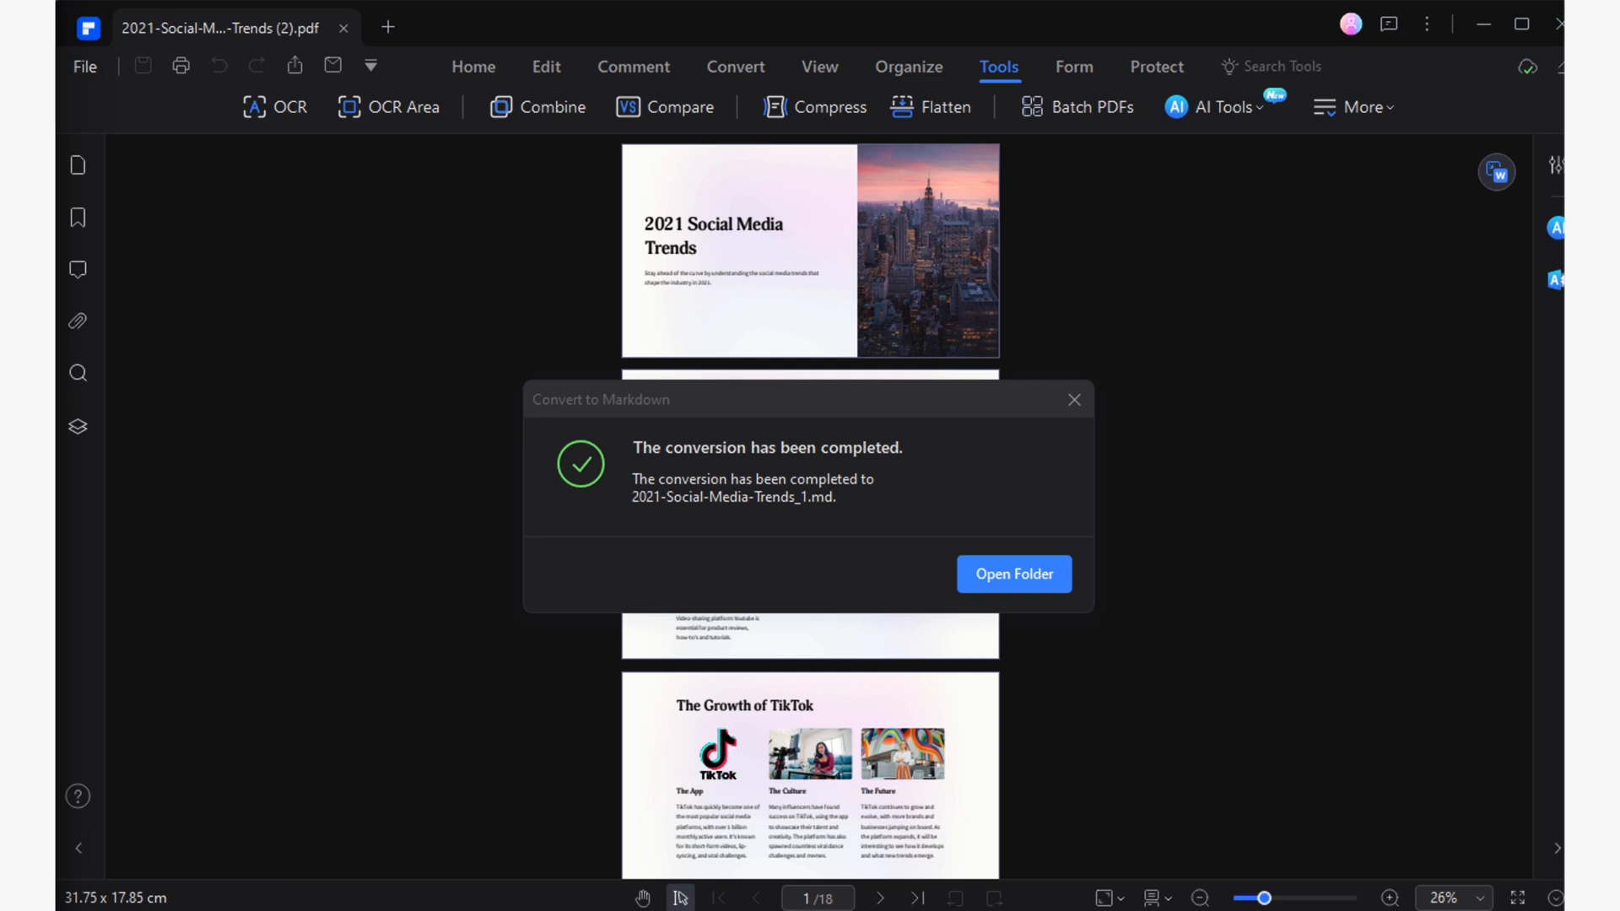
mouse_move(449, 729)
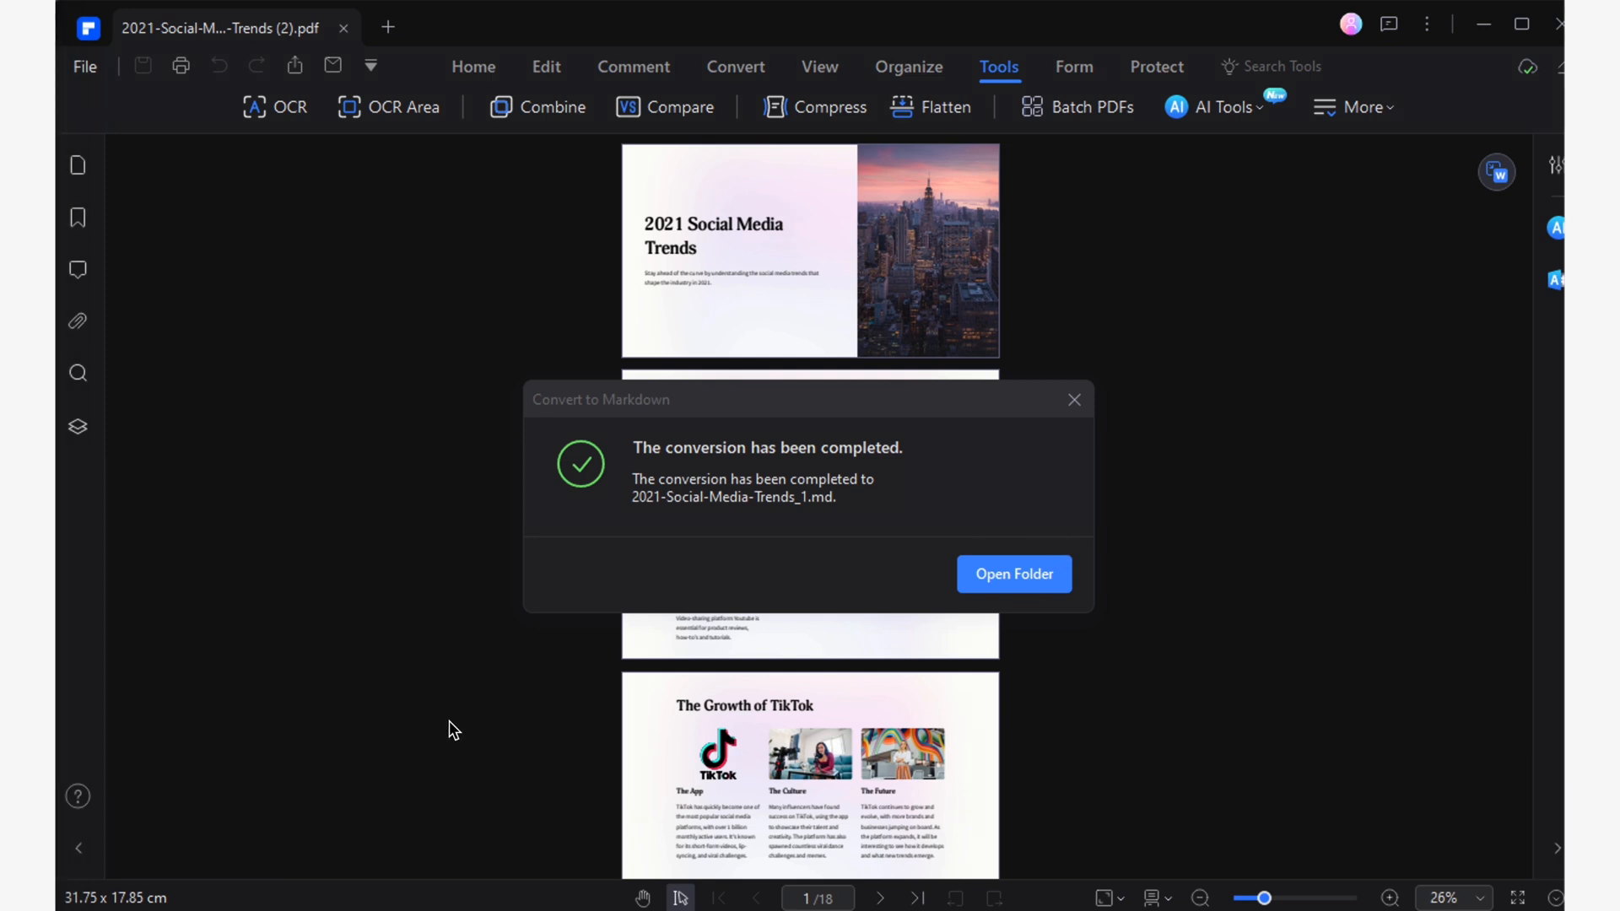
mouse_move(1058, 552)
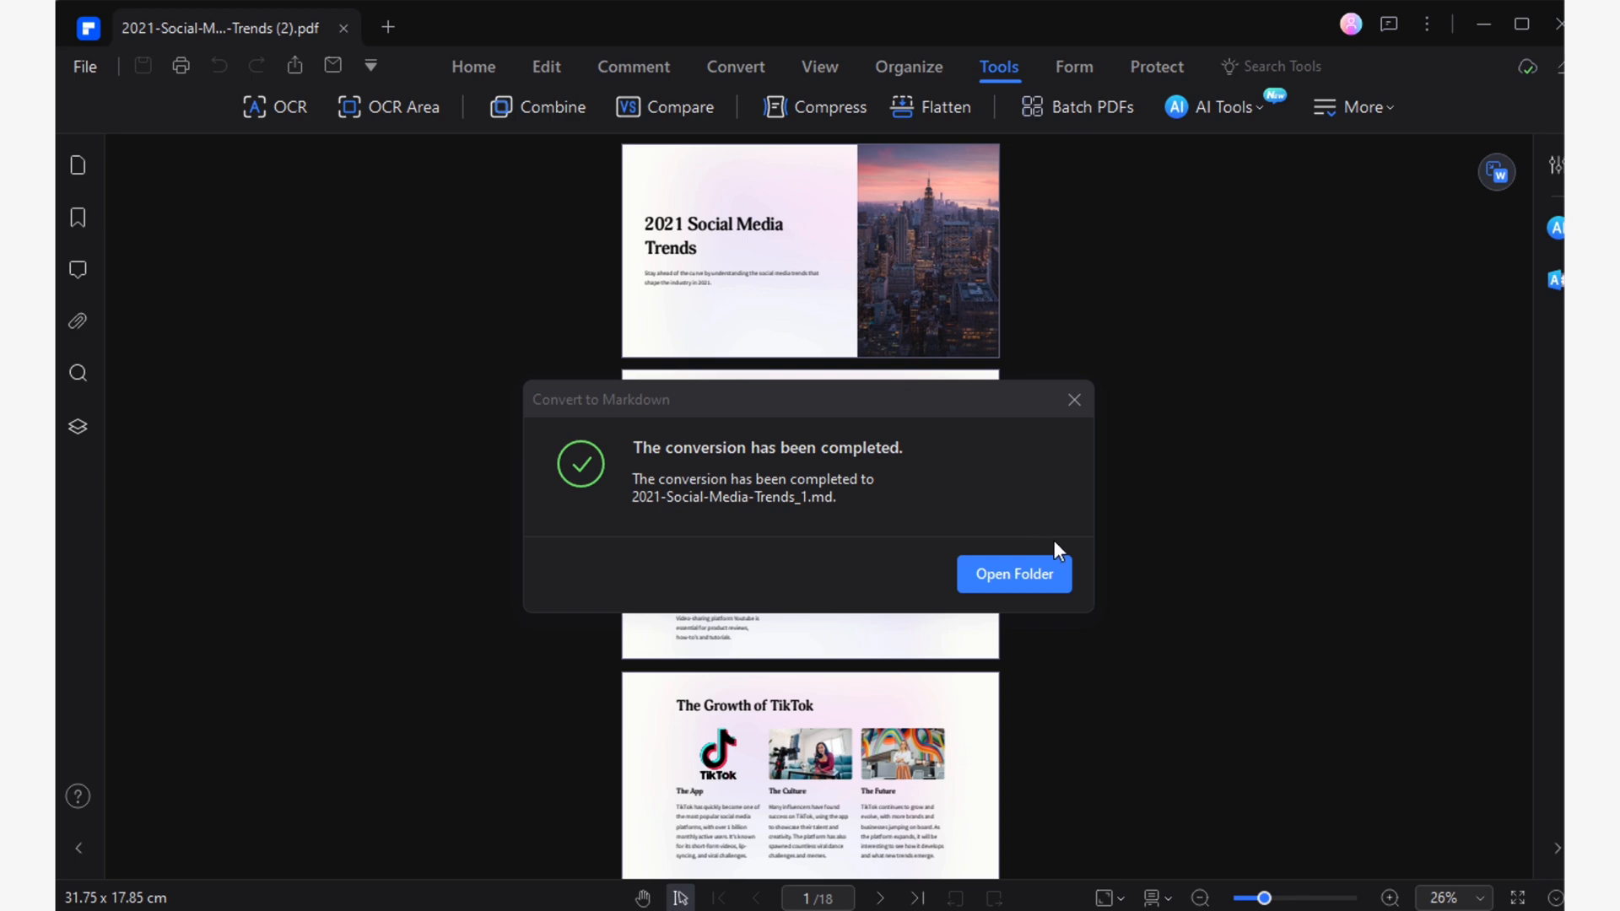
View 2021-Social-Media-Trends_1.md in Chrome, scrolling through Abstract, Key Points, Keywords and Q&A
click(1013, 574)
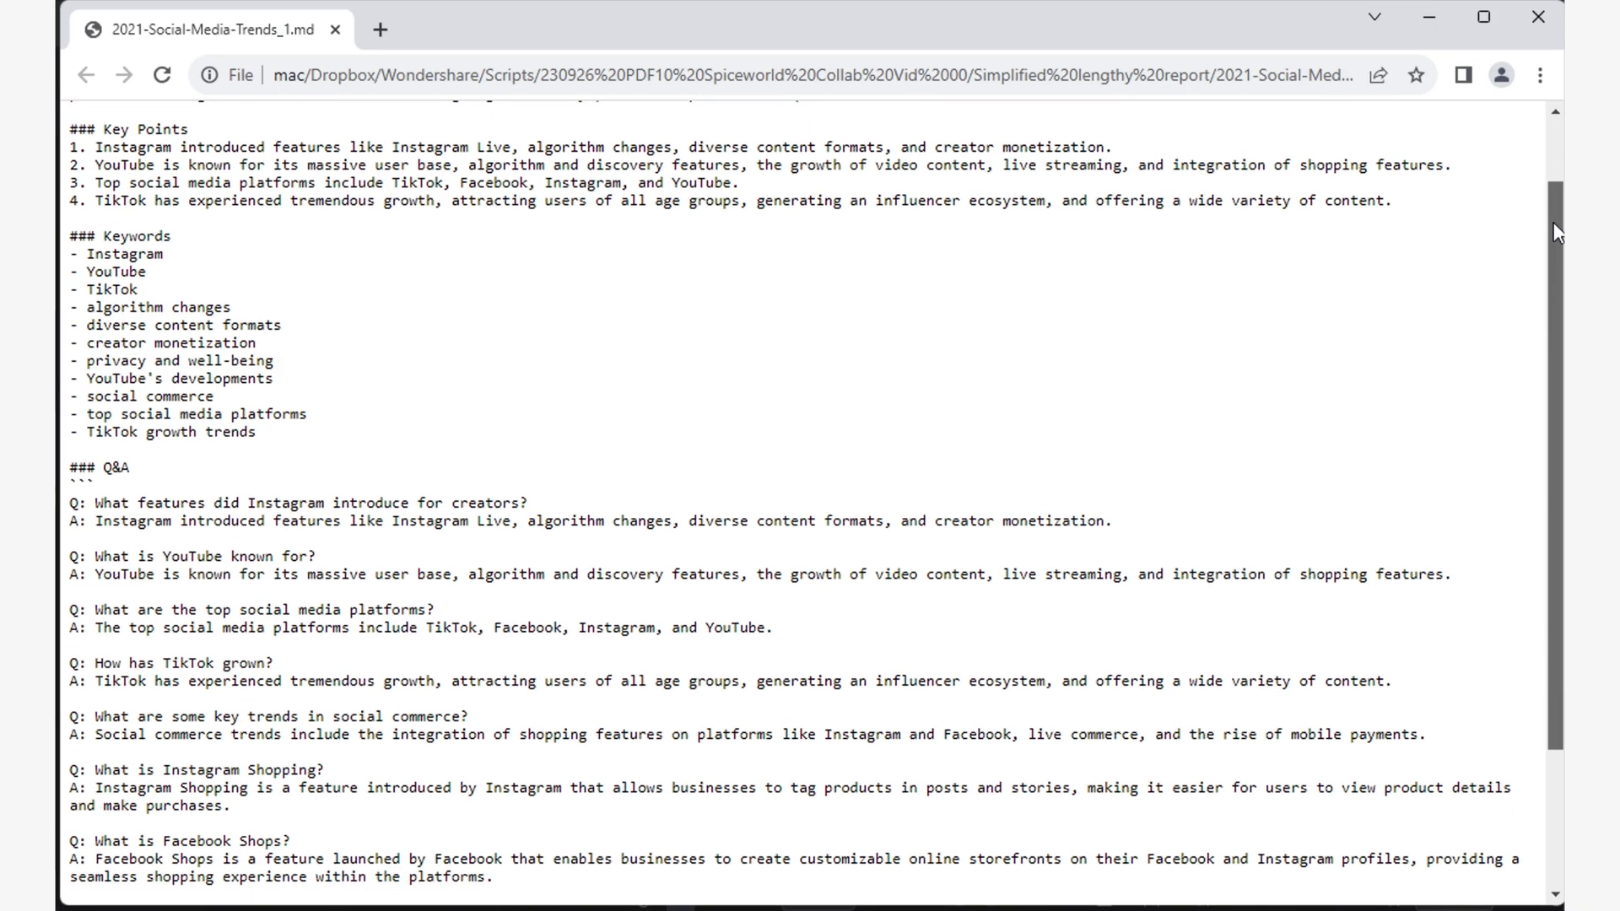
scroll(down, 3)
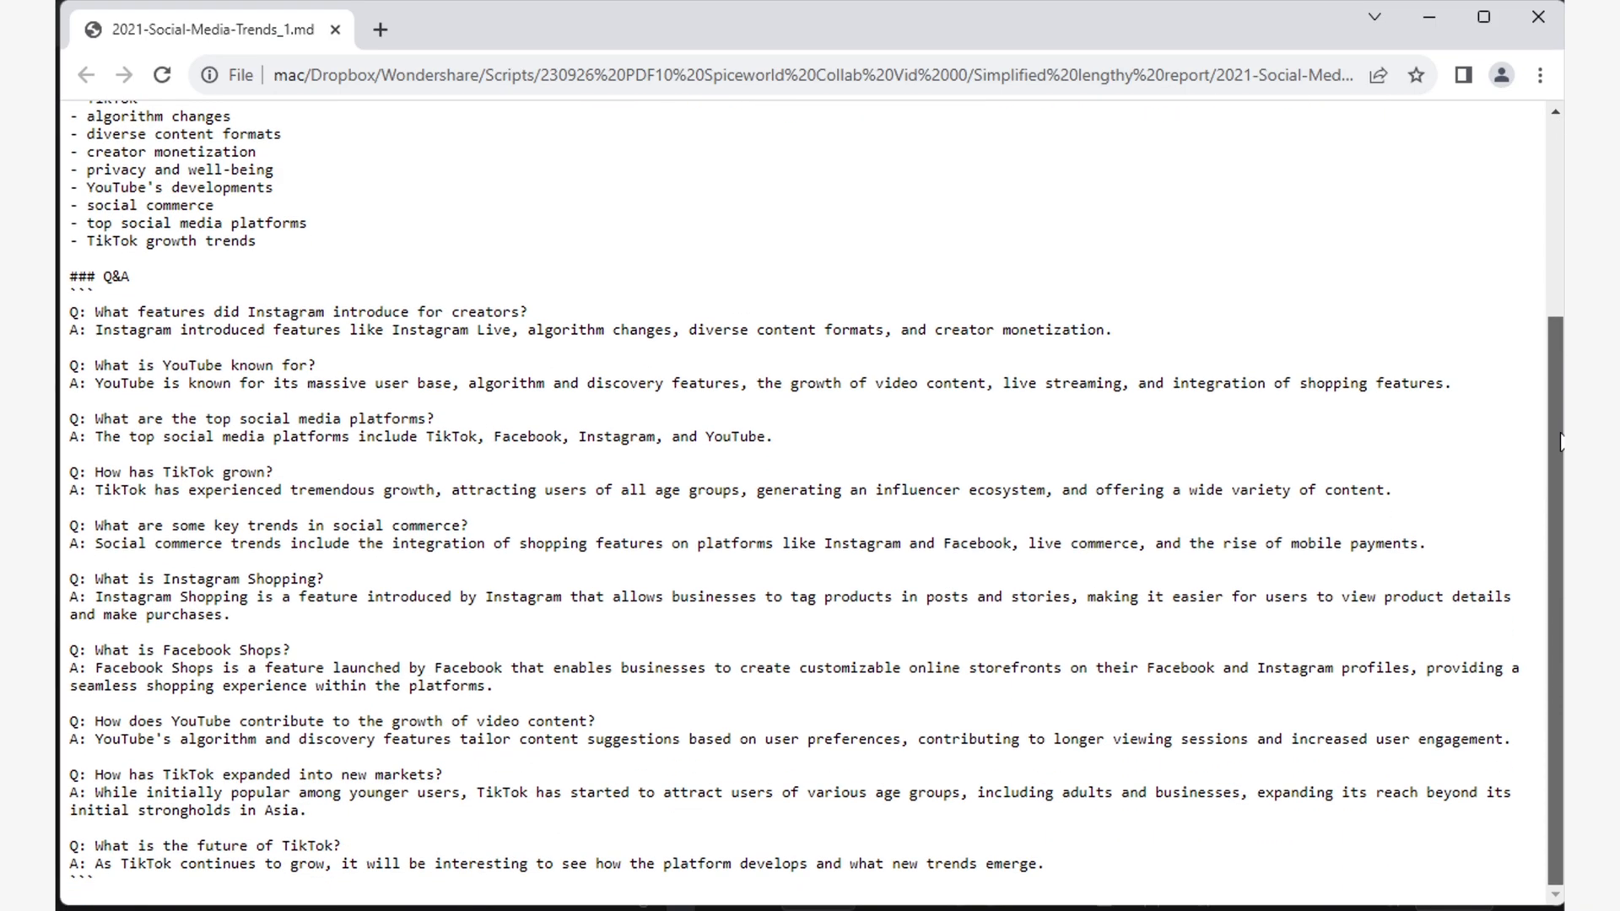
scroll(up, 3)
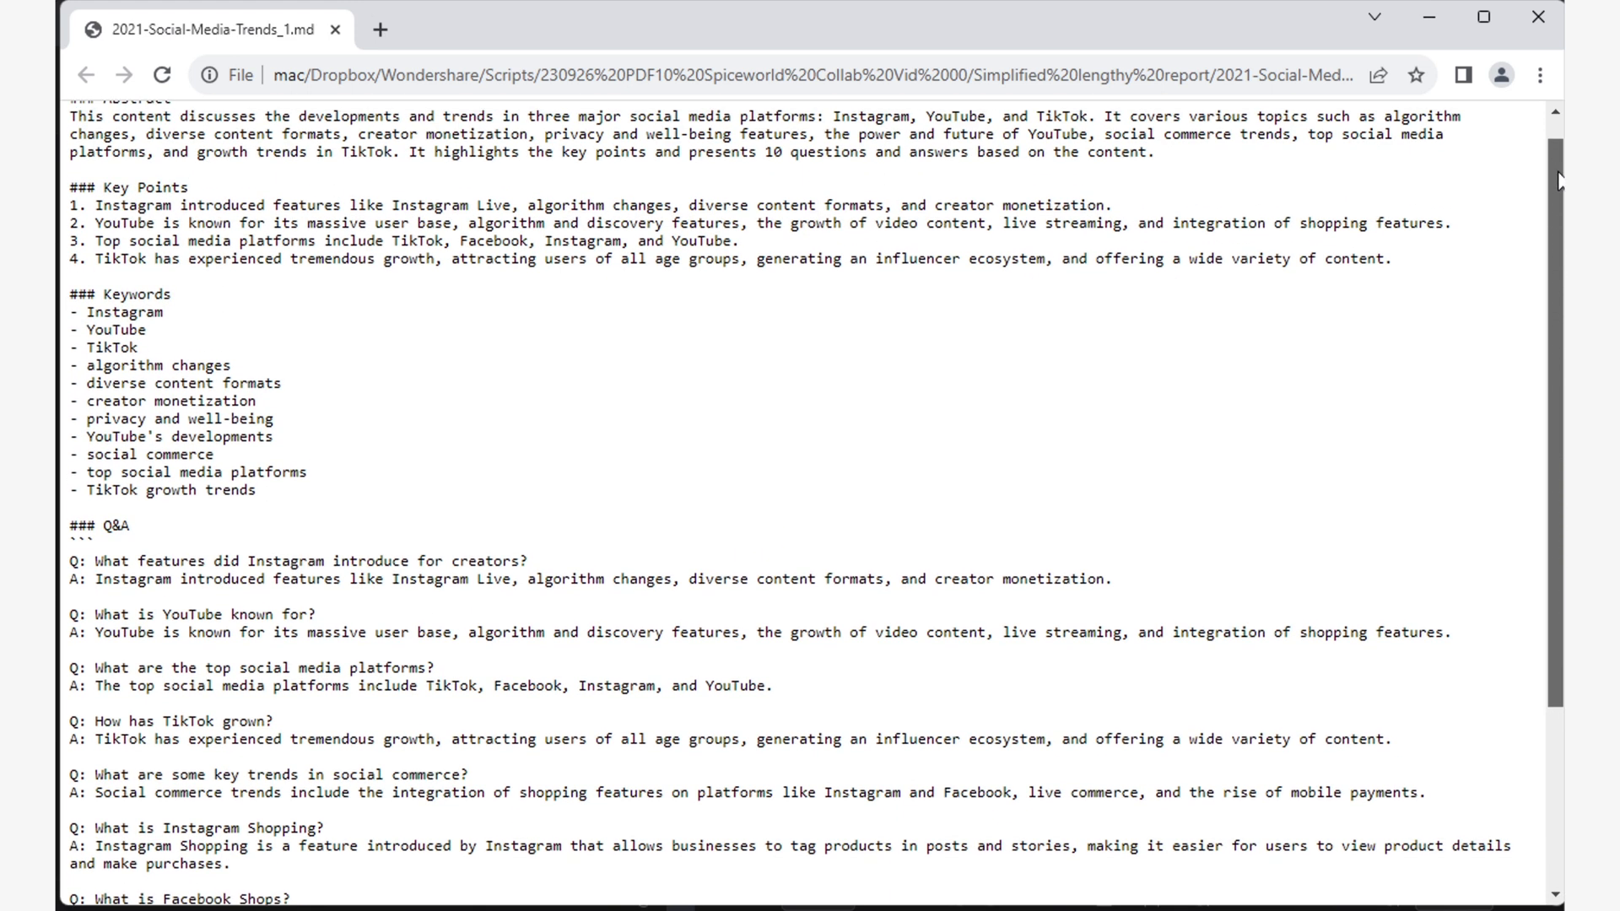
scroll(up, 3)
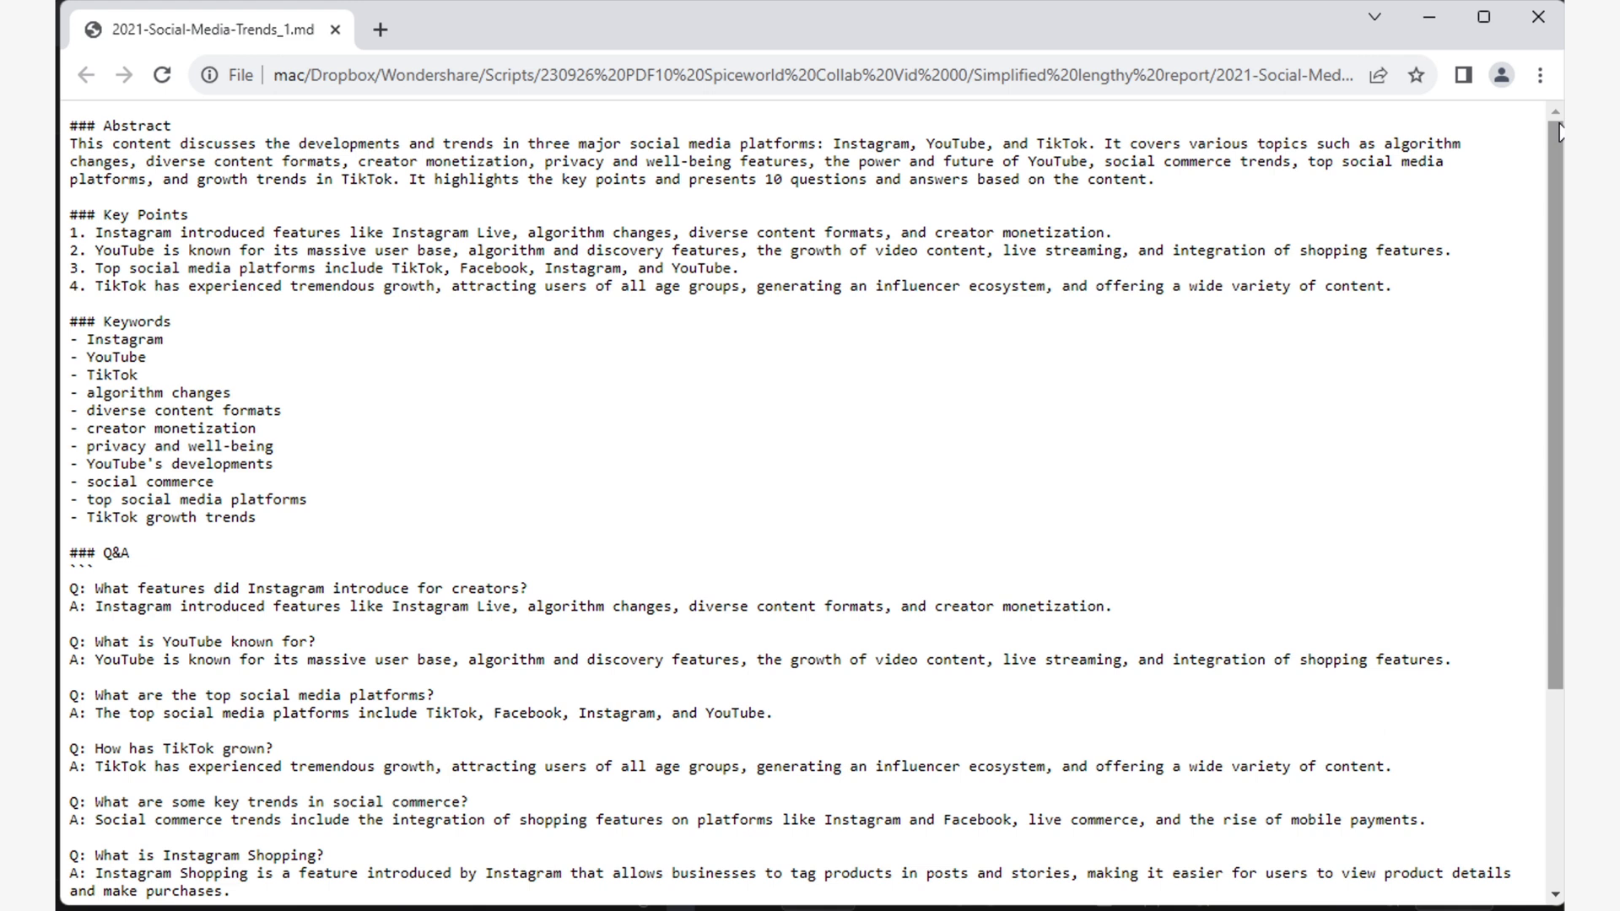
mouse_move(930, 520)
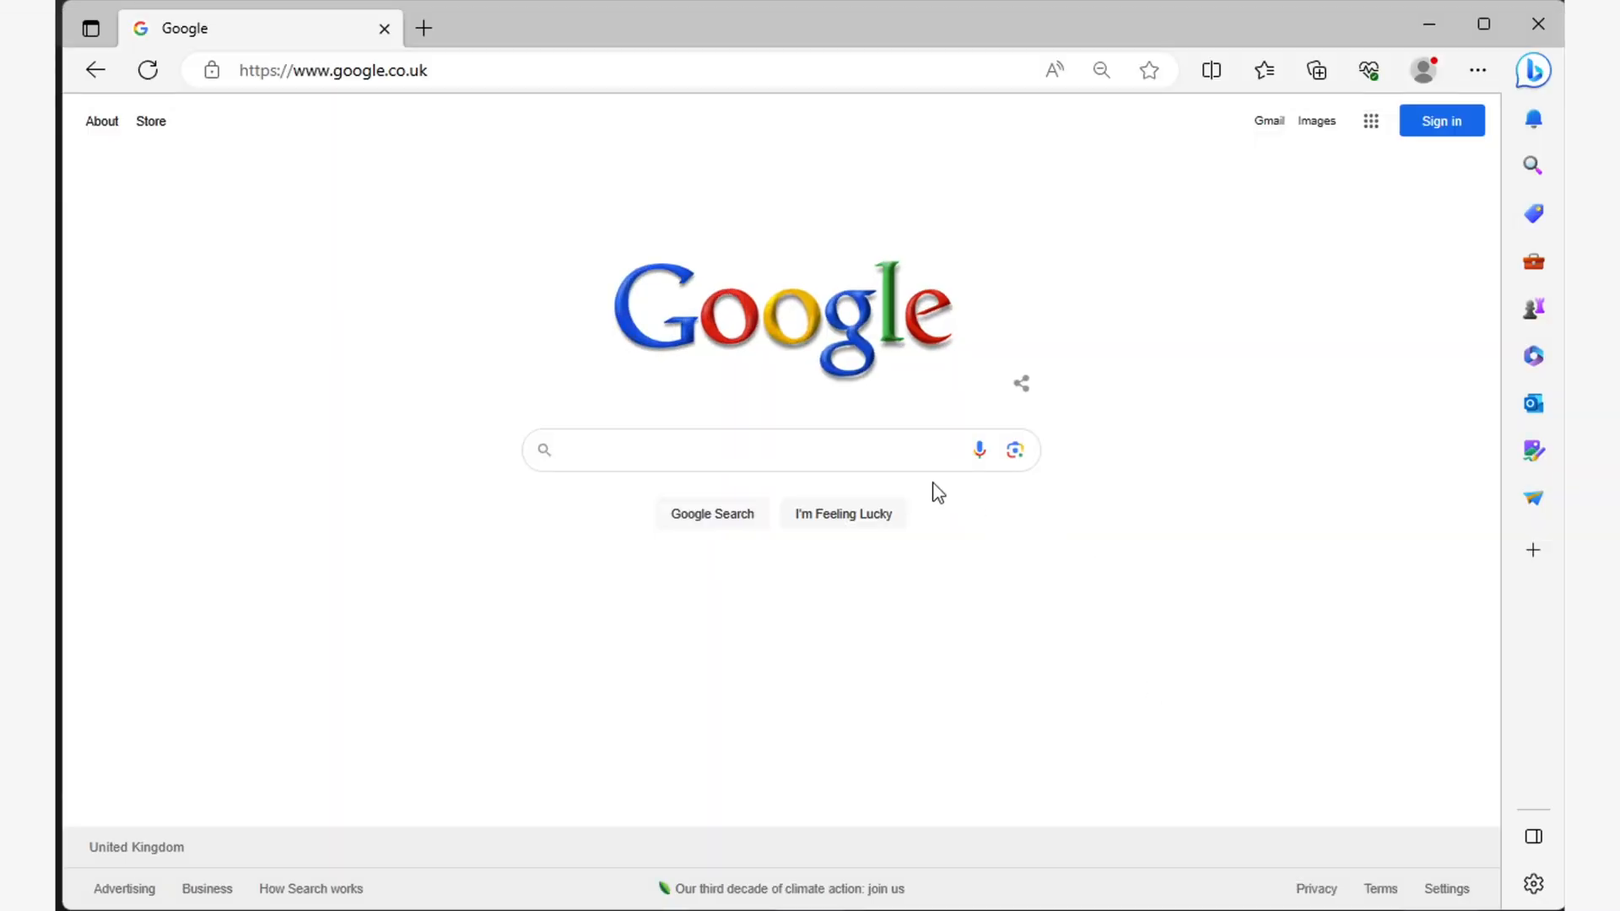
Search Google for 'edra' and choose the EdrawMind suggestion
text(edra)
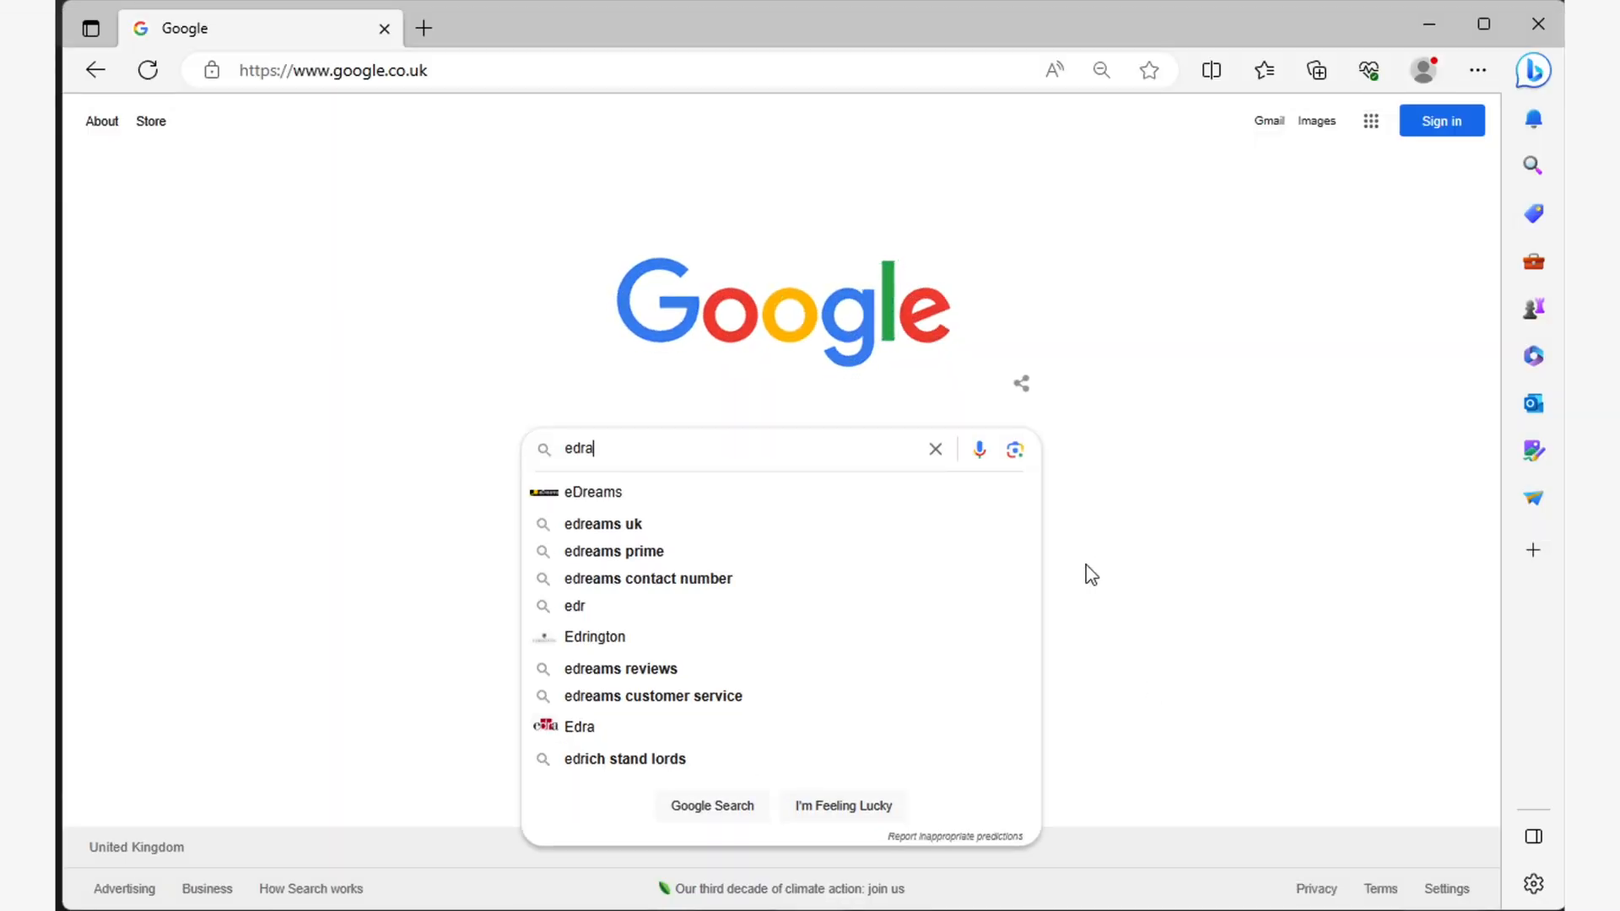
click(579, 725)
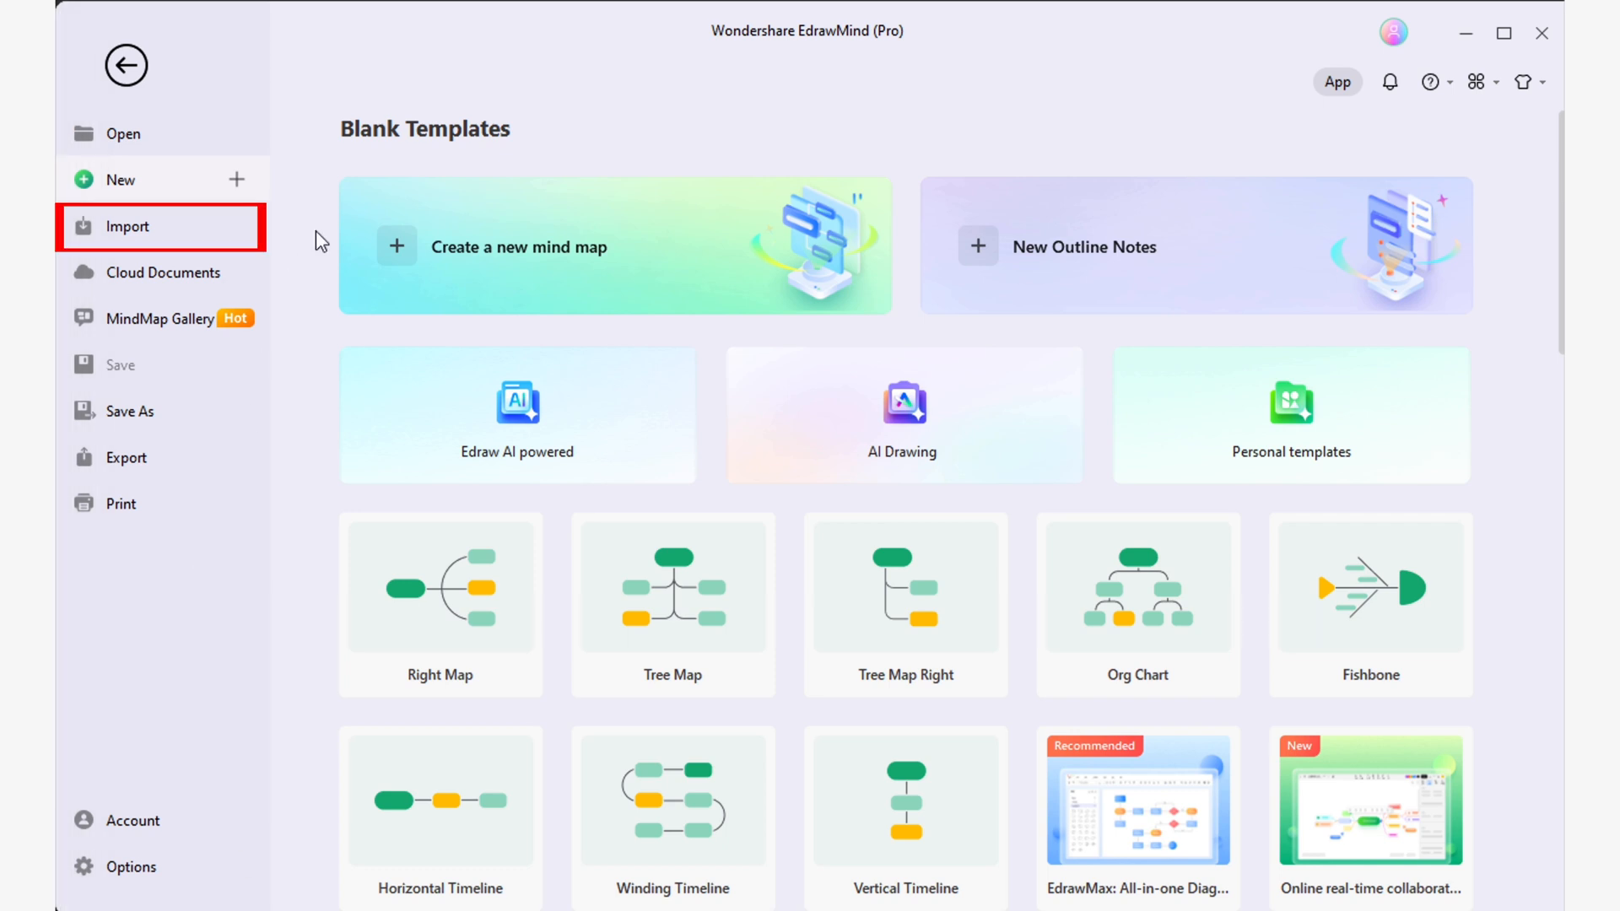
Import 2021-Social-Media-Trends_1 from the Simplified lengthy report folder as a Markdown mind map
click(124, 226)
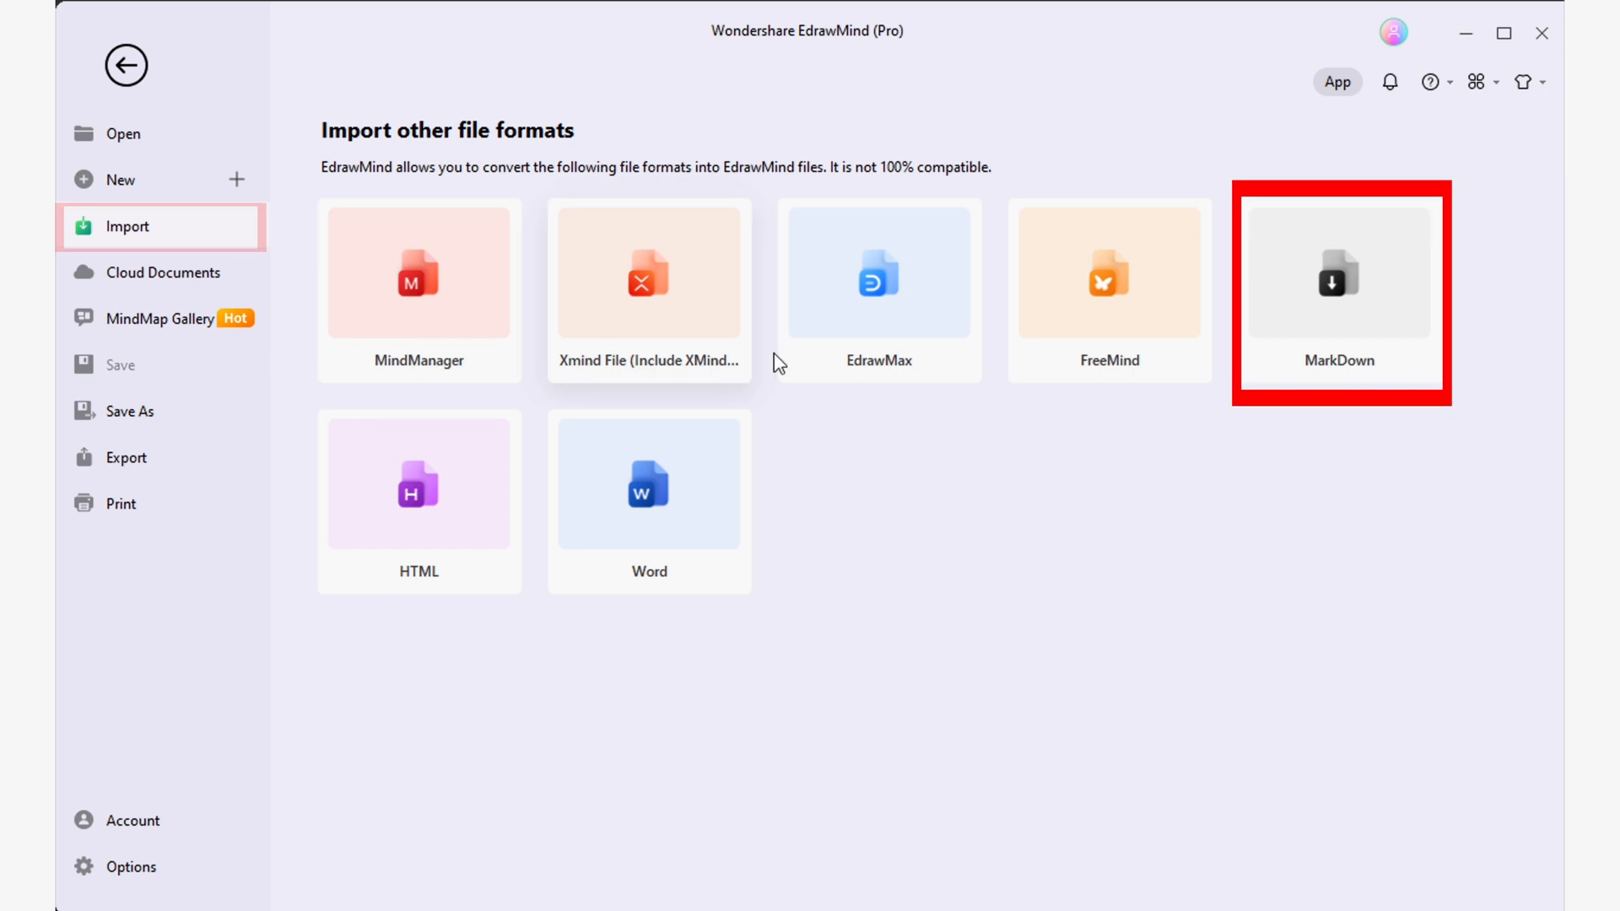
click(1339, 288)
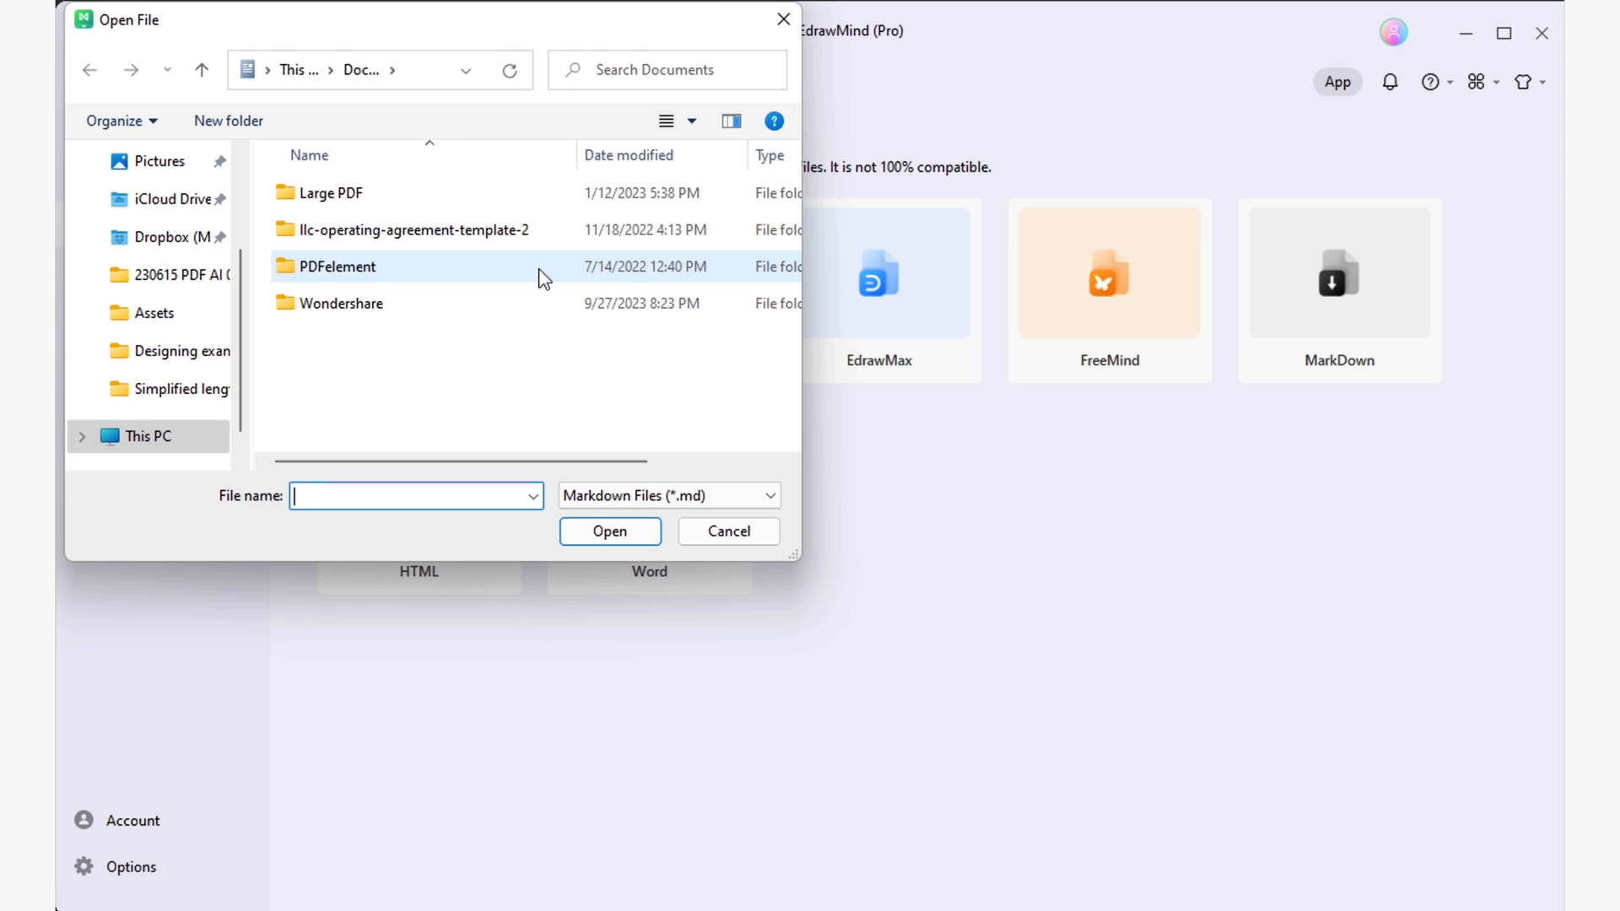
double_click(176, 388)
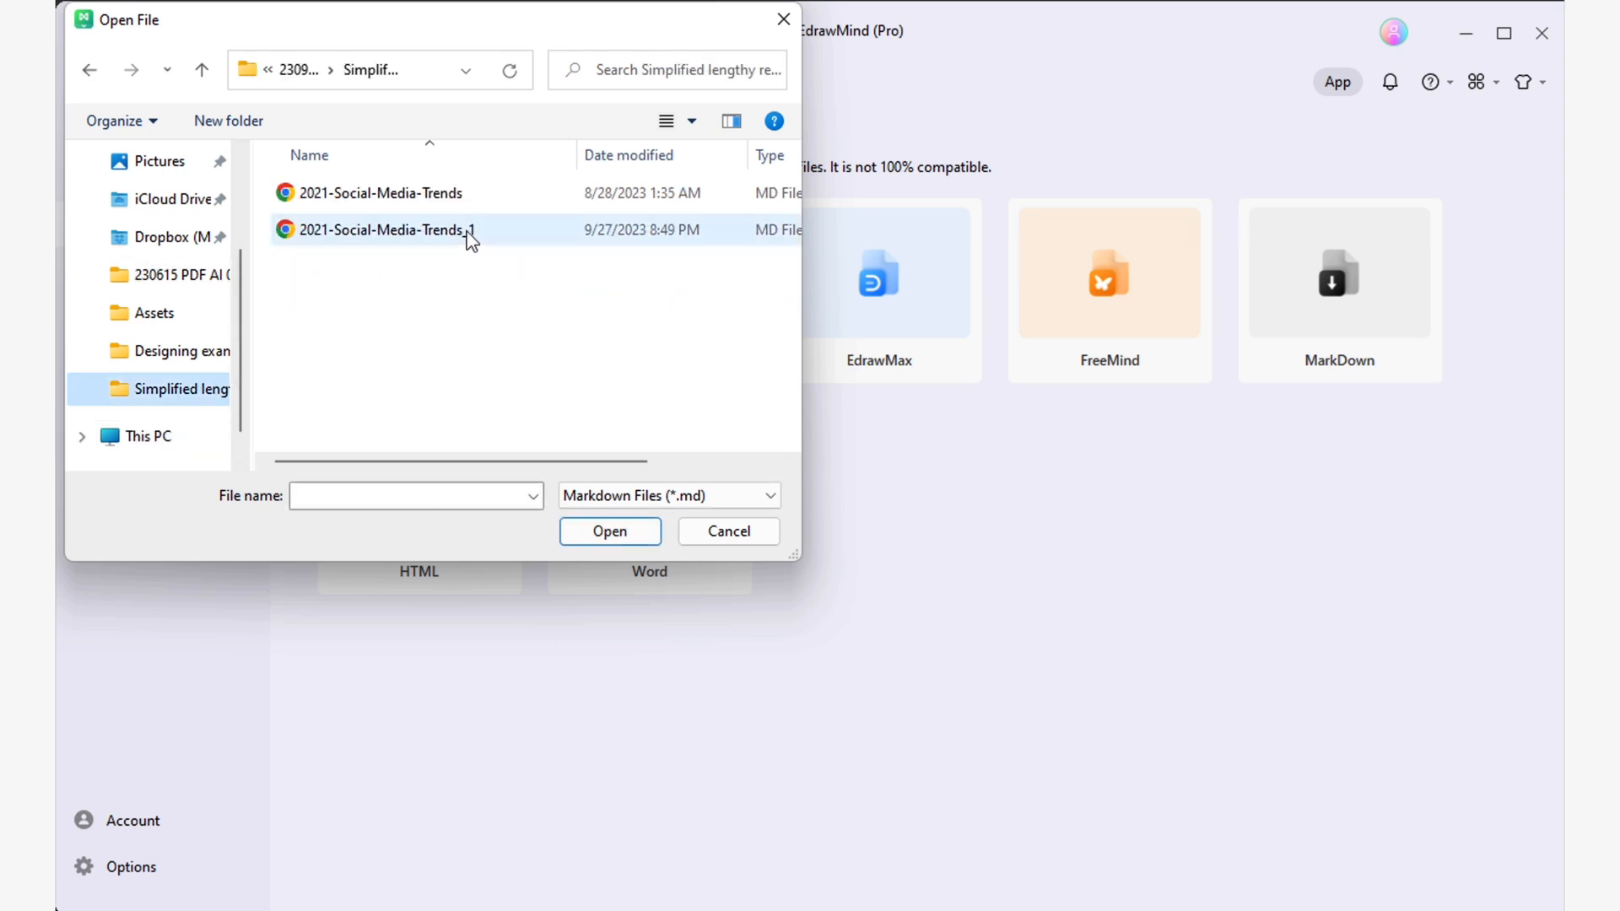
click(383, 229)
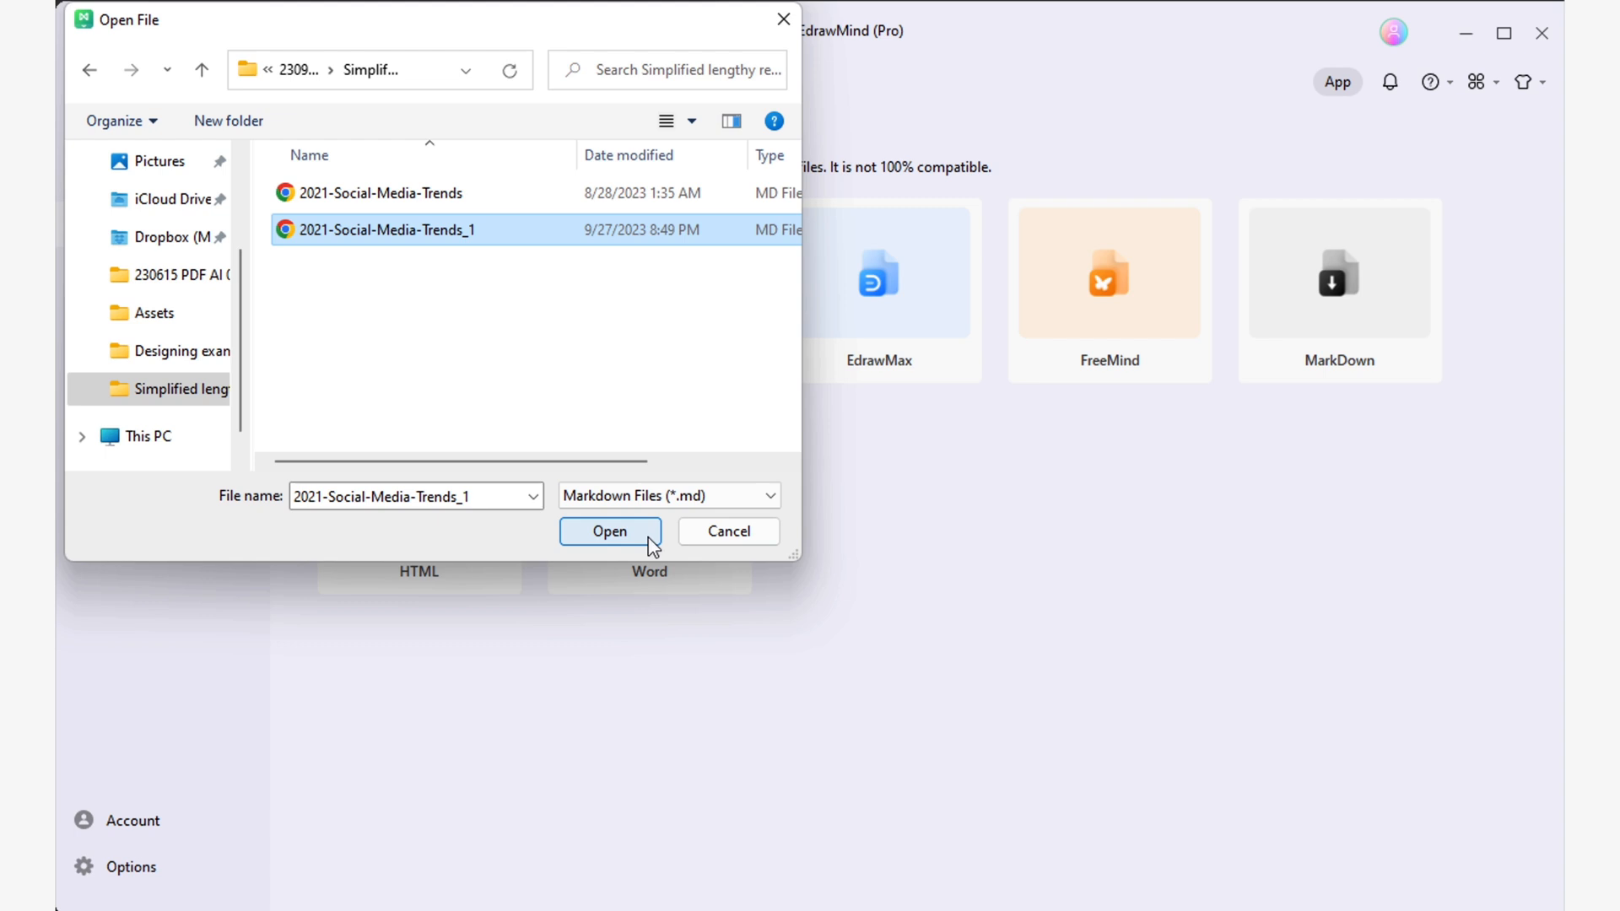
click(609, 532)
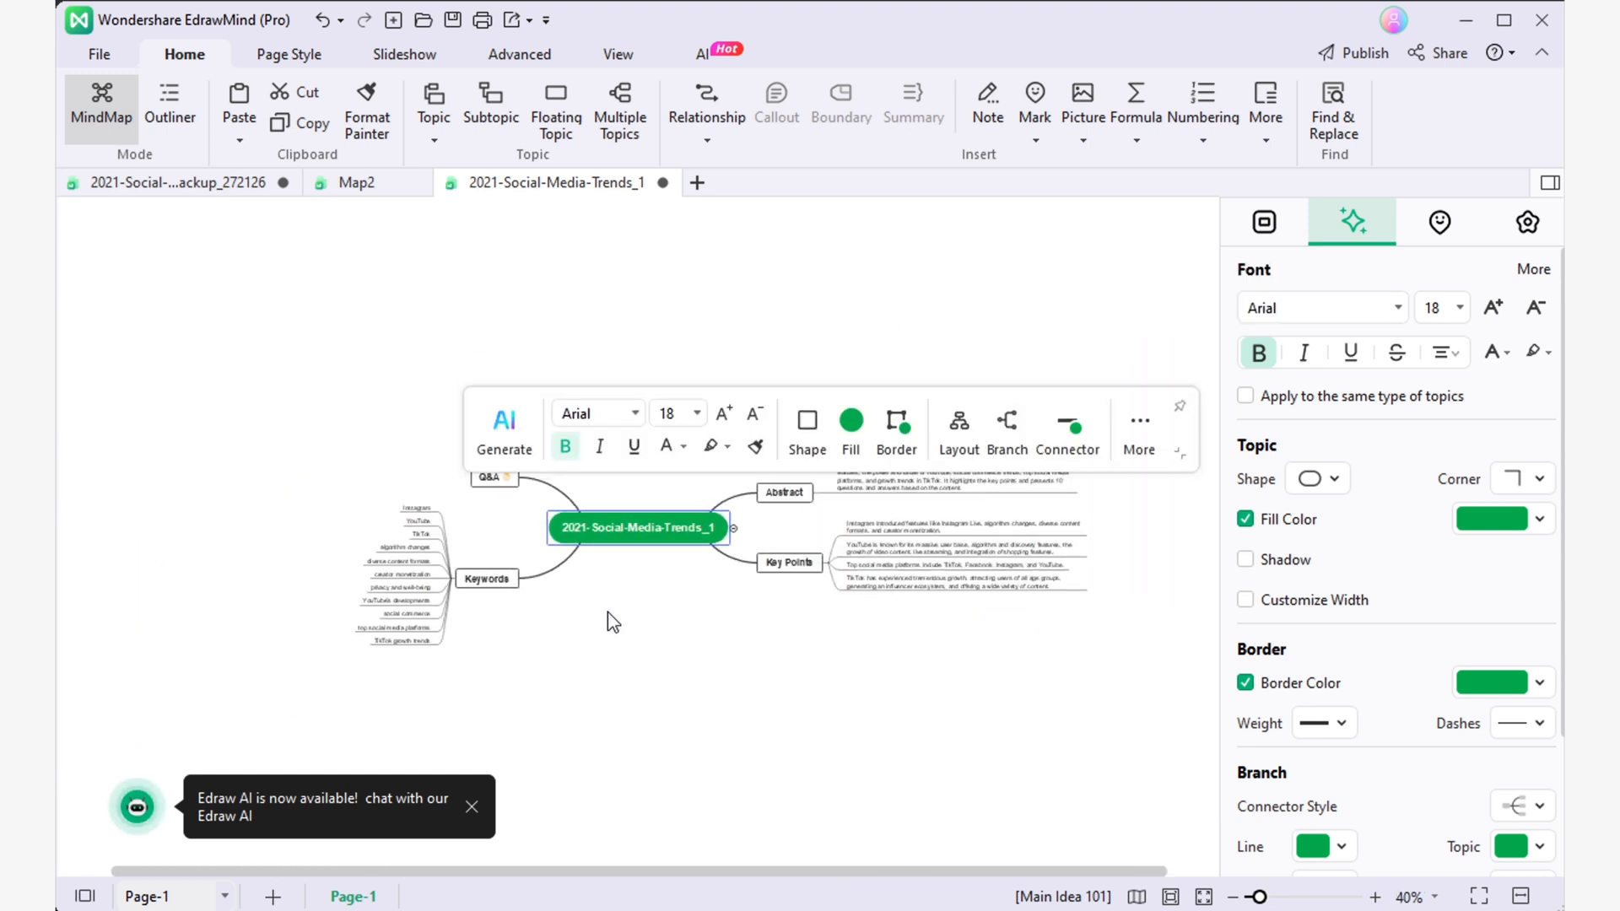
mouse_move(647, 395)
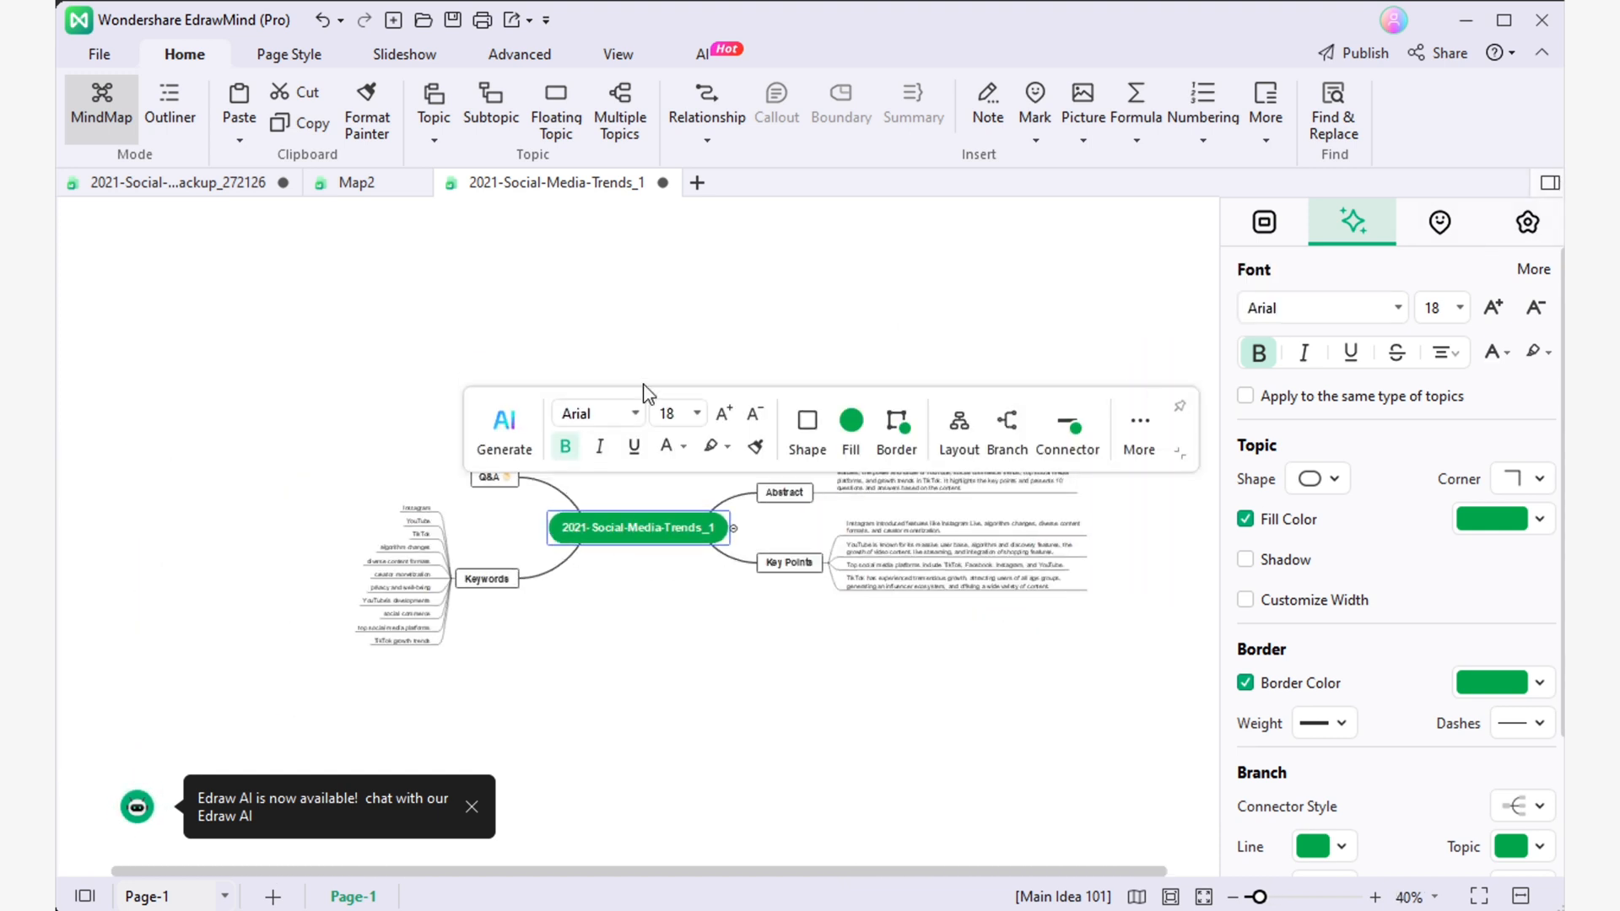
click(1262, 221)
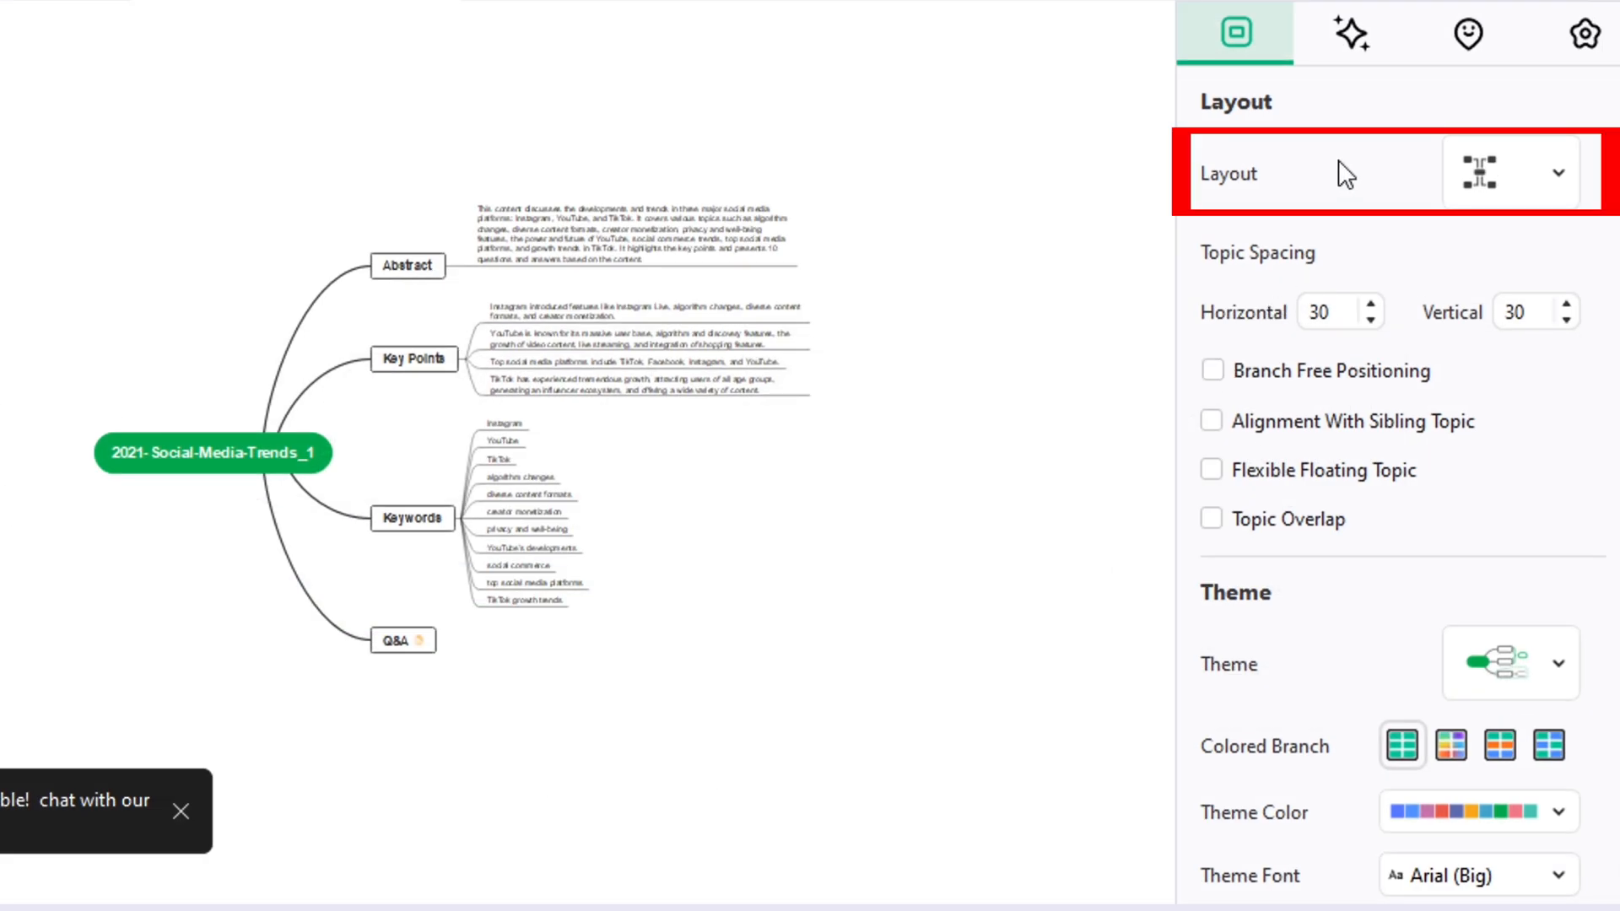
mouse_move(992, 201)
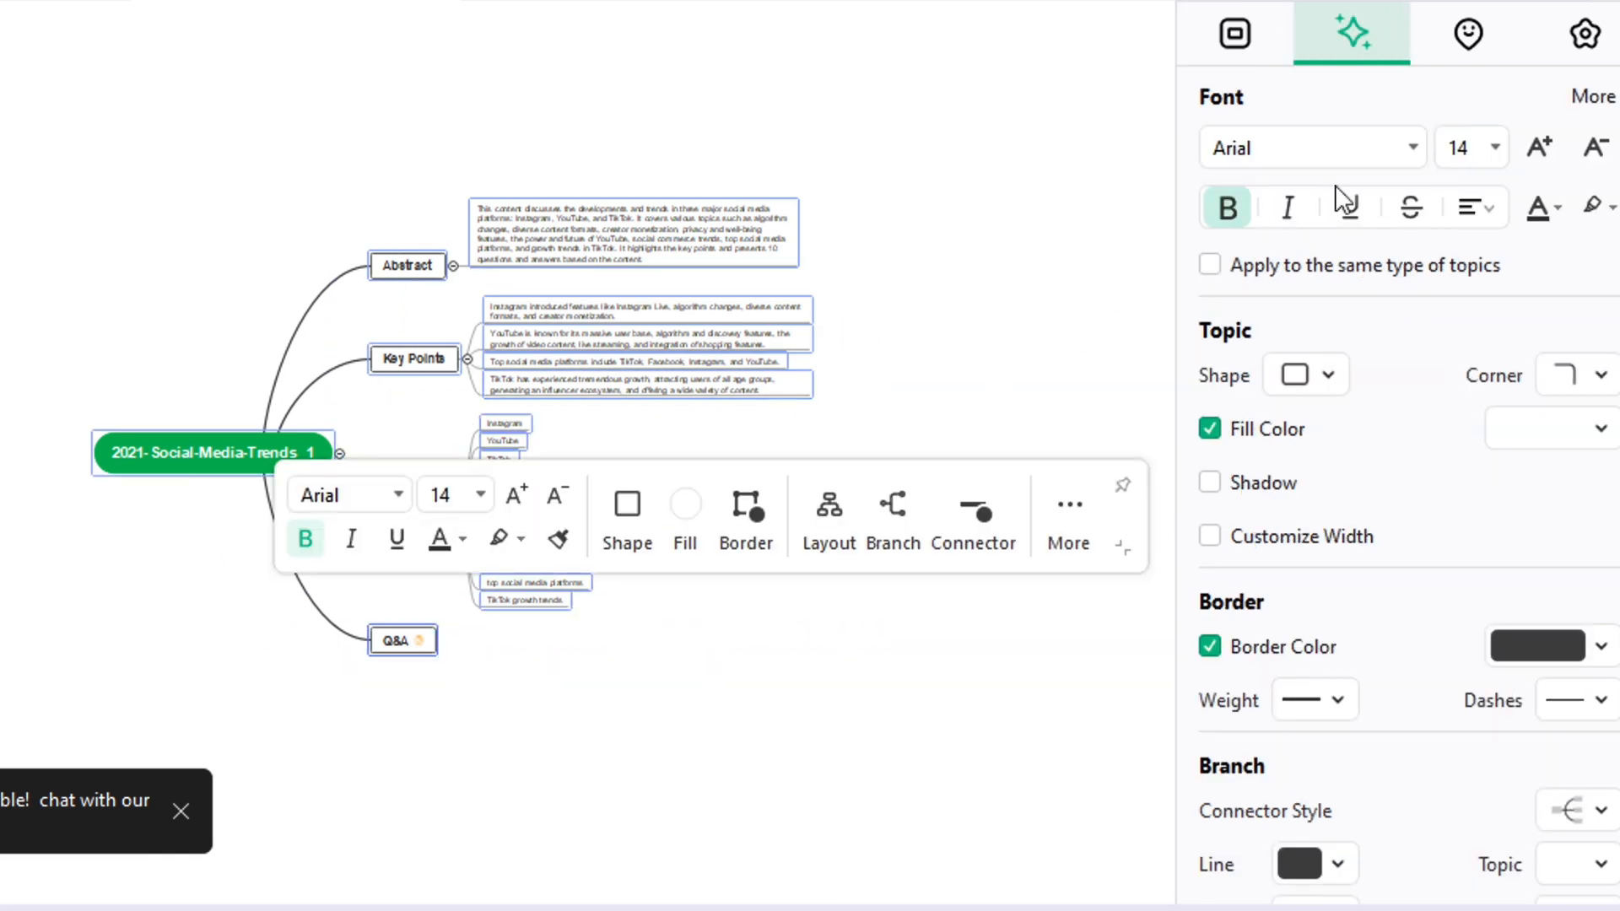
Apply the right-branching layout and the Dream theme colour palette to the map
click(1232, 34)
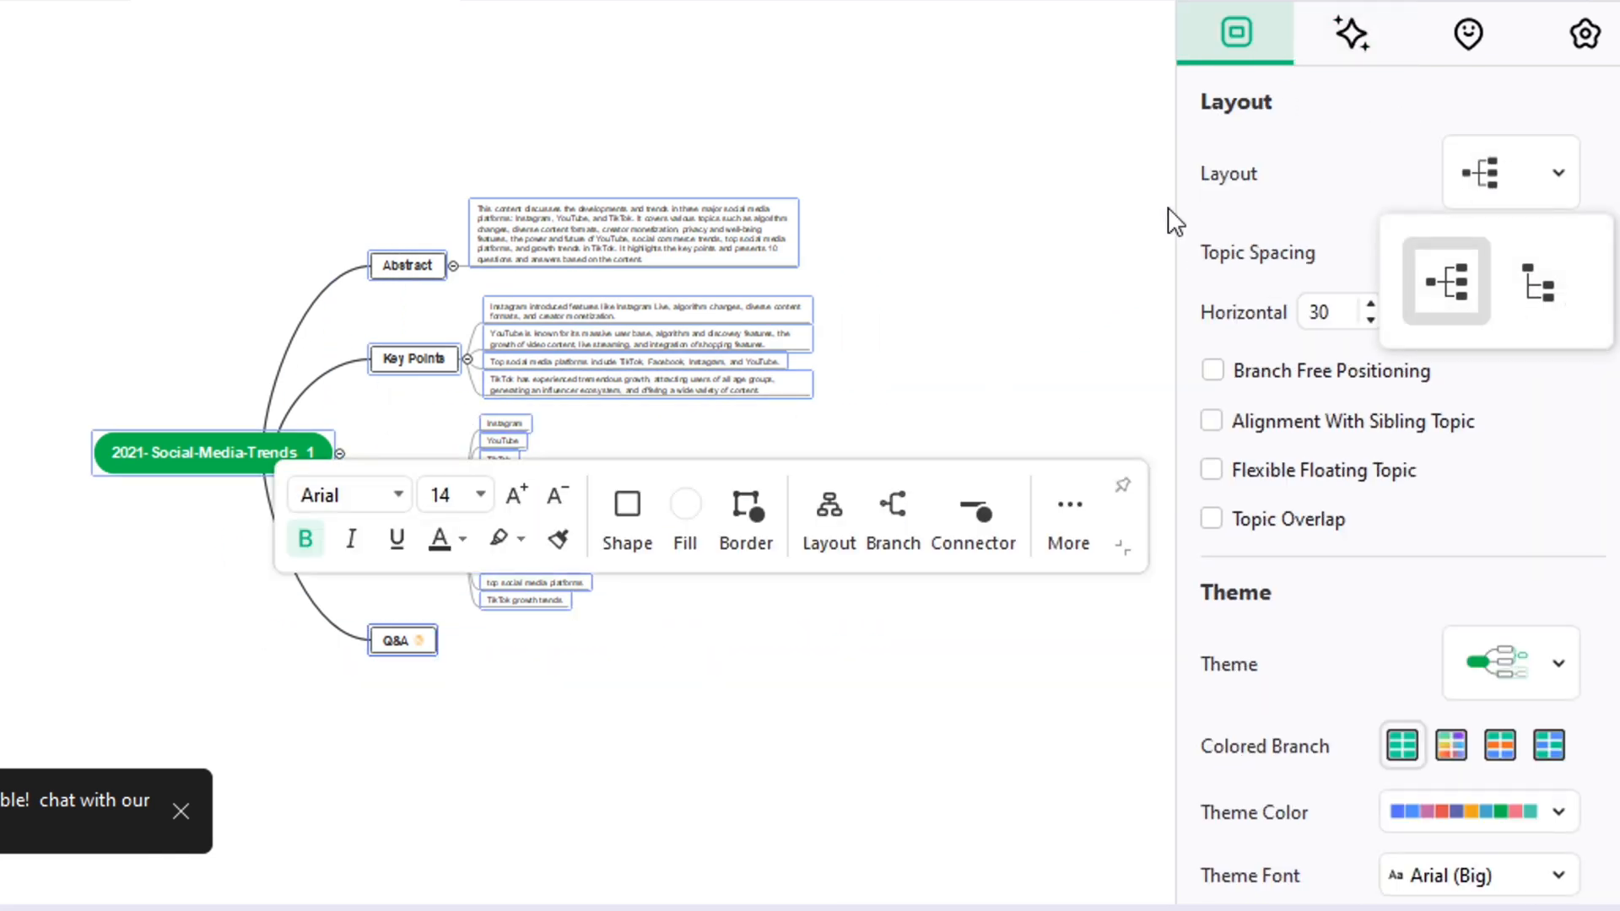
click(1509, 172)
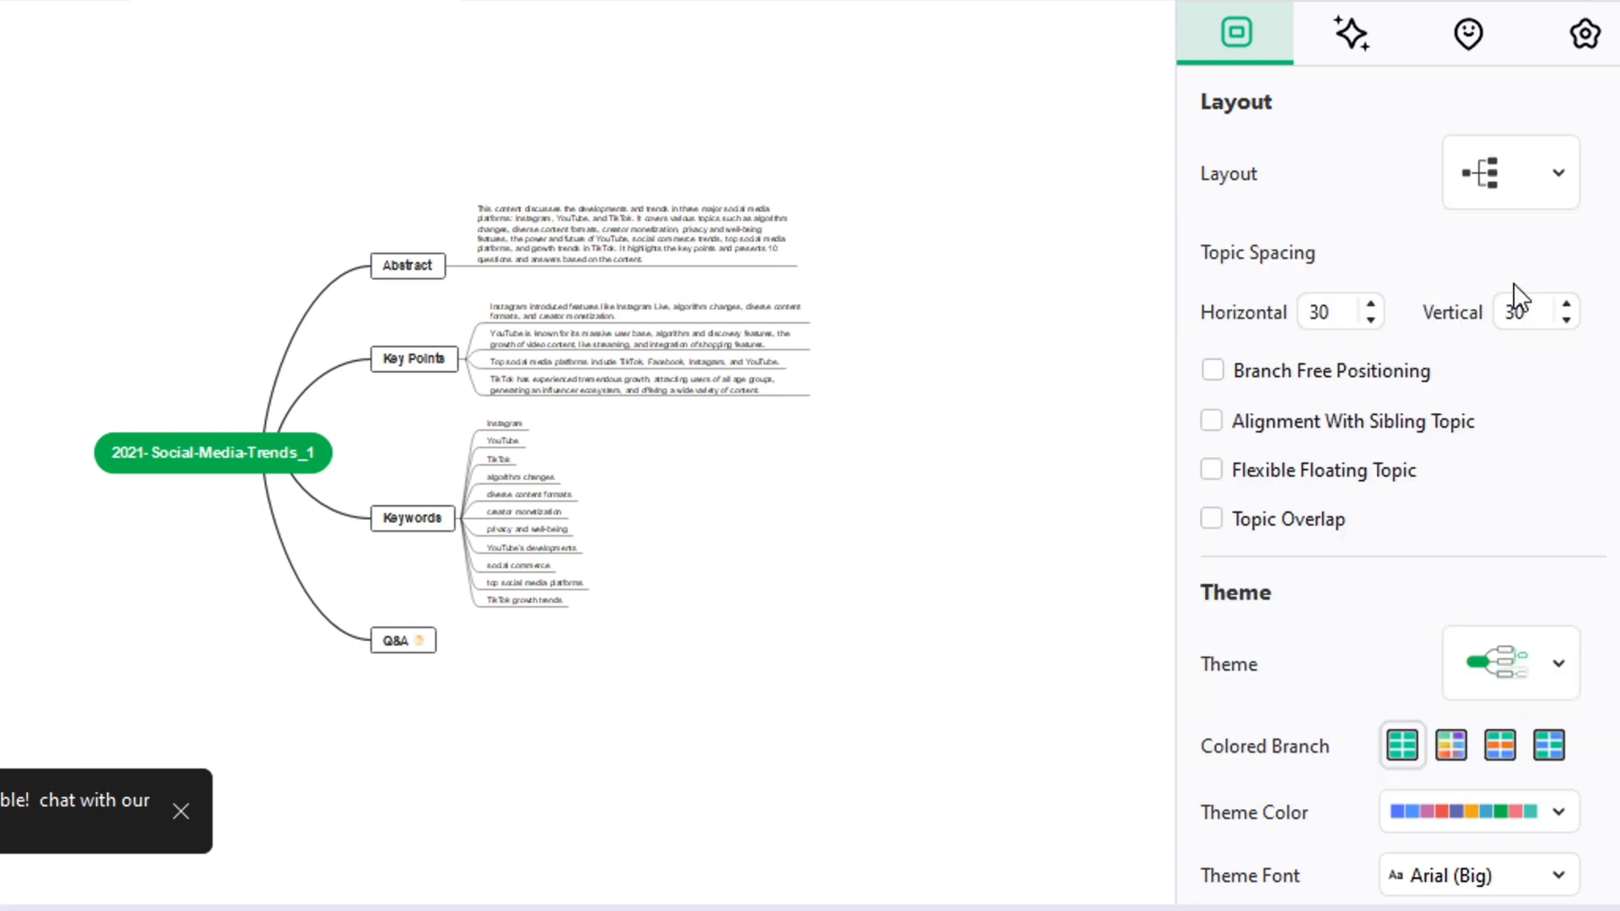
scroll(down, 3)
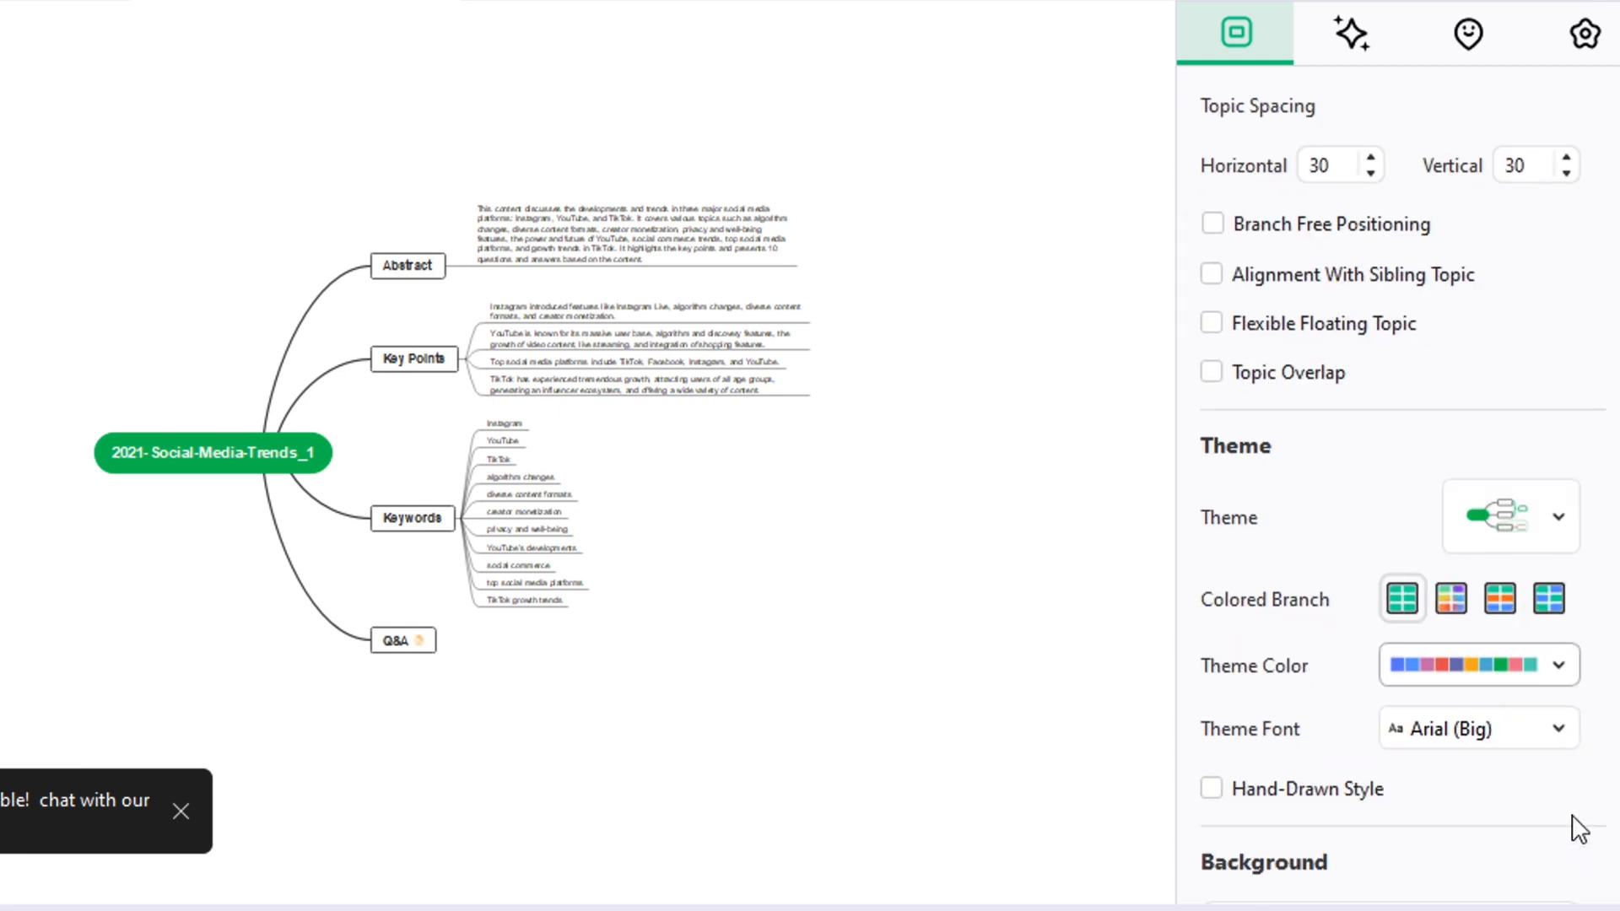
scroll(down, 3)
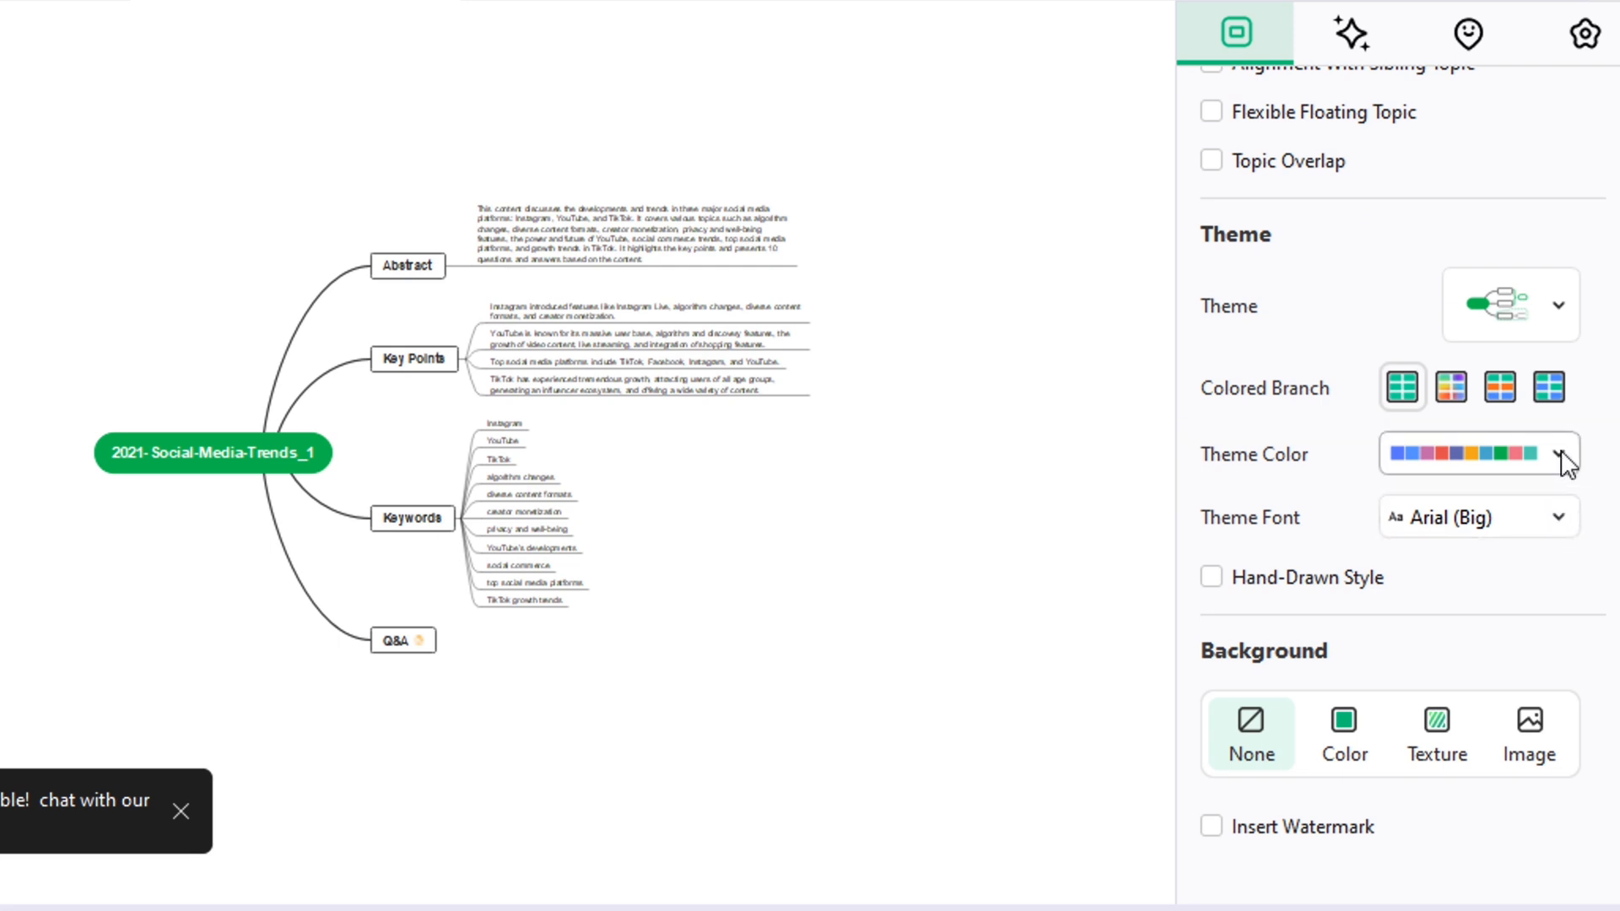
click(1563, 454)
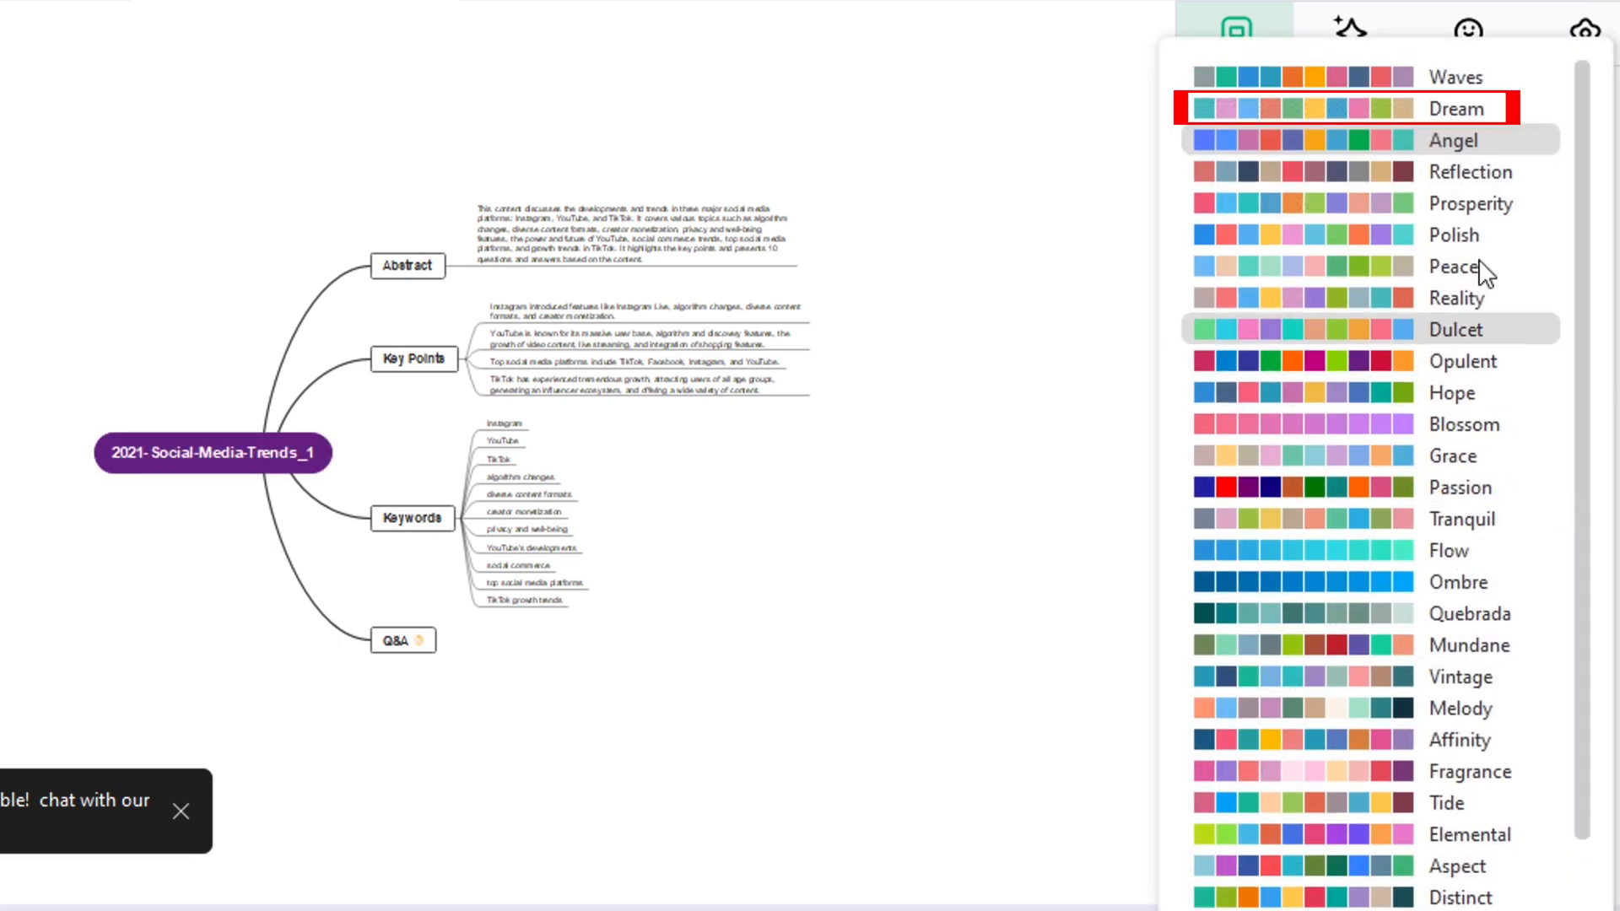
click(1457, 108)
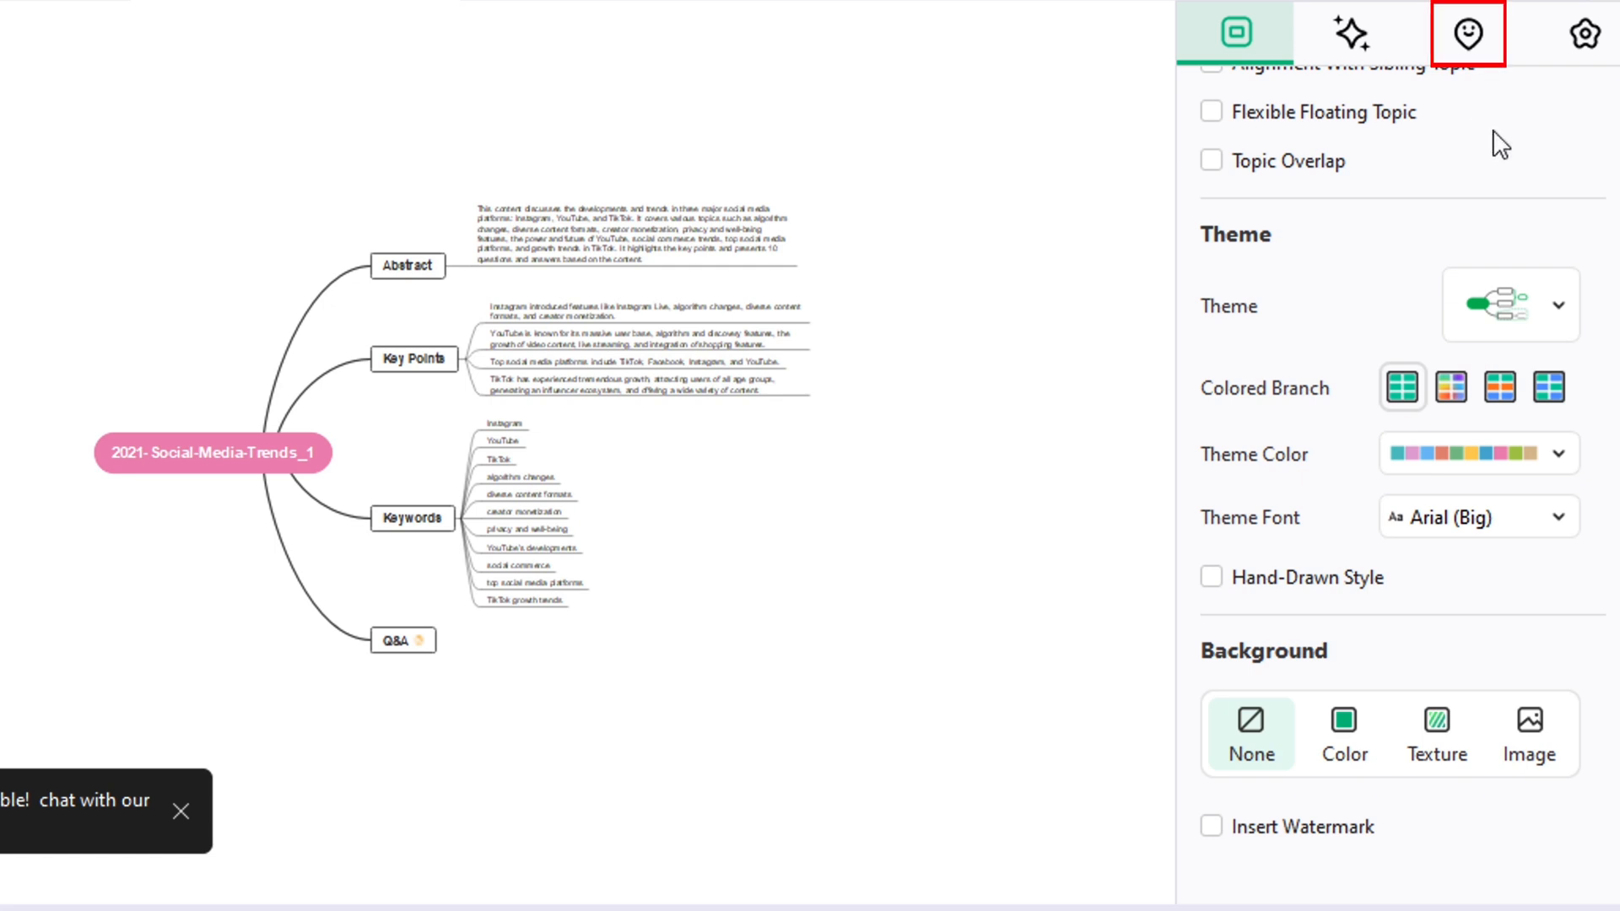
Add numbered priority marks to the Key Points subtopics from the Mark sidebar
click(1472, 32)
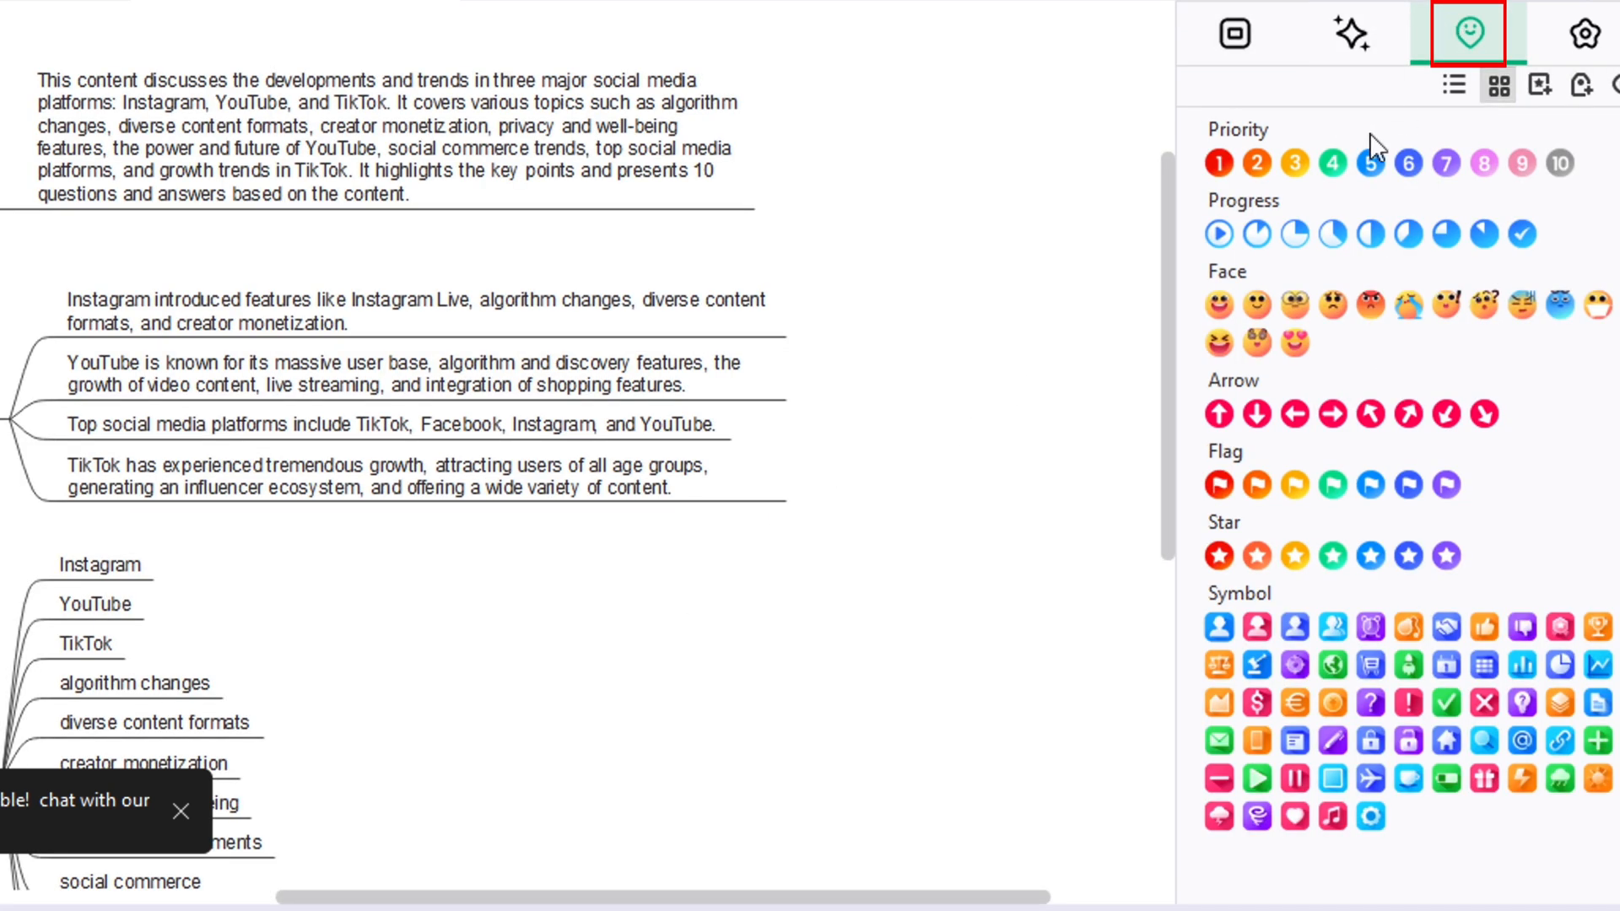
click(1256, 164)
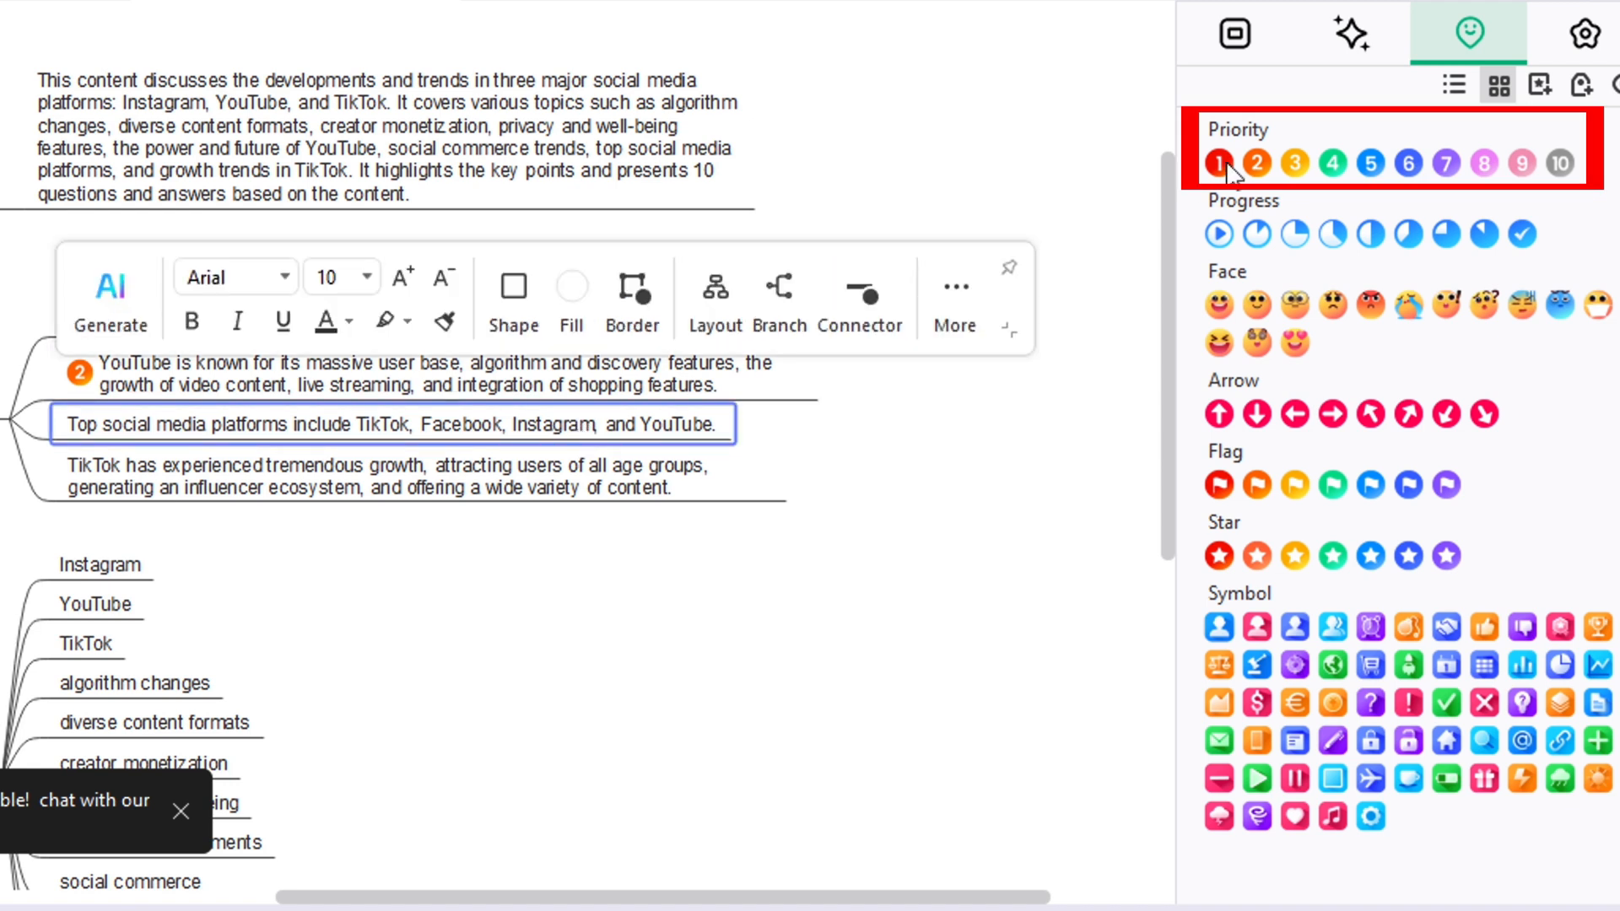
click(1295, 163)
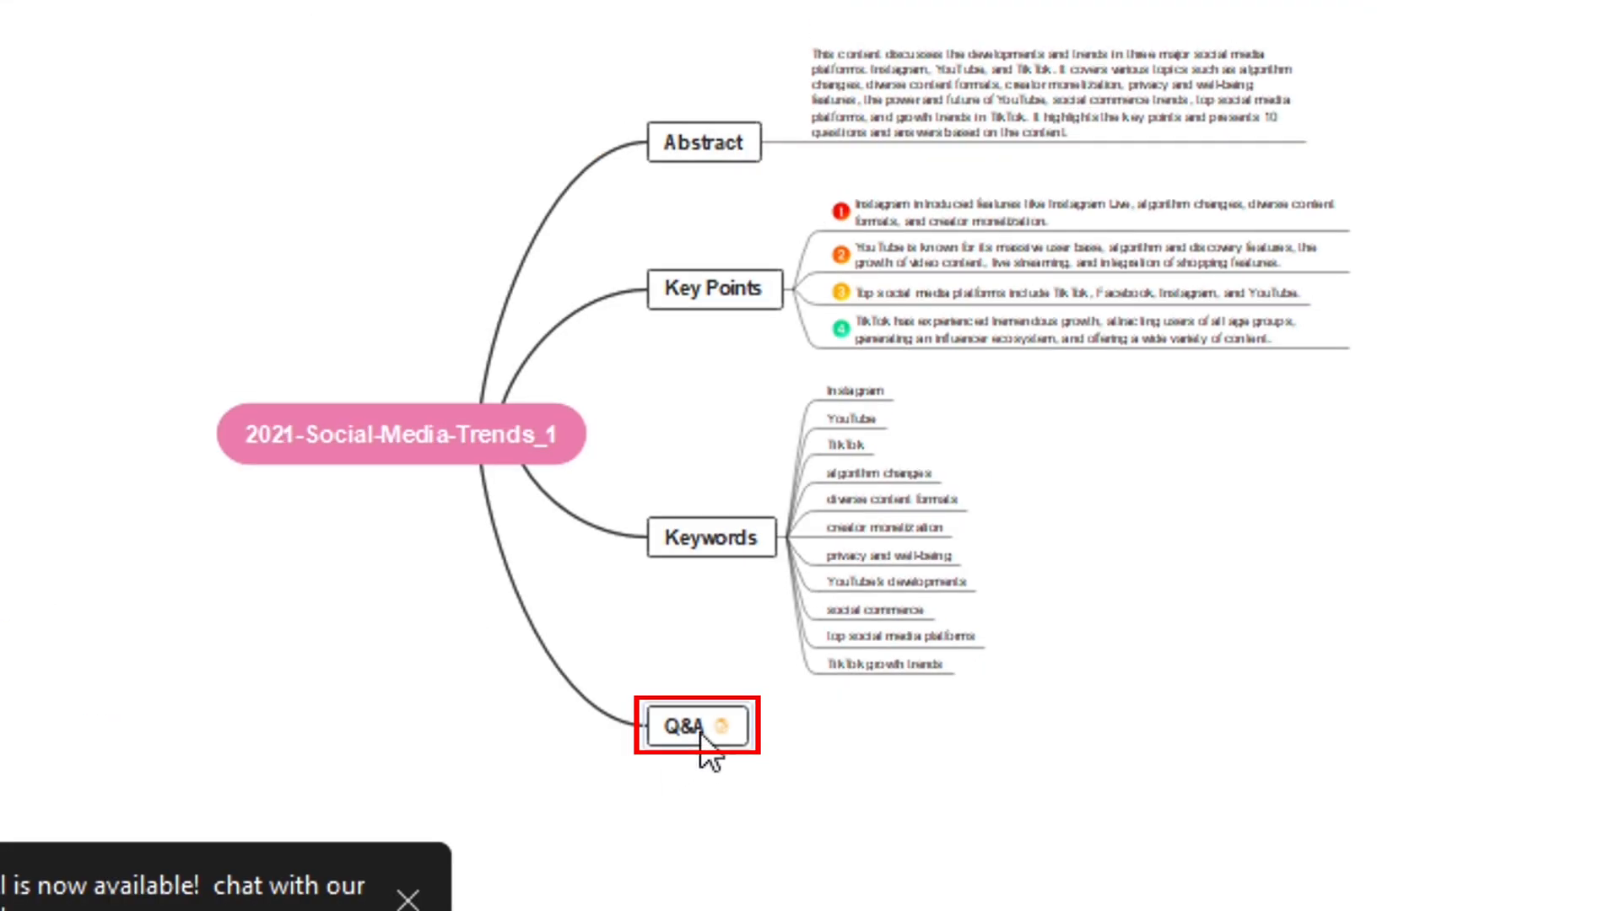
Copy questions and answers from the Q&A topic's note into subtopics of Q&A
click(723, 720)
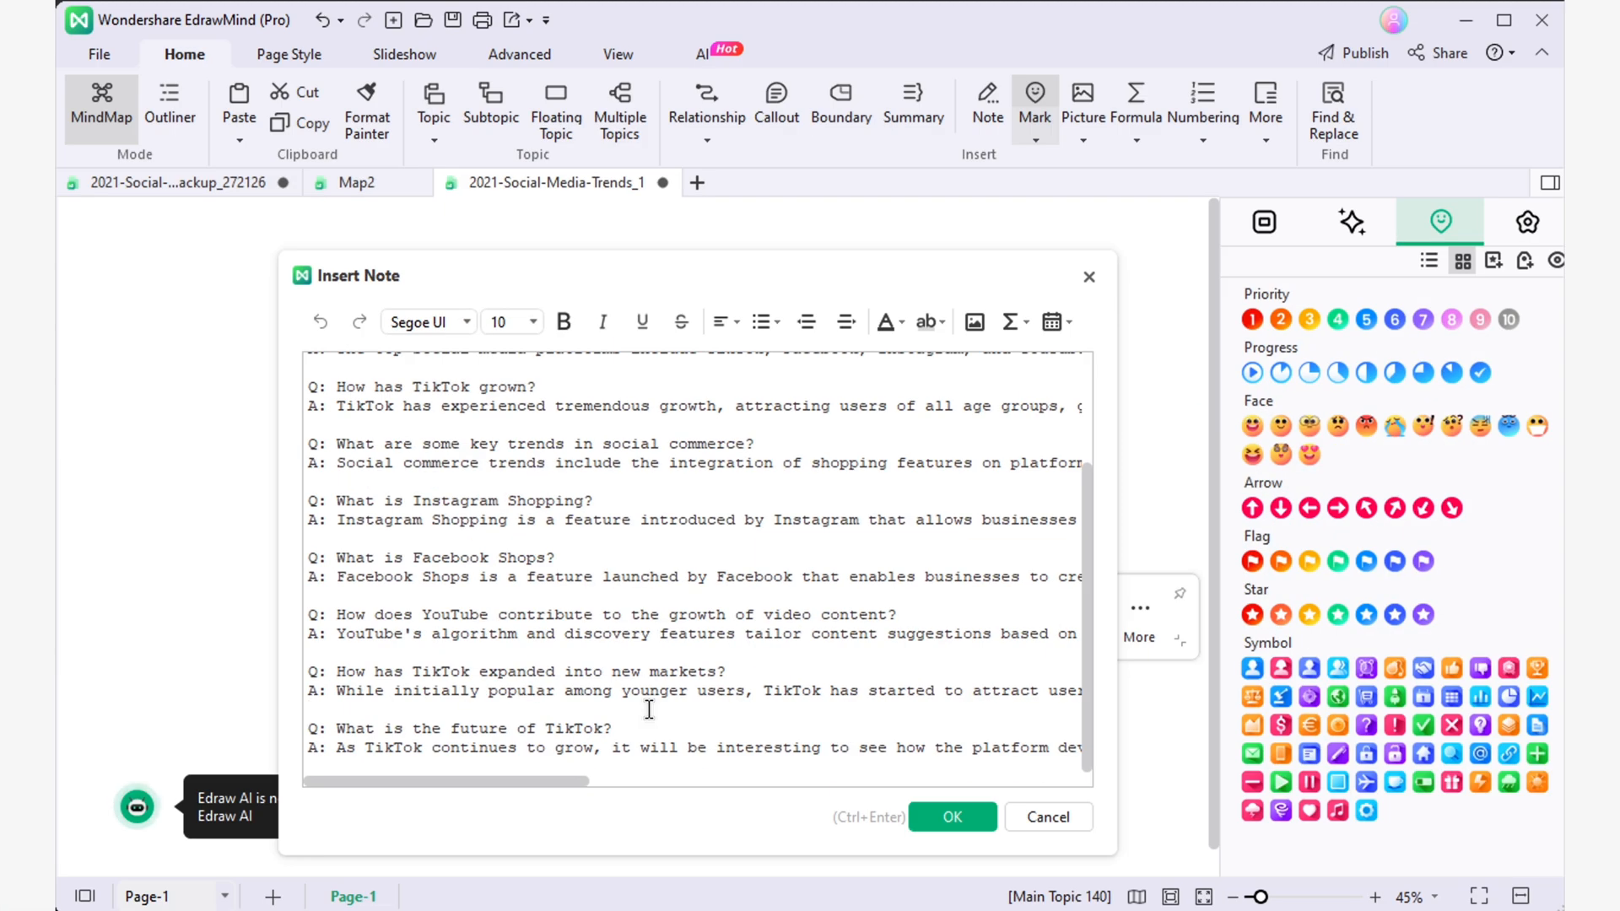
scroll(up, 3)
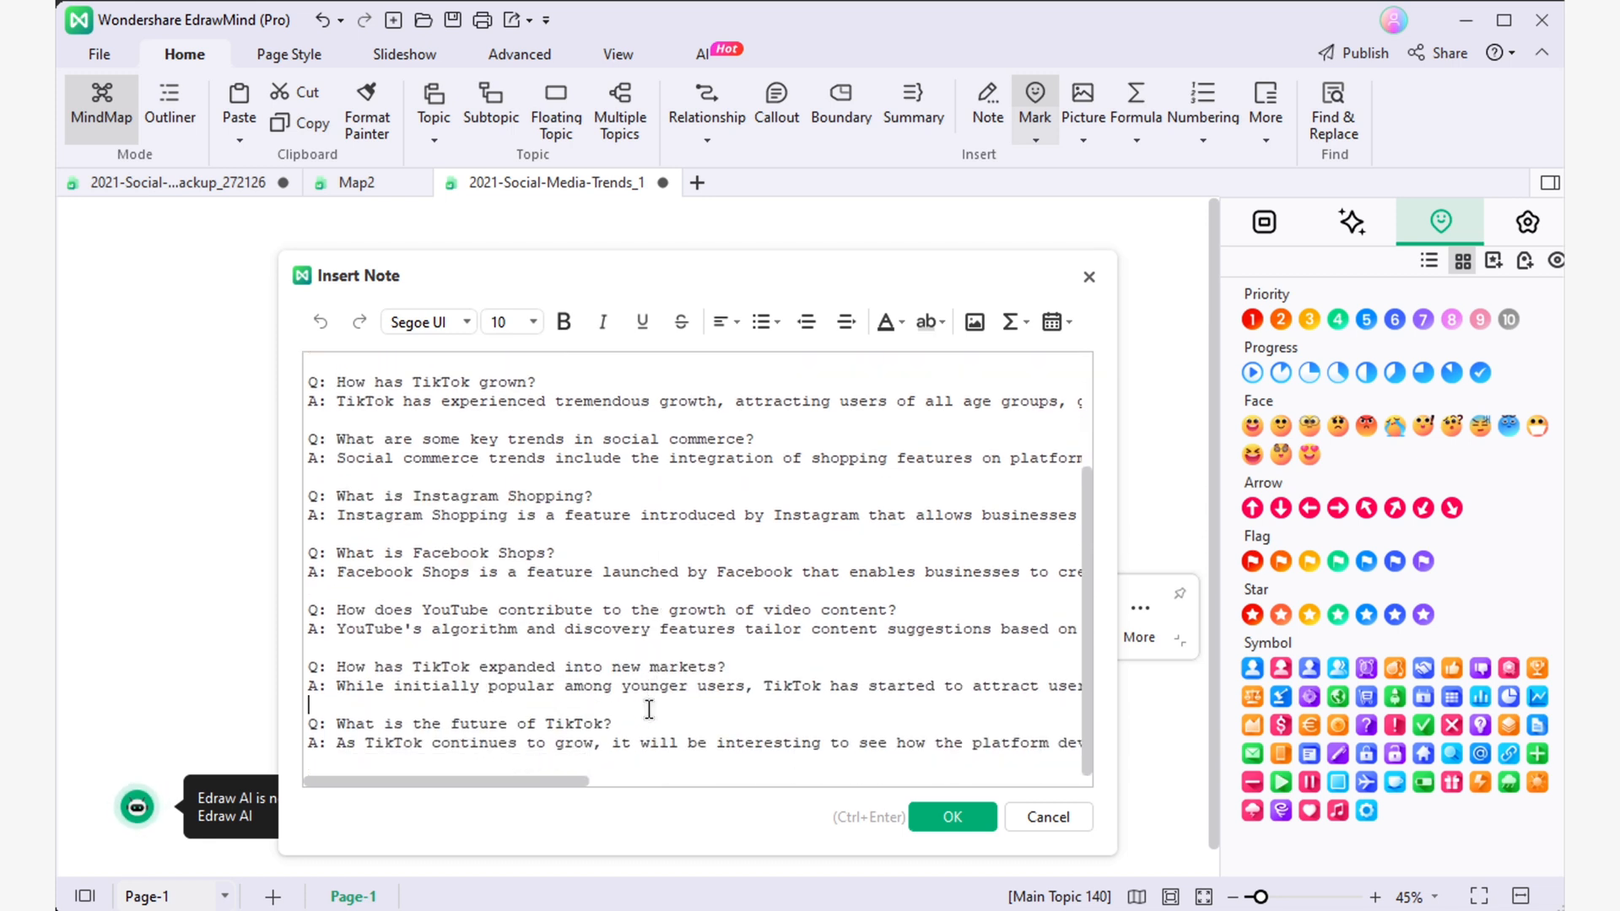
click(1350, 221)
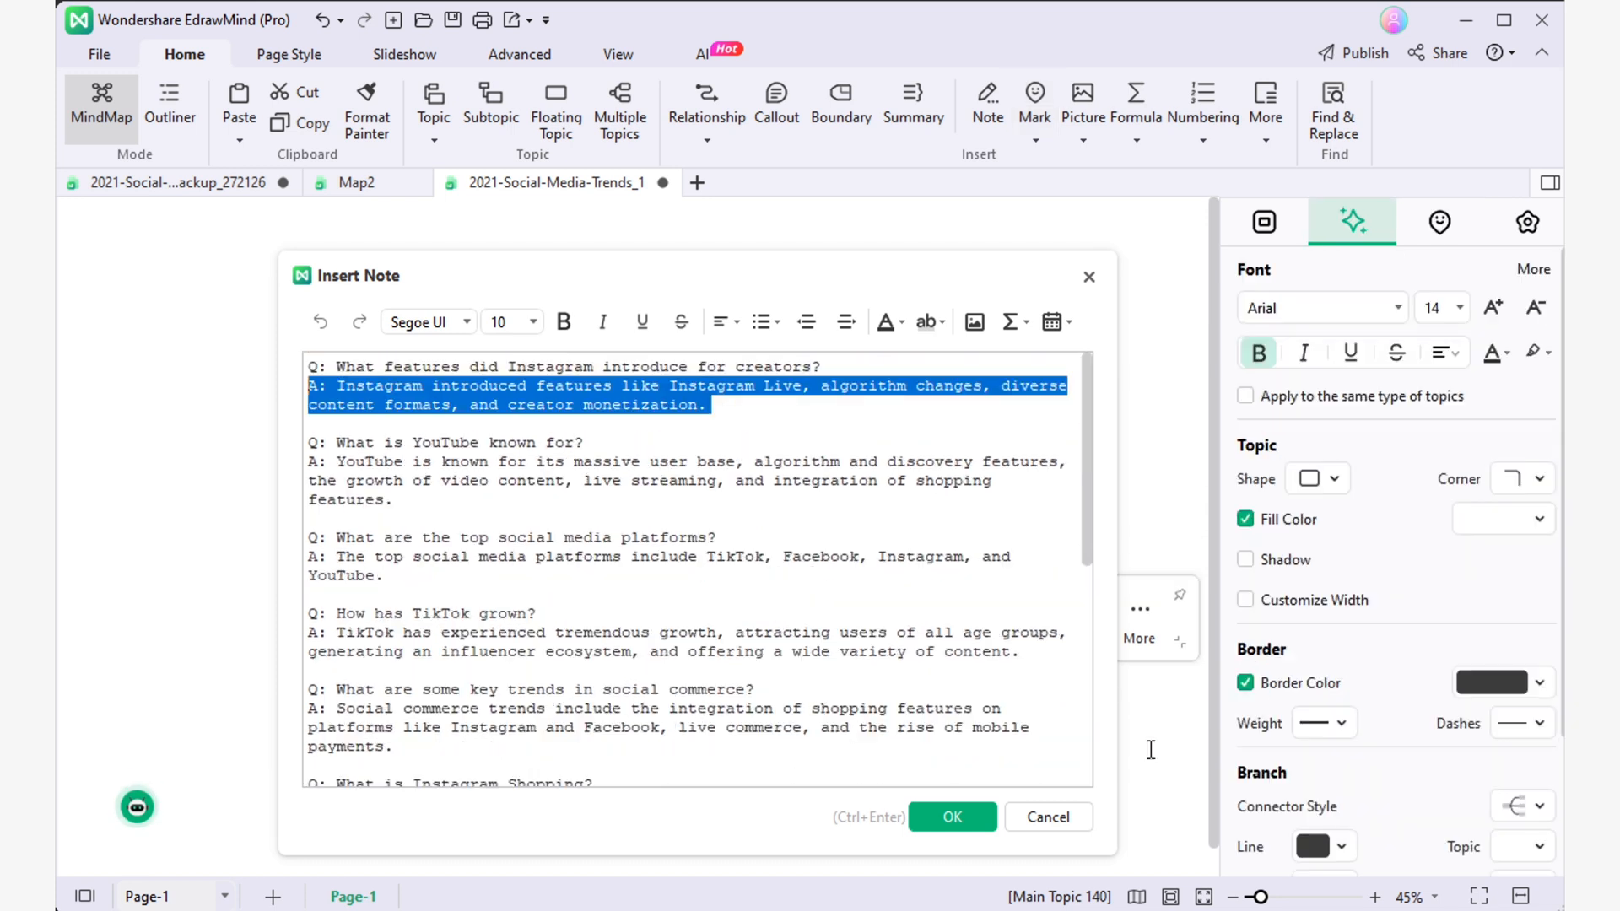
click(950, 816)
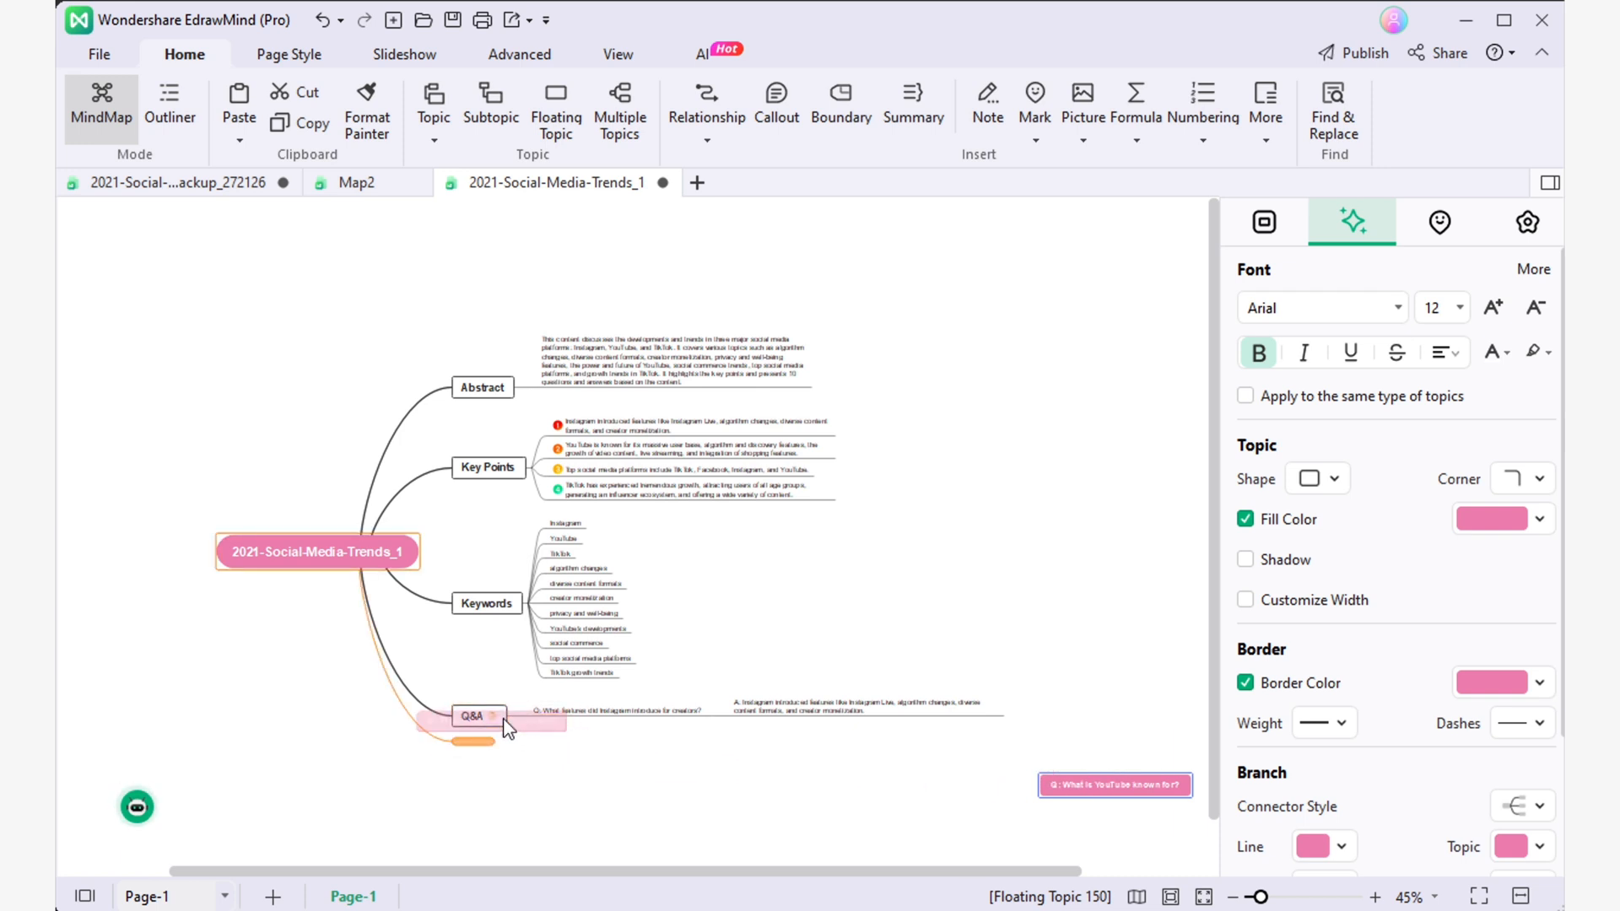
click(1262, 221)
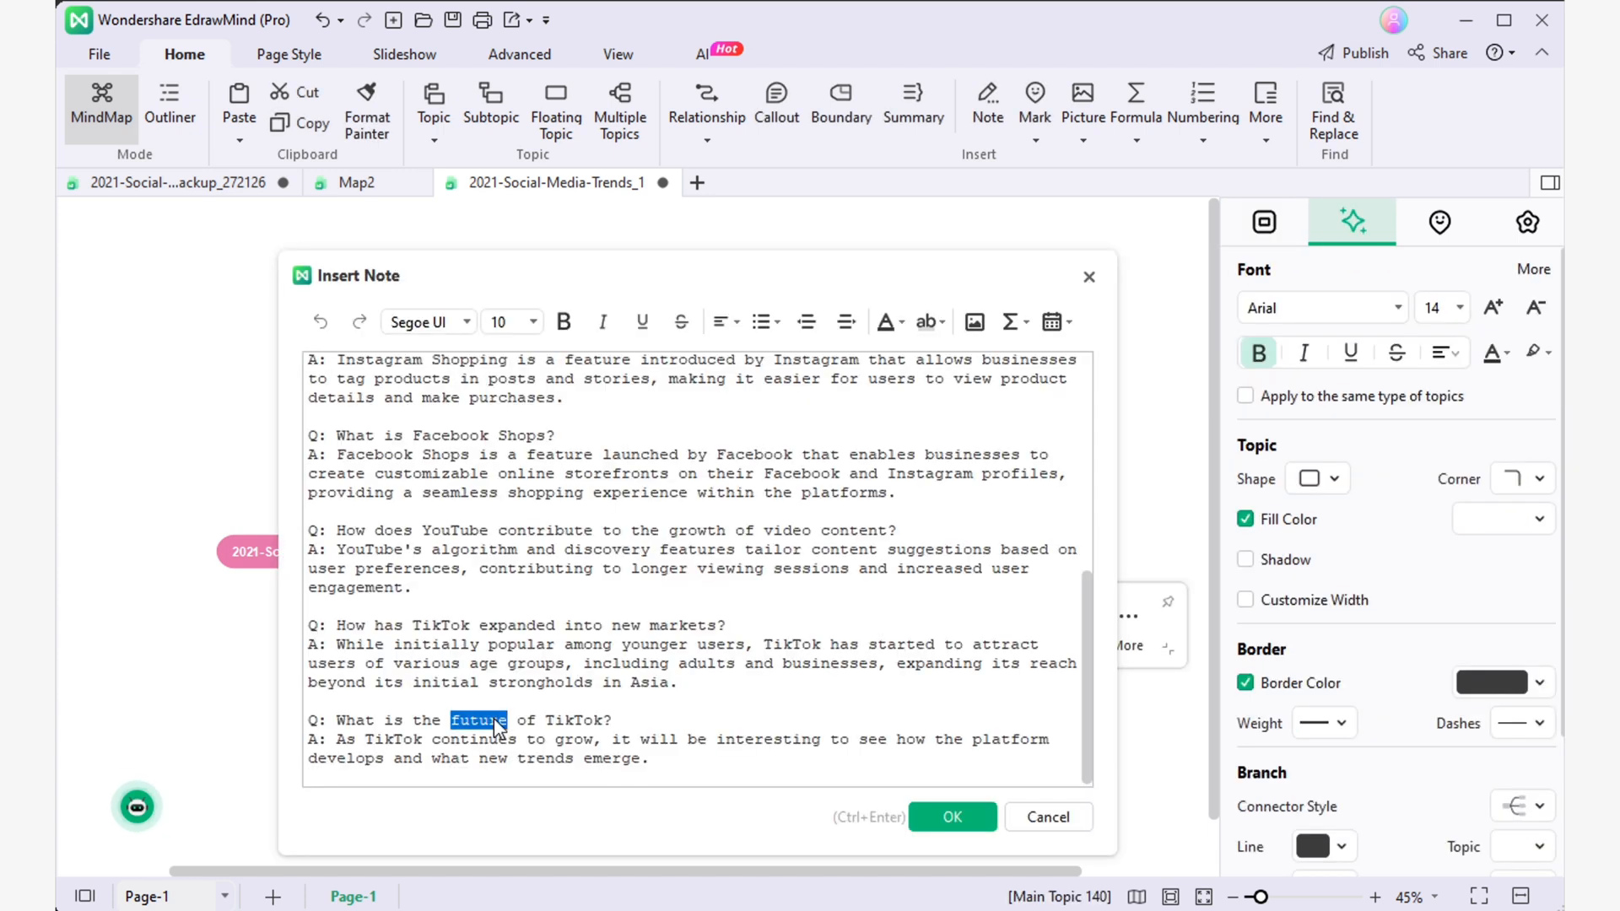
click(950, 817)
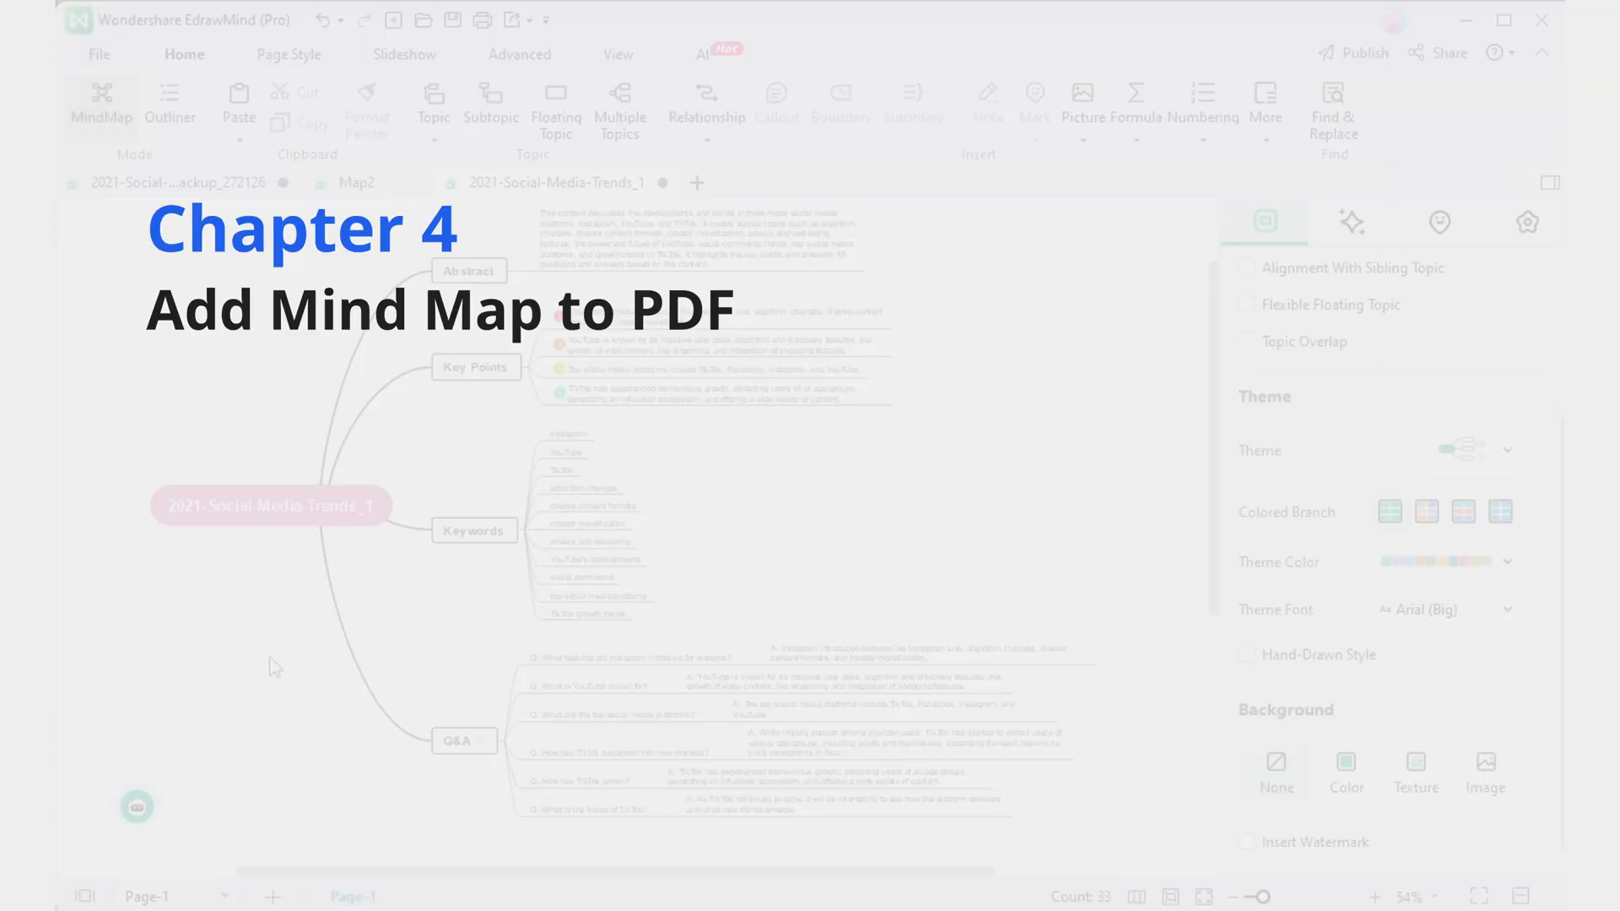
Export the mind map as an HD PDF to the Dropbox folder via File > Export > PDF
click(98, 54)
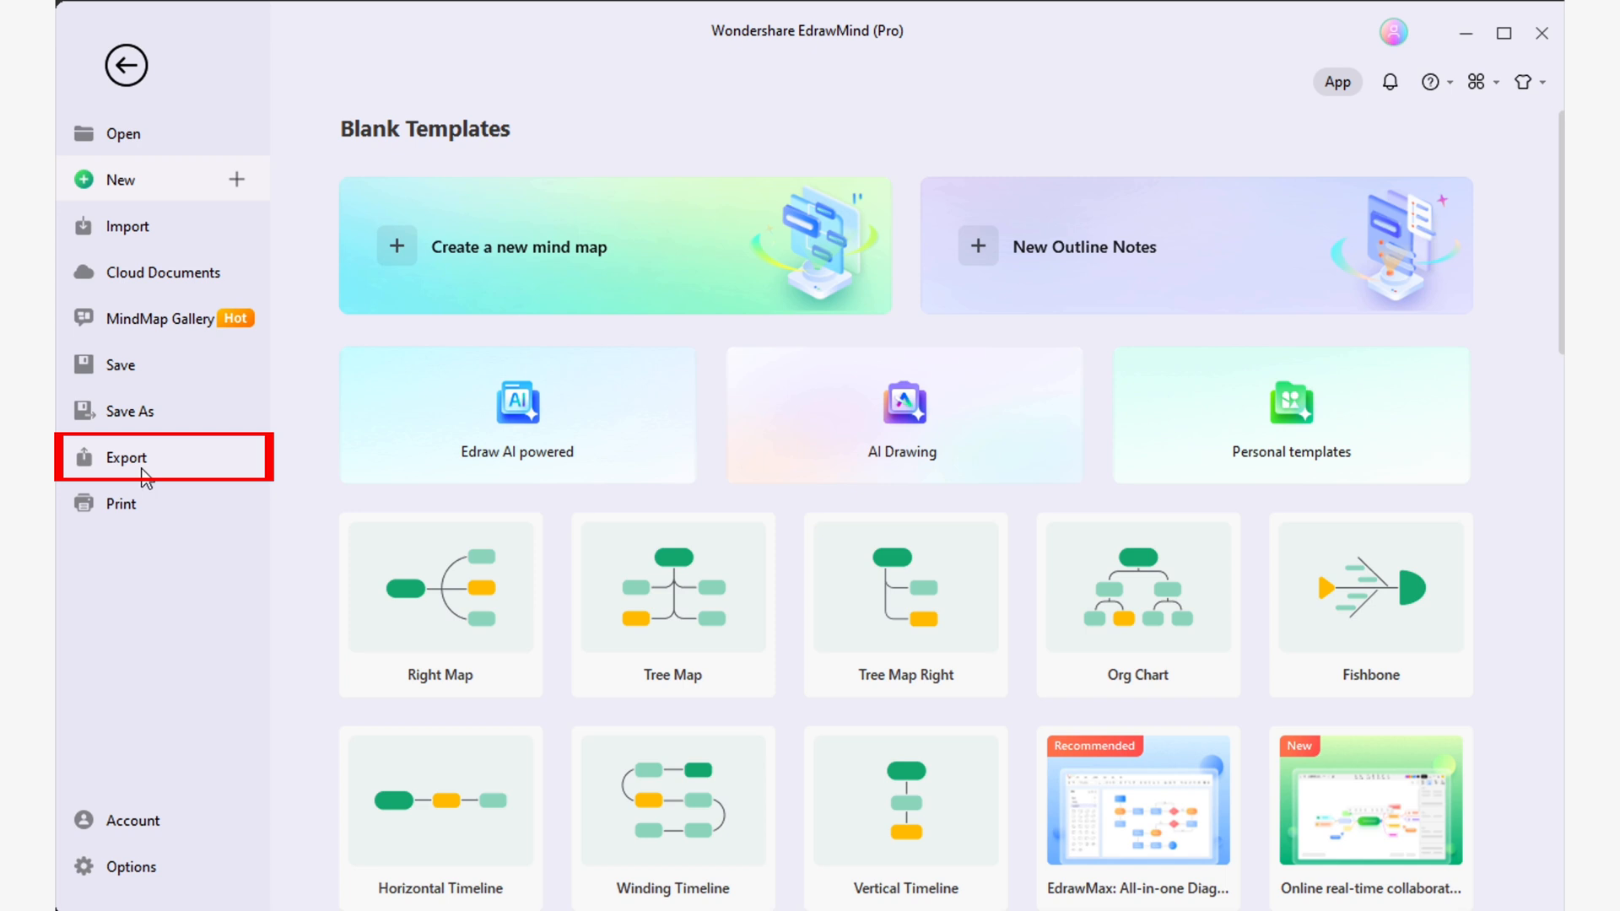
click(124, 457)
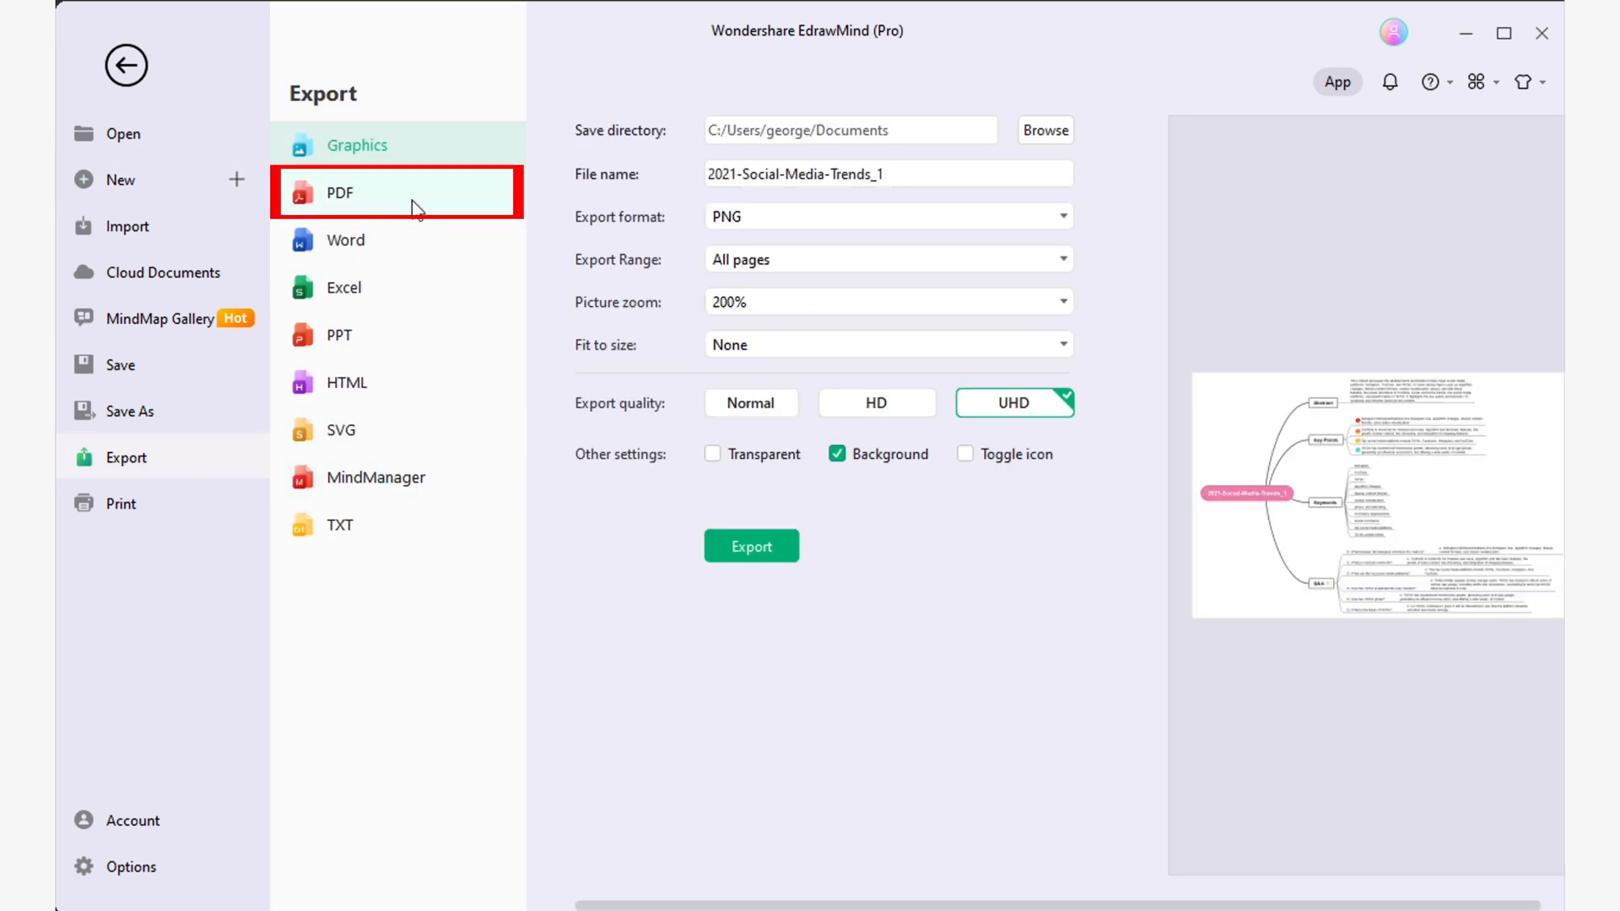
click(340, 192)
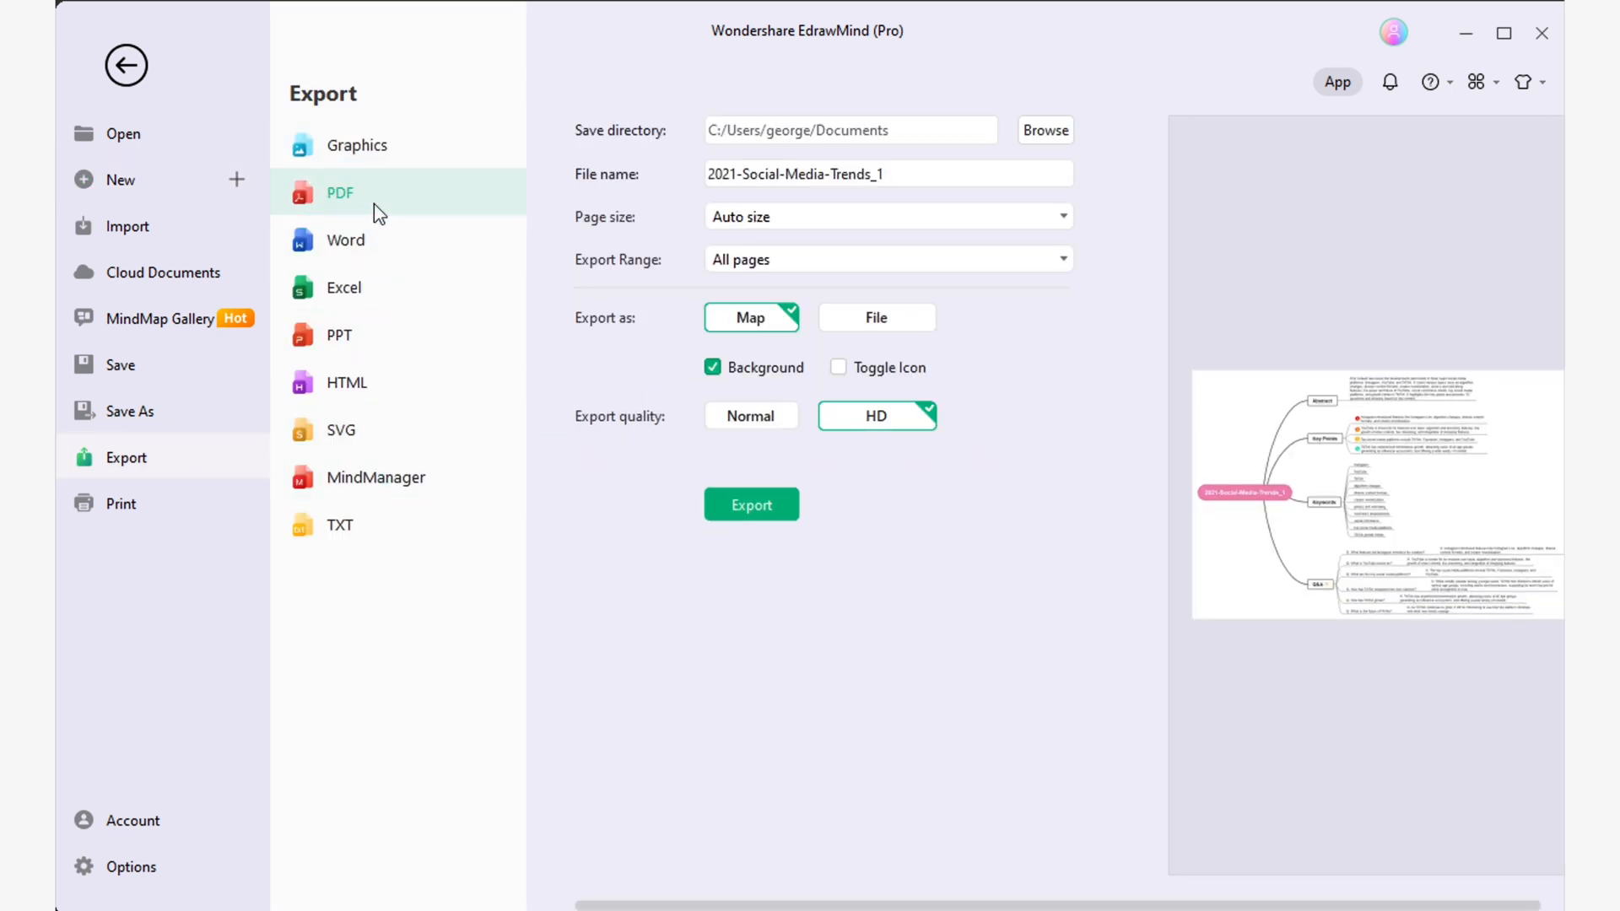
click(1043, 130)
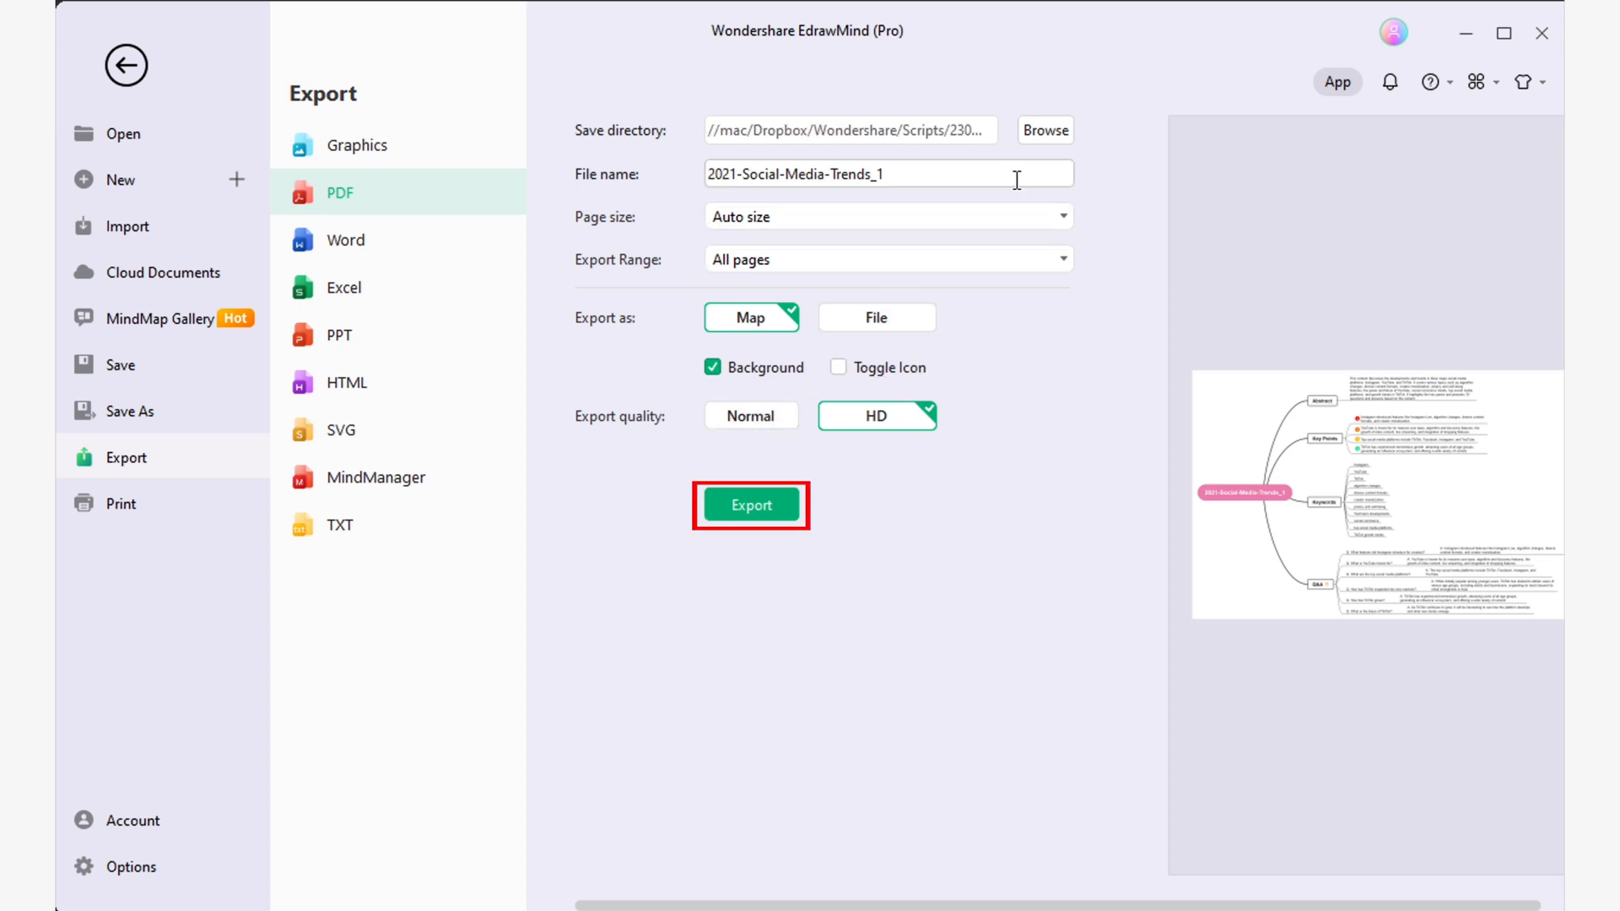
click(751, 505)
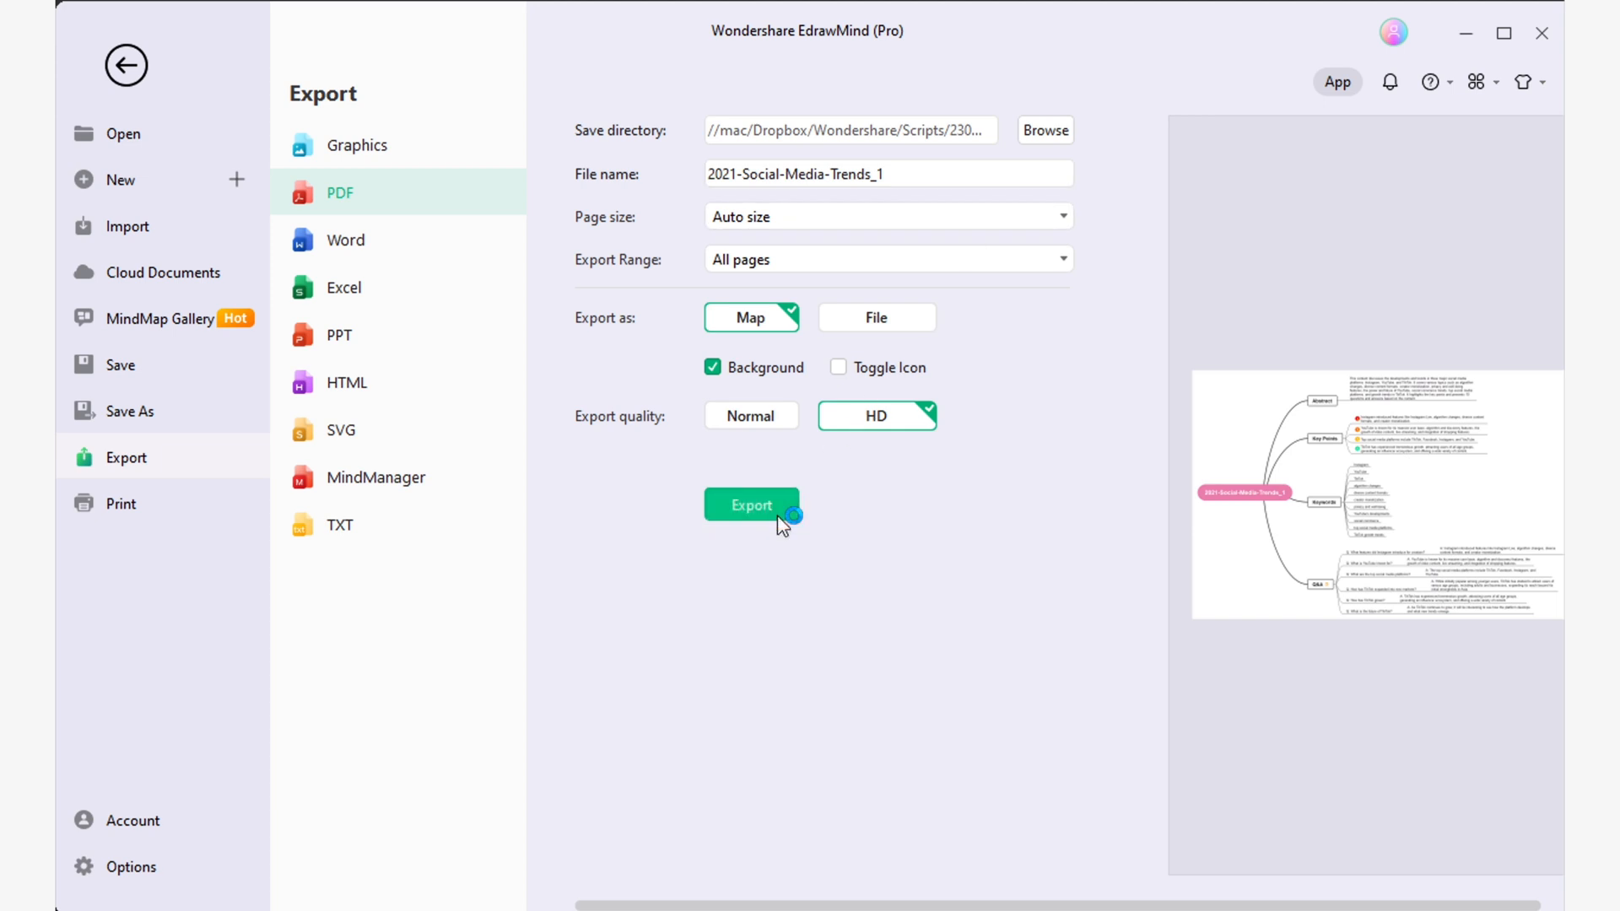
click(750, 505)
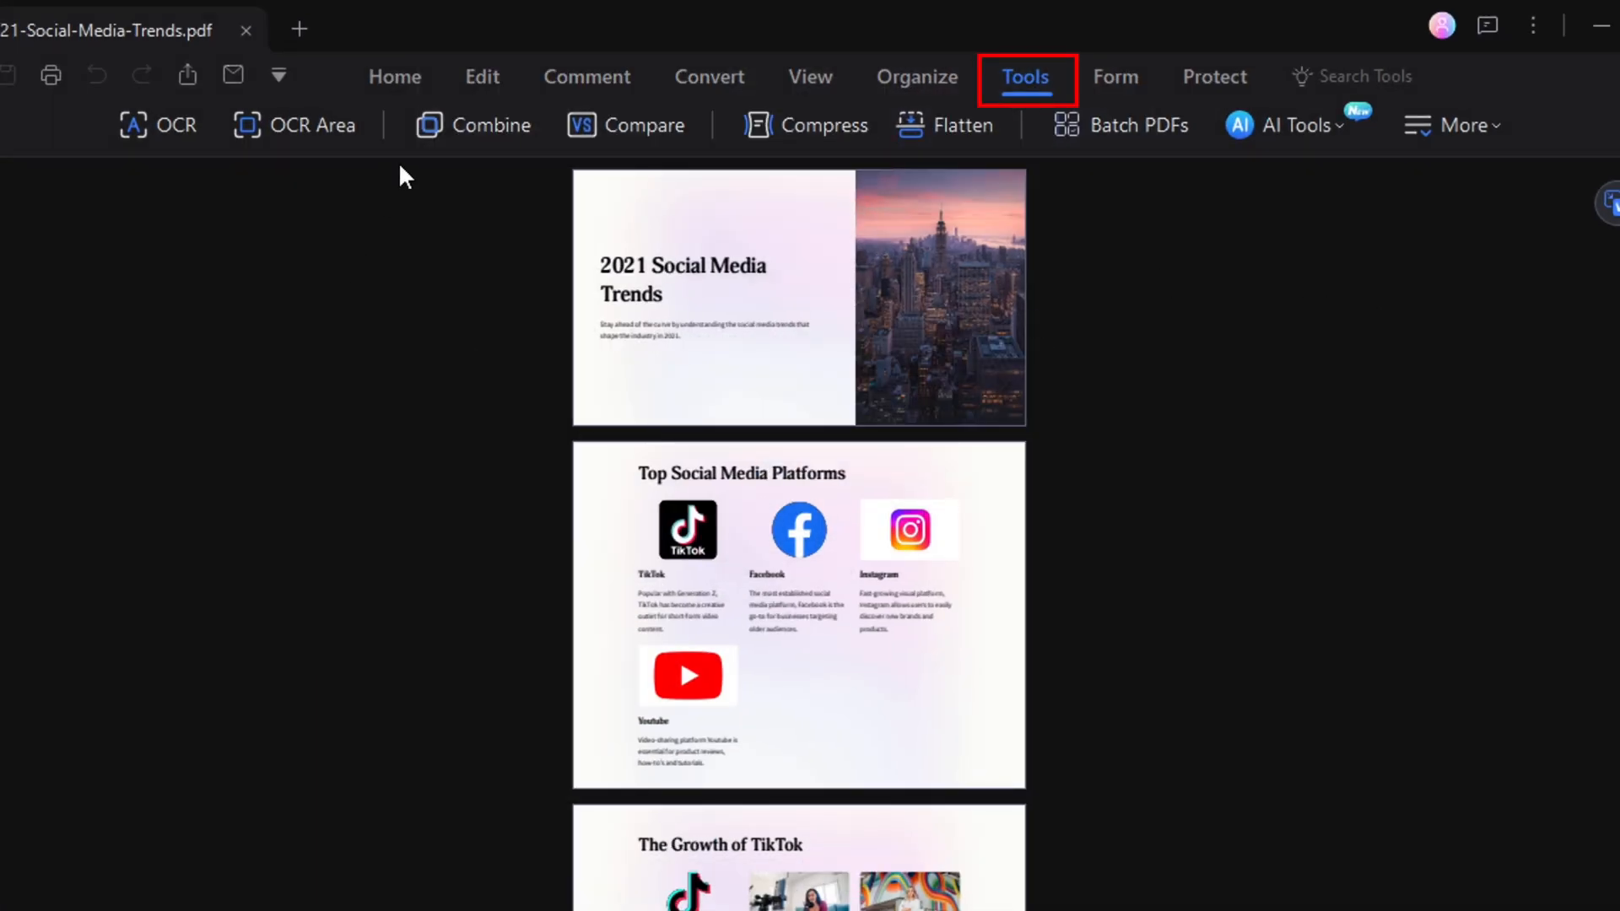
mouse_move(495, 125)
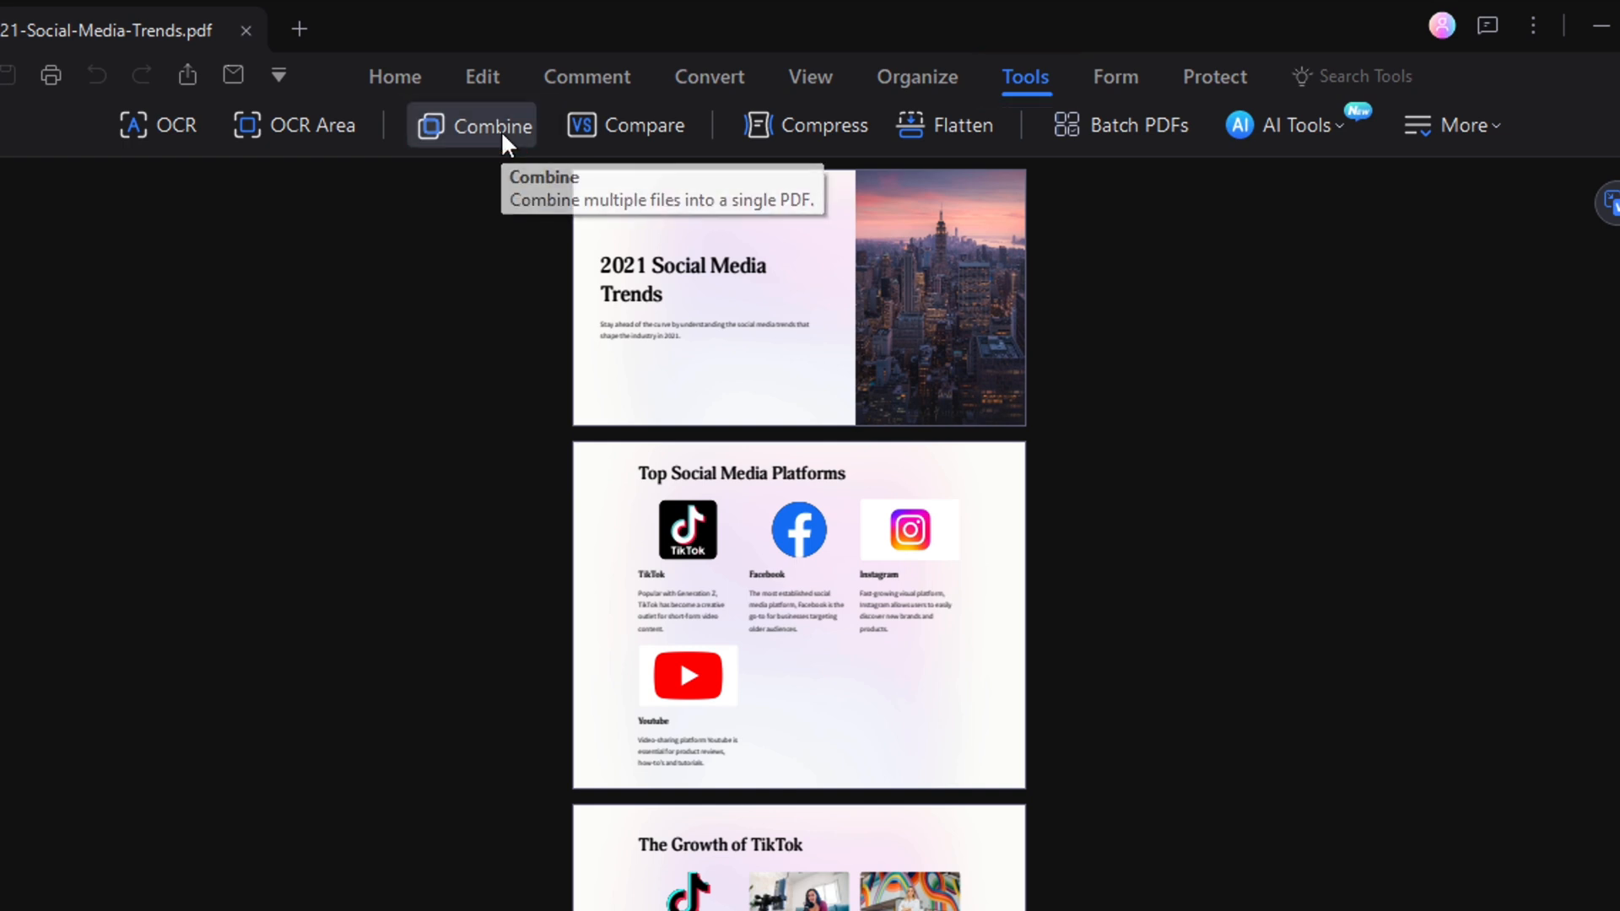
Combine the MindMap PDF with the report into Combine.pdf, mind map first
click(472, 125)
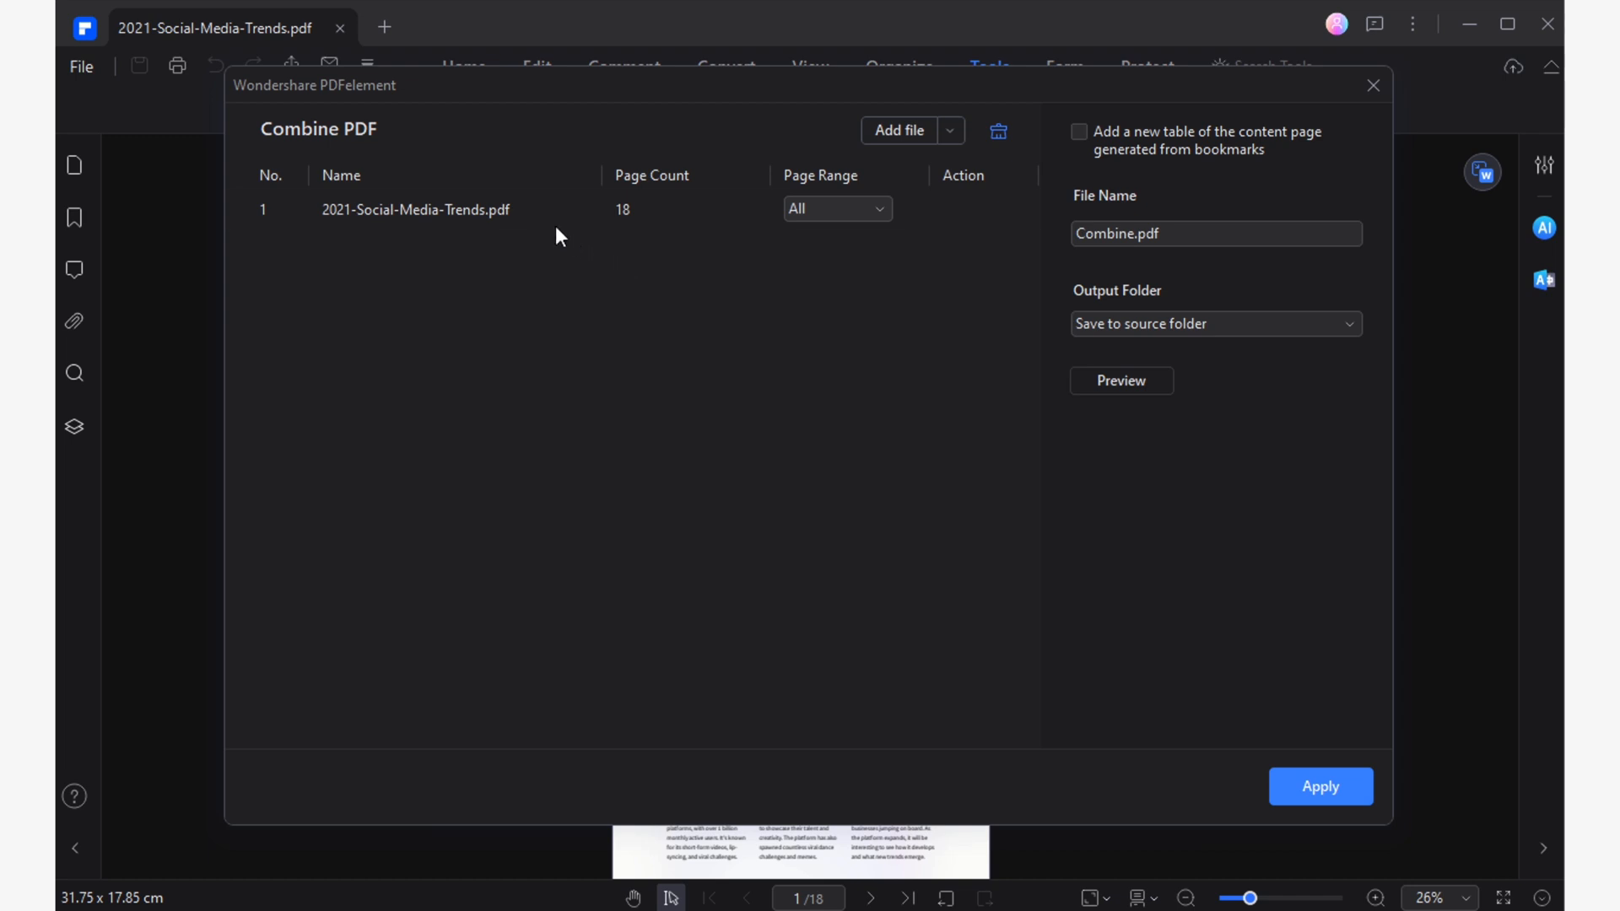
click(899, 130)
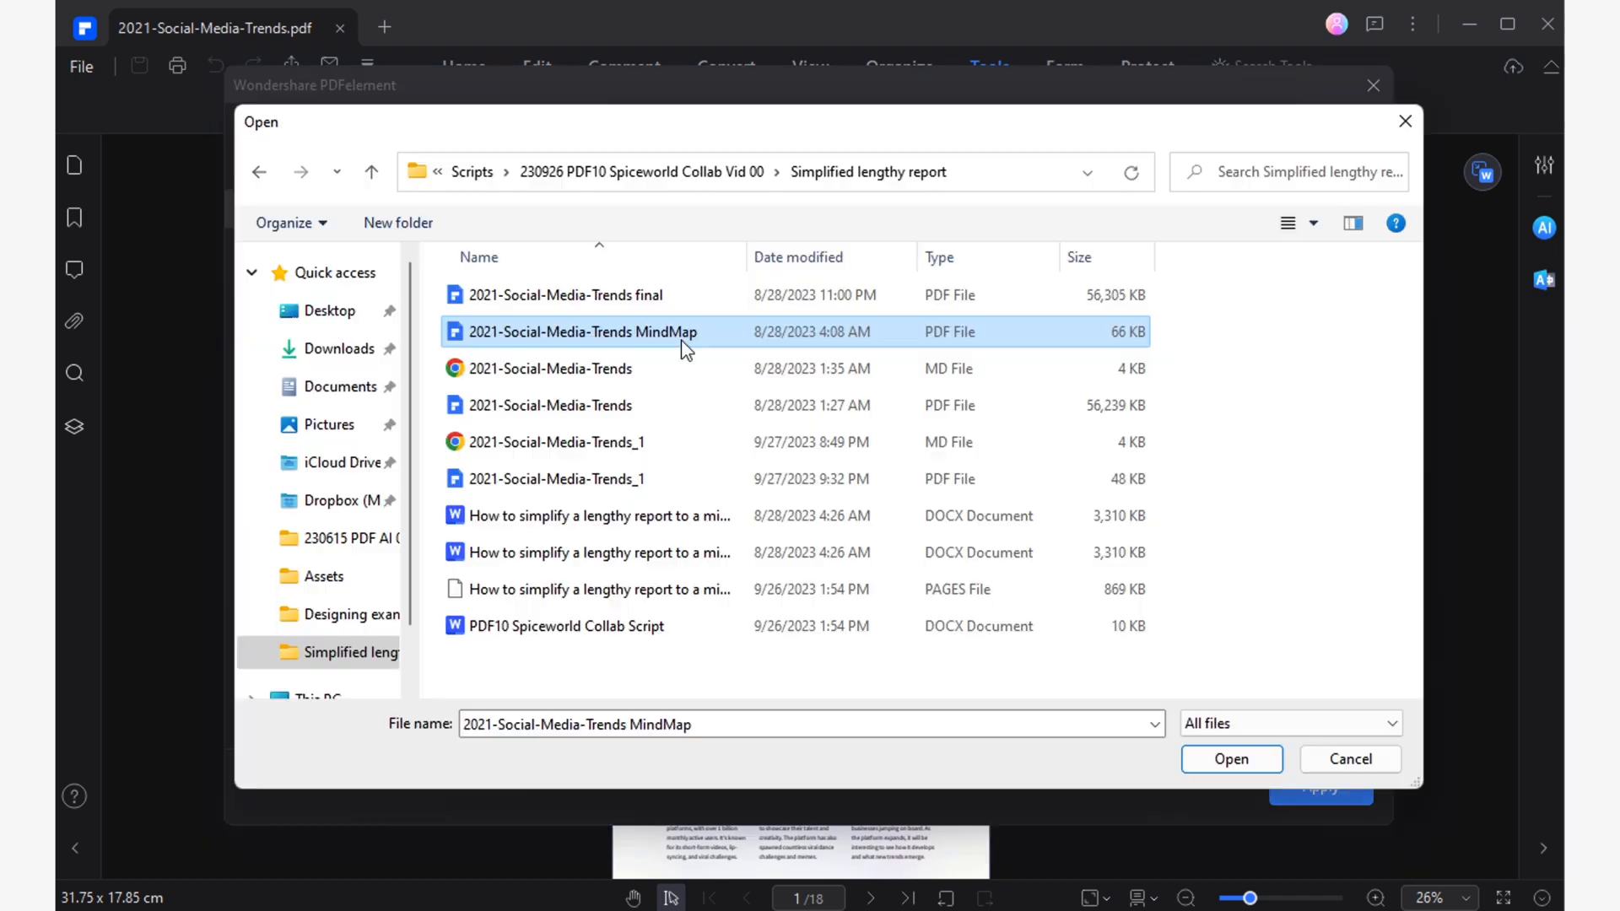
click(1231, 758)
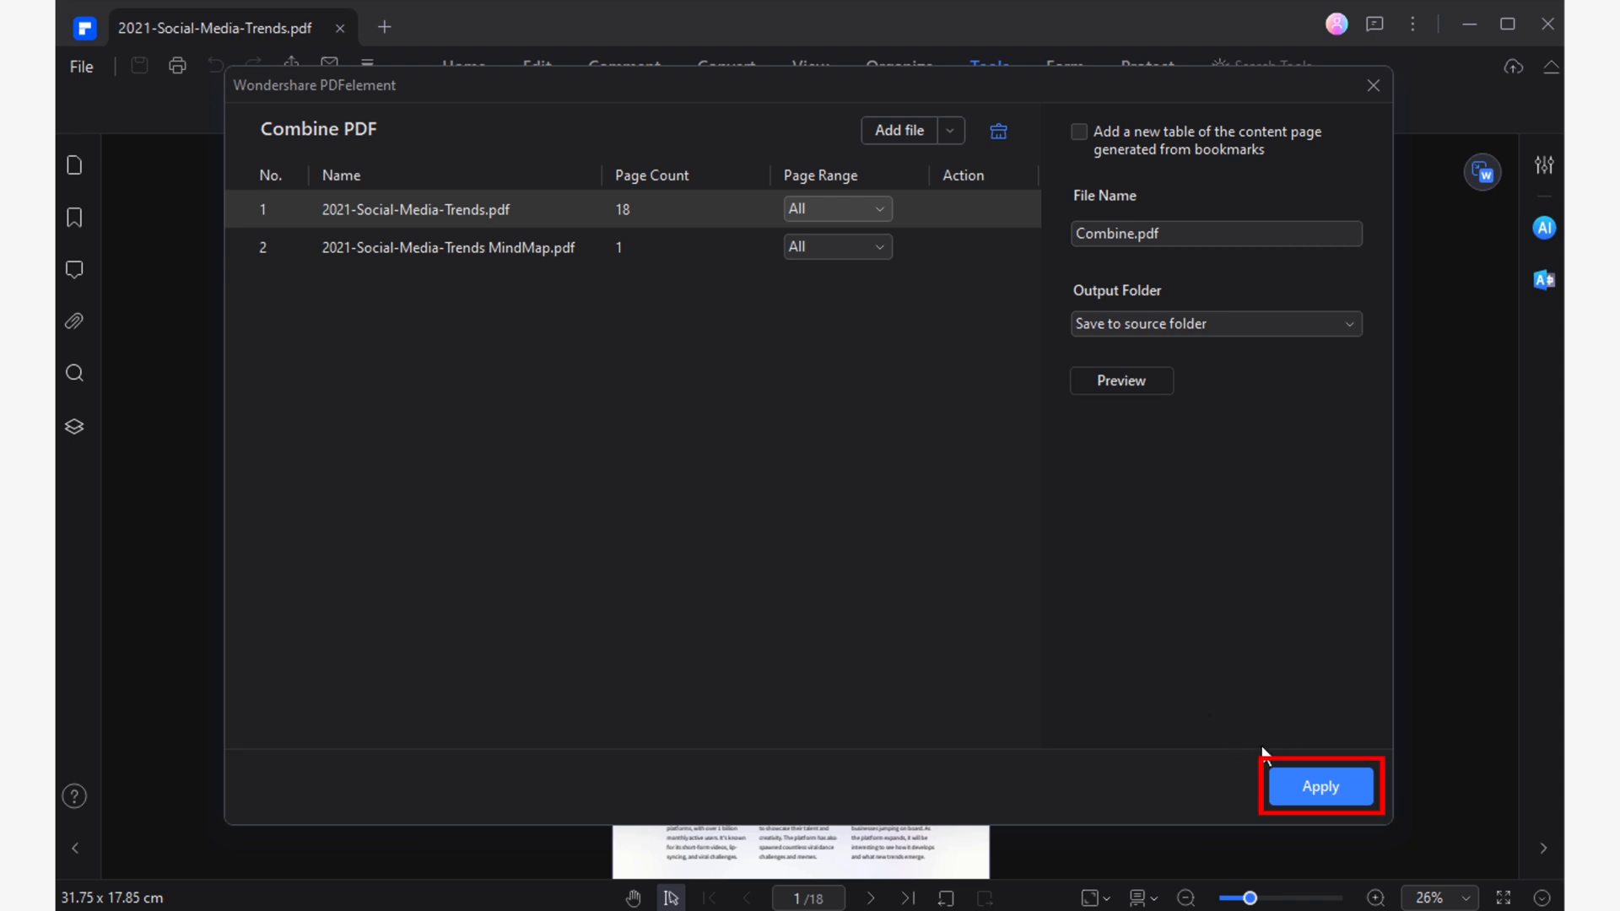
click(1320, 786)
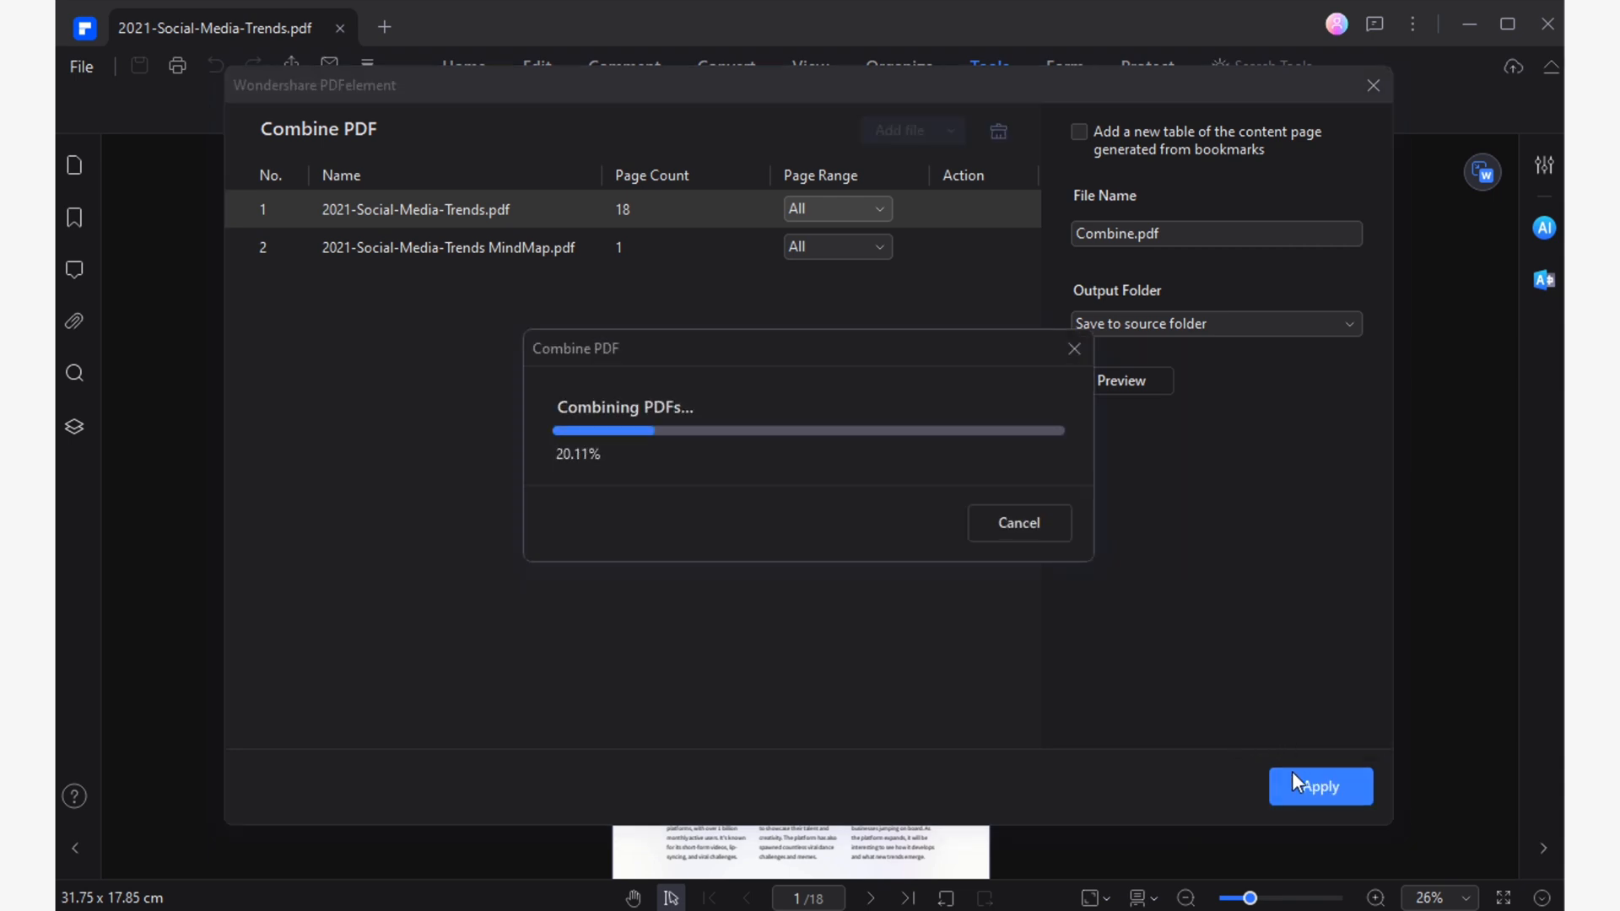
click(1319, 786)
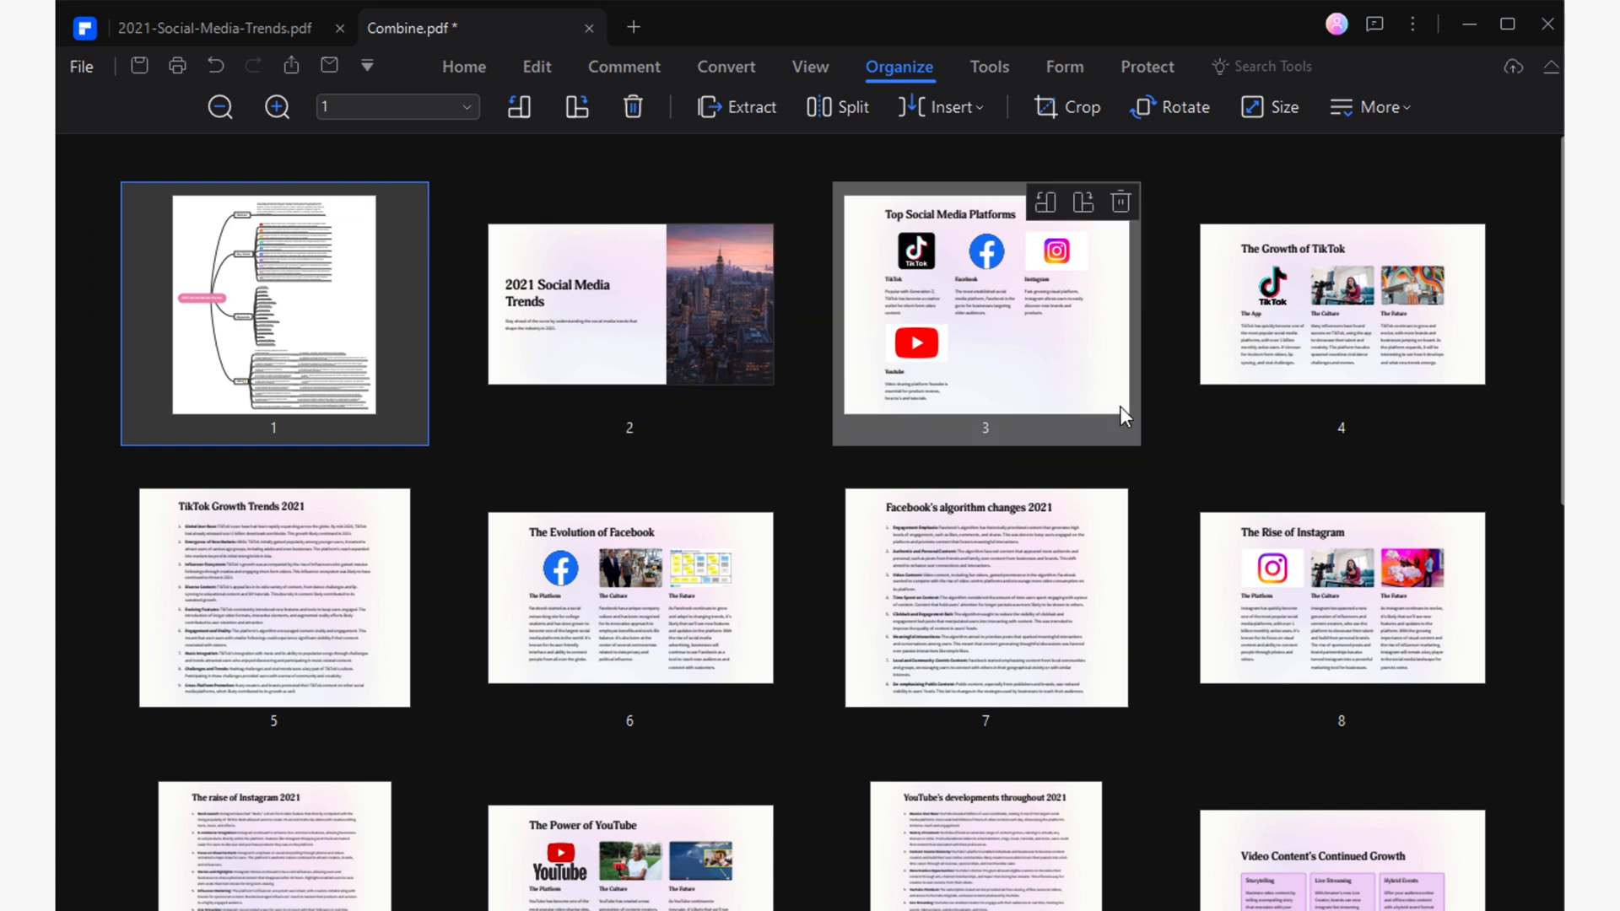
Page through the 19-page Combine.pdf from the mind map page to the TikTok and Facebook pages
click(810, 66)
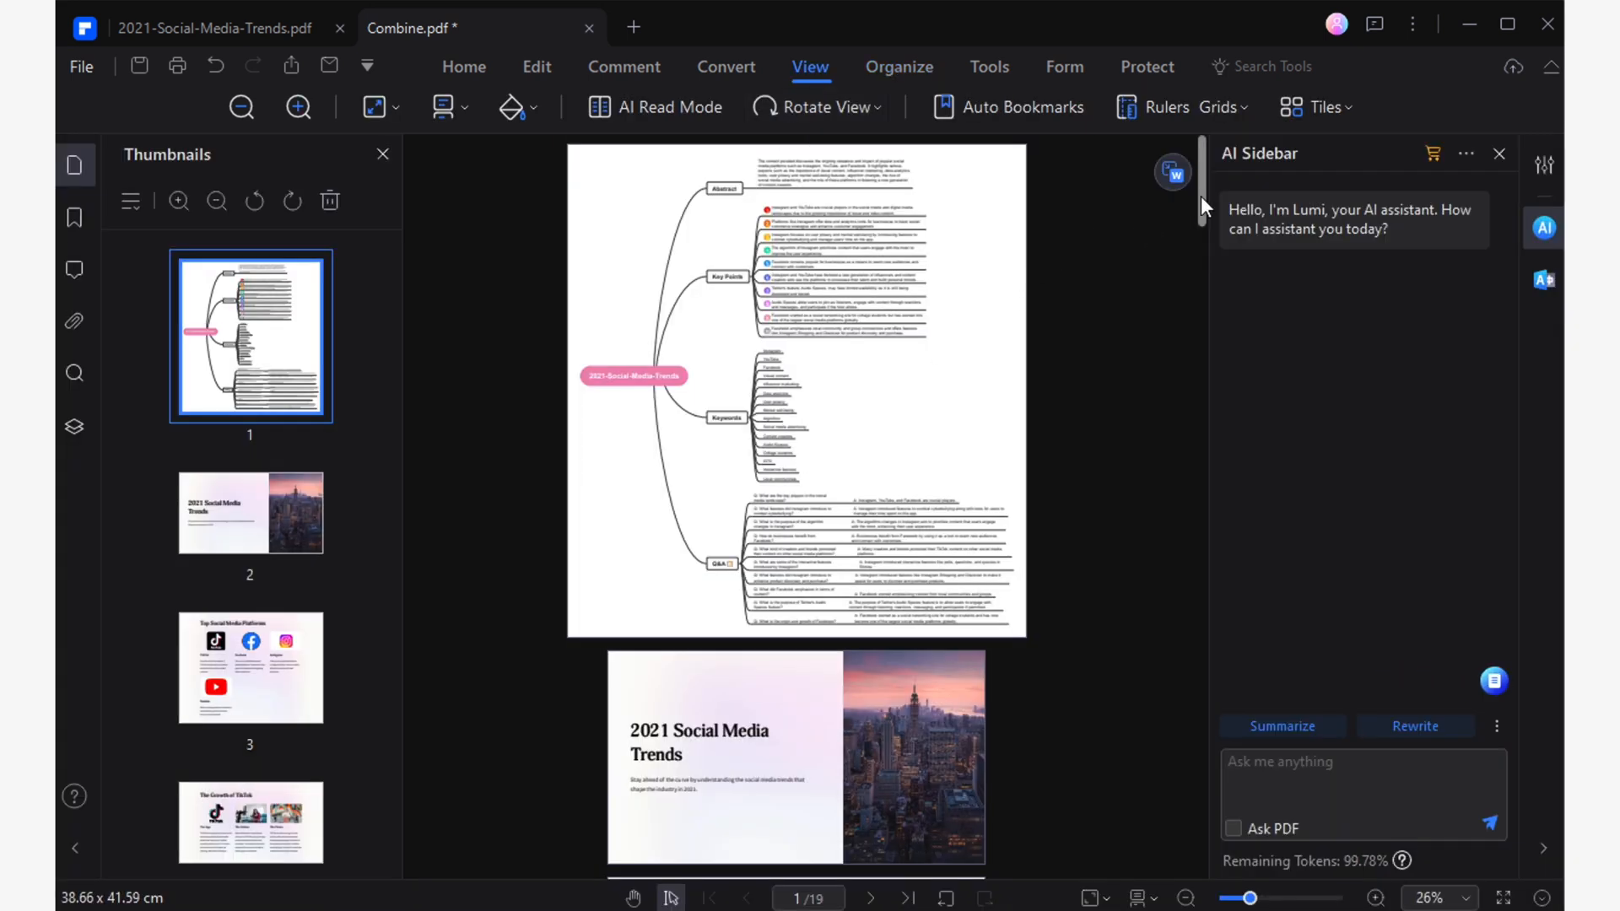
scroll(down, 3)
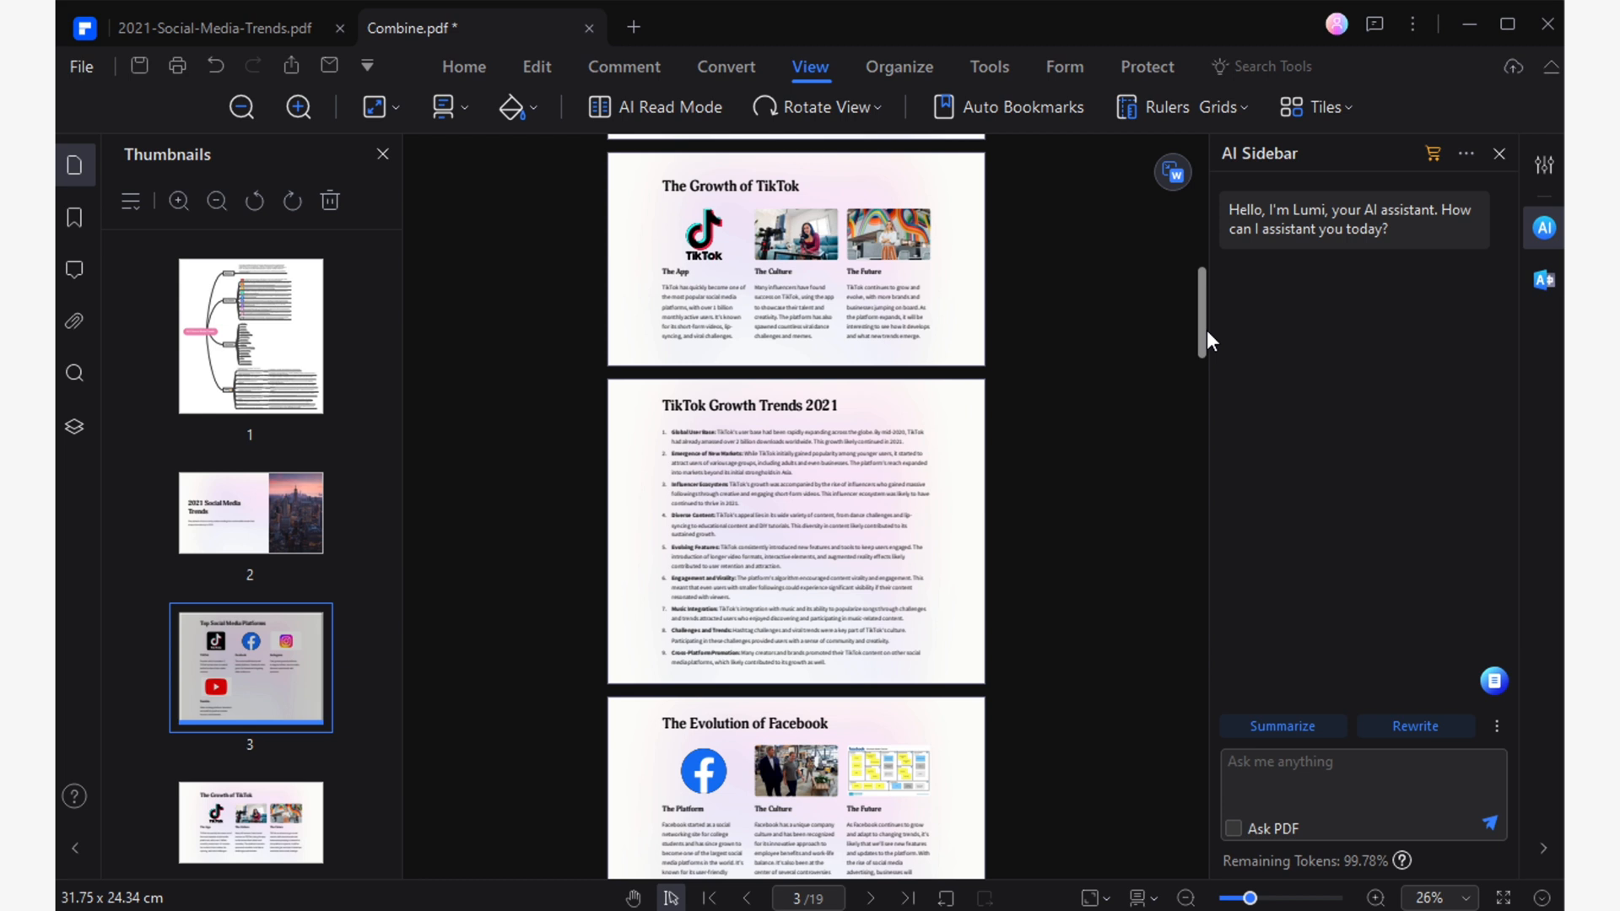